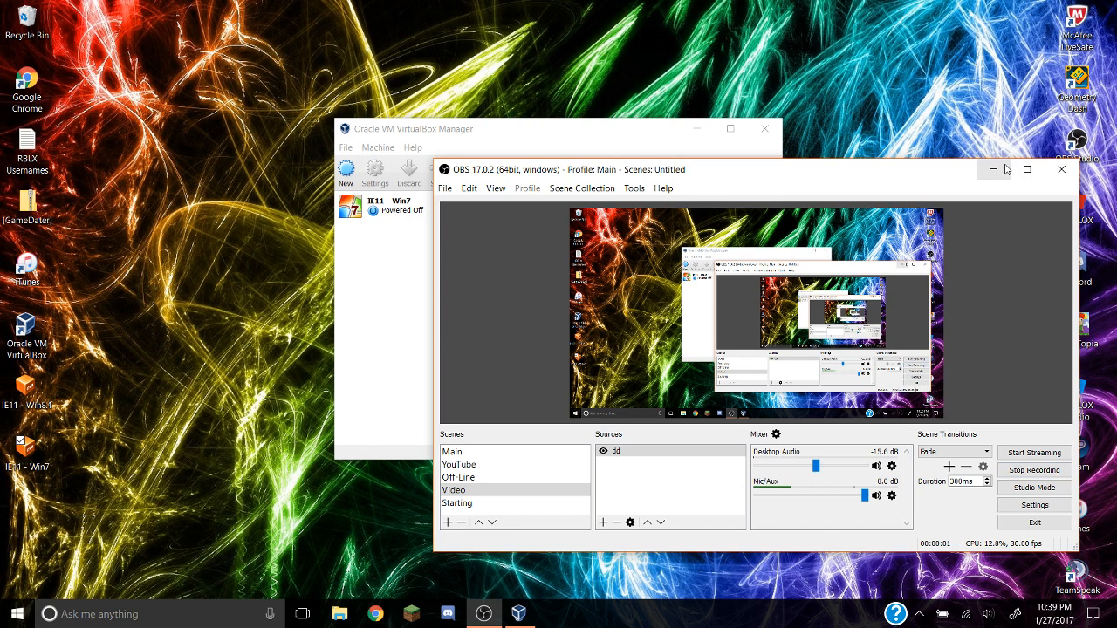
pyautogui.moveTo(981, 206)
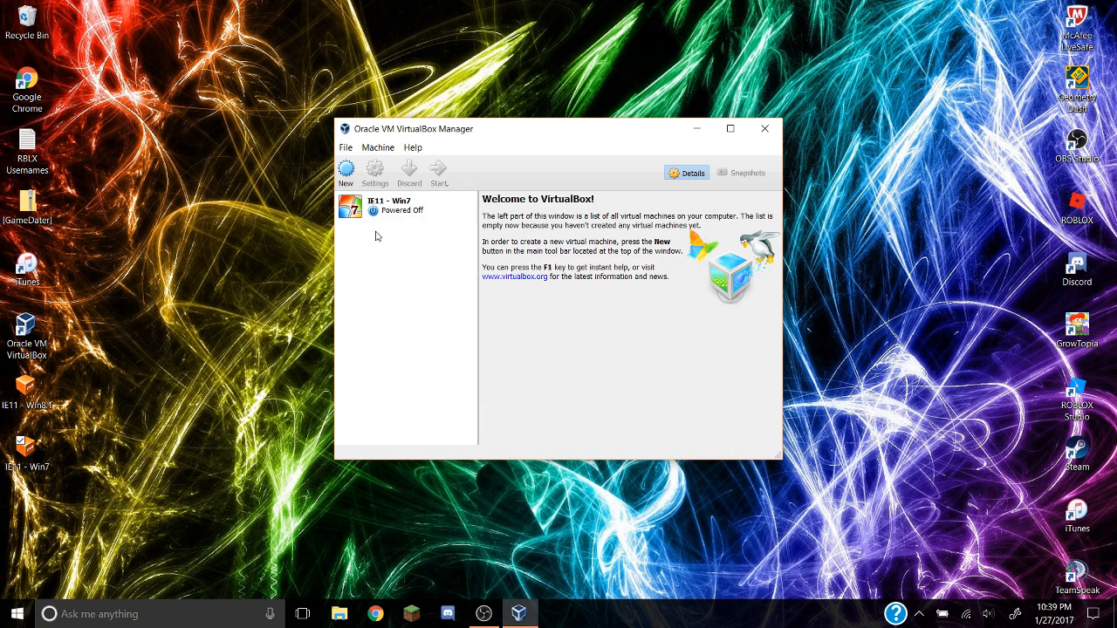
# Bring the VirtualBox Manager window with the powered-off IE11 - Win7 machine to the front
pyautogui.click(402, 206)
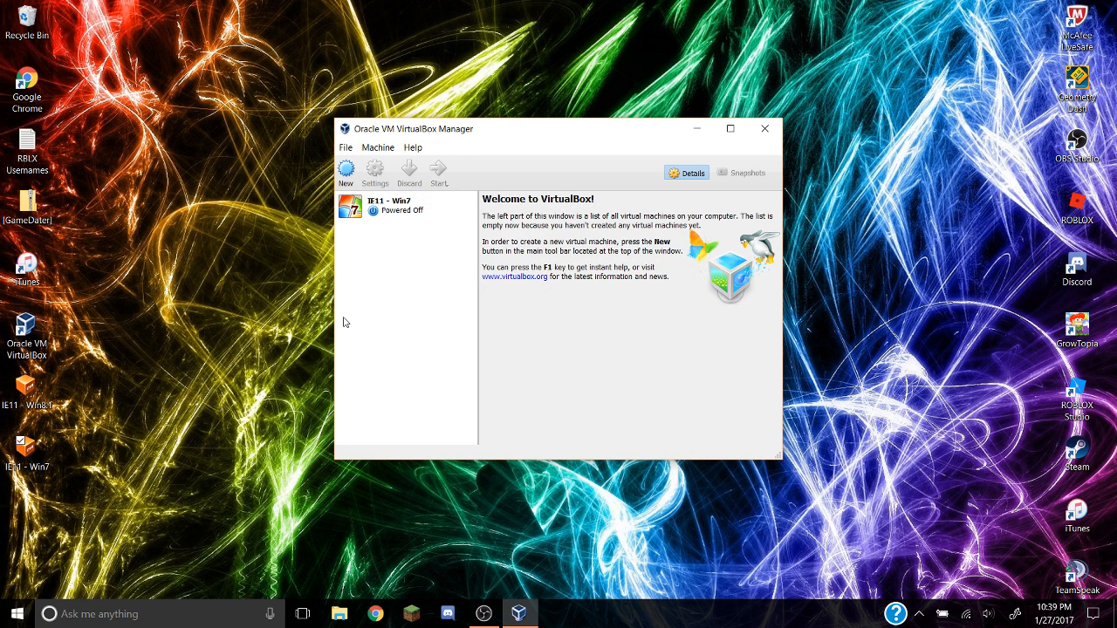
pyautogui.moveTo(336, 370)
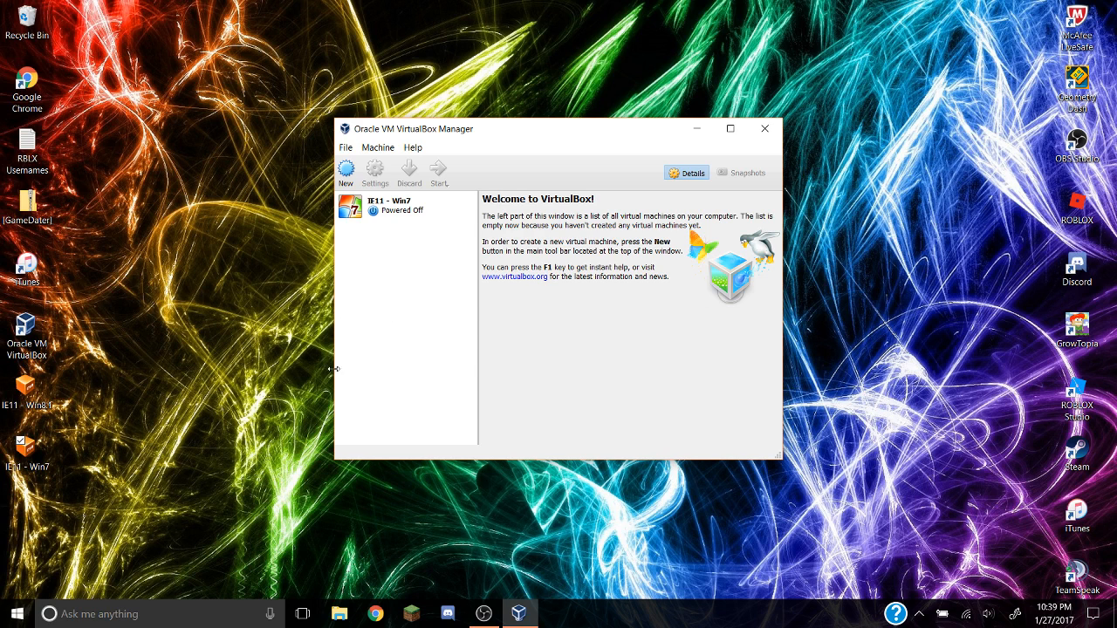
pyautogui.moveTo(255, 493)
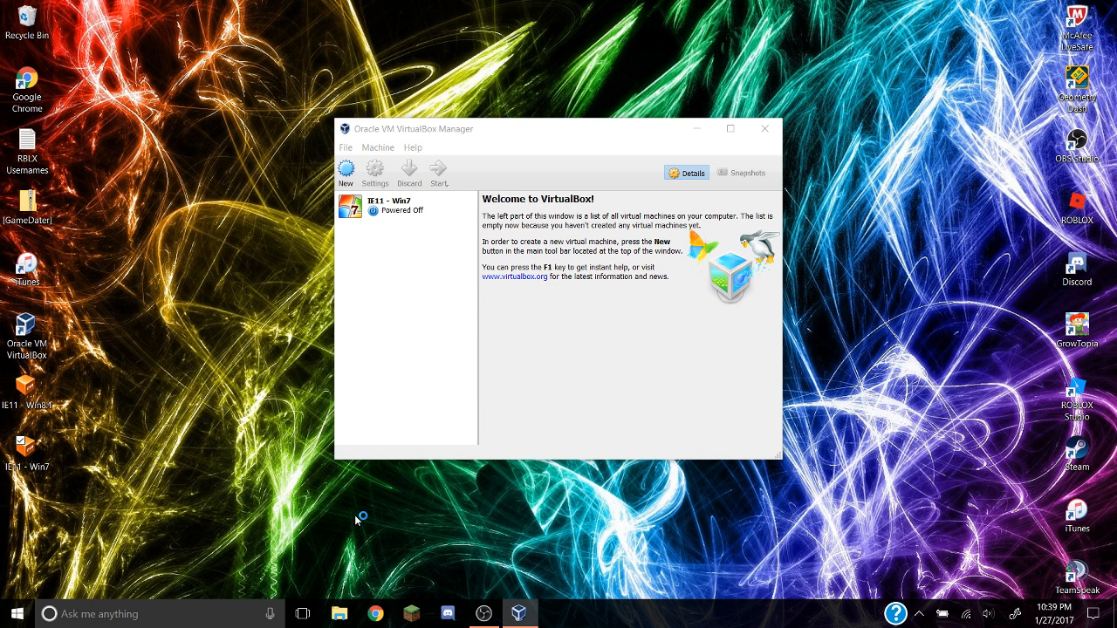
pyautogui.moveTo(356, 520)
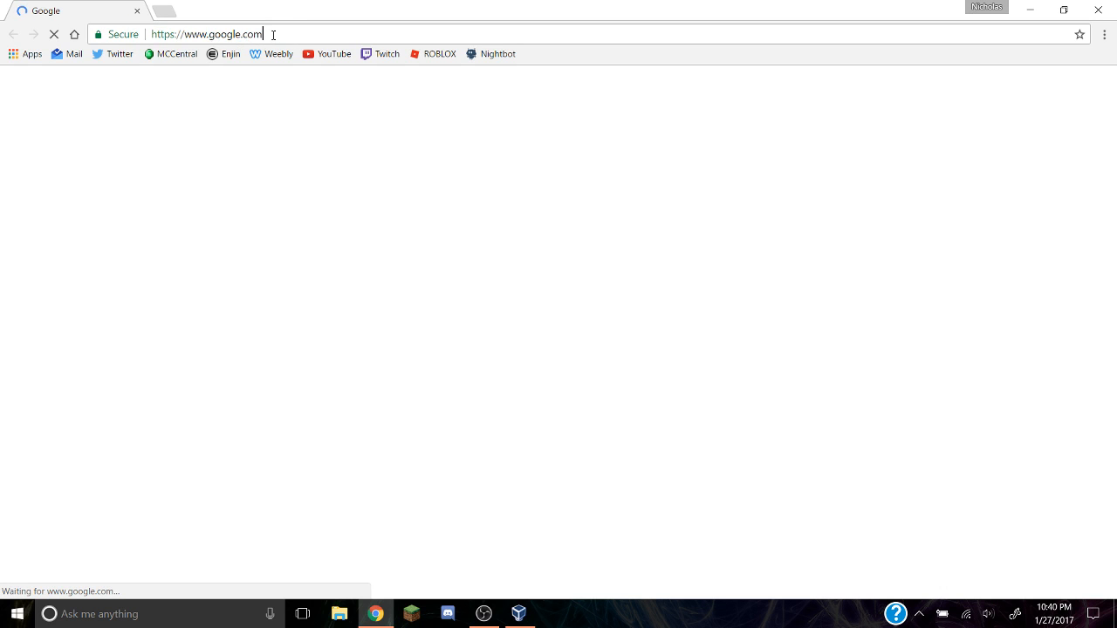
# On Microsoft's VM download page choose IE11 on Win7 with VirtualBox as the platform
pyautogui.write('dec')
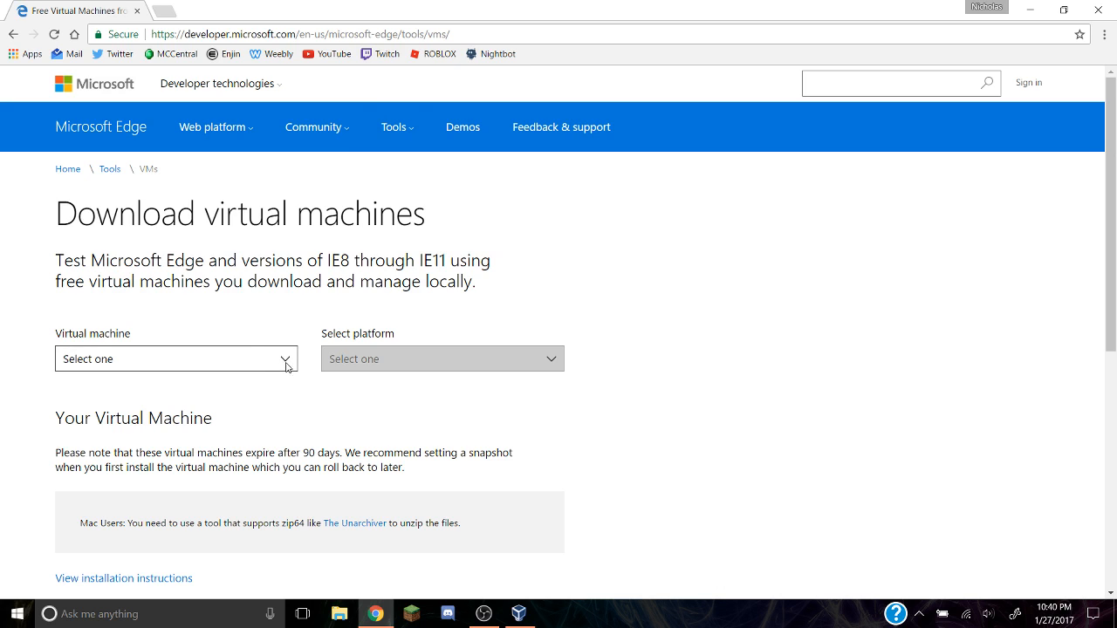
pyautogui.moveTo(256, 359)
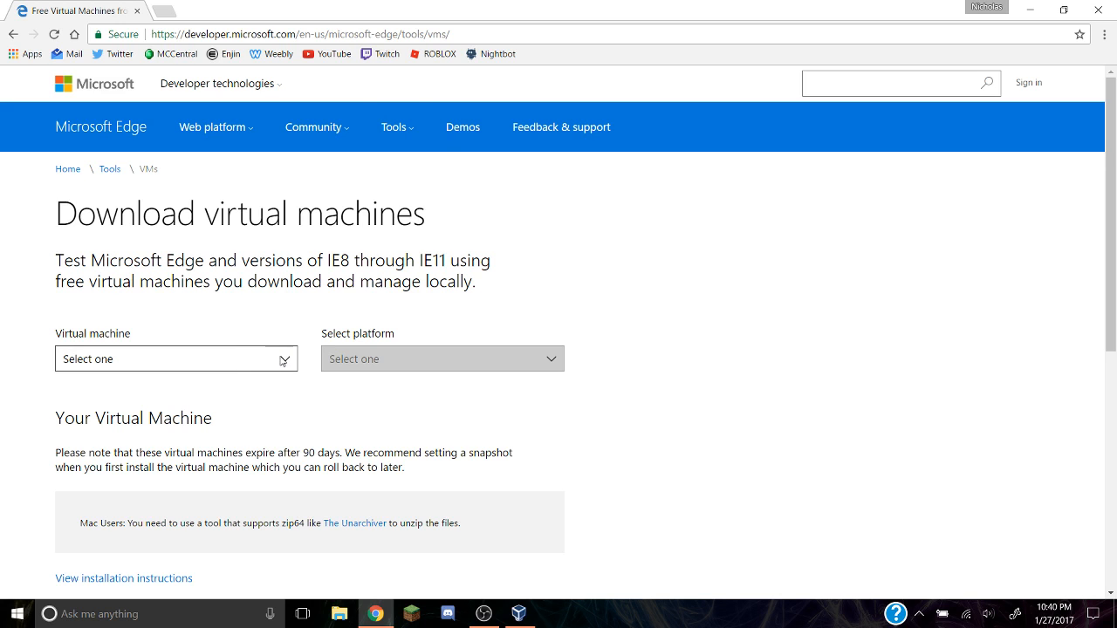
pyautogui.click(174, 360)
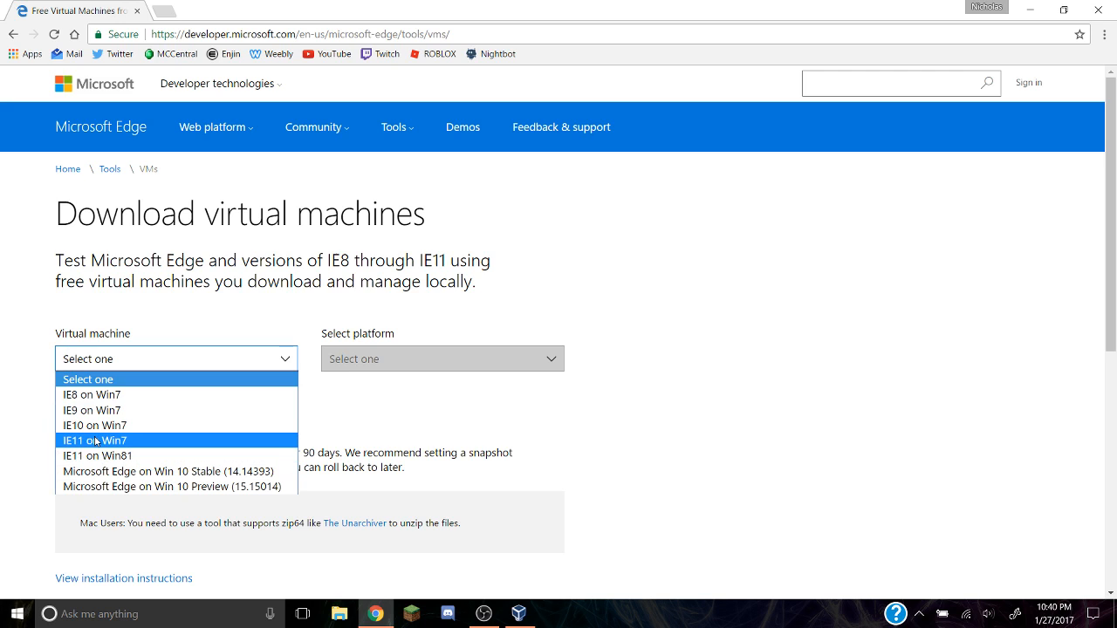
pyautogui.click(91, 440)
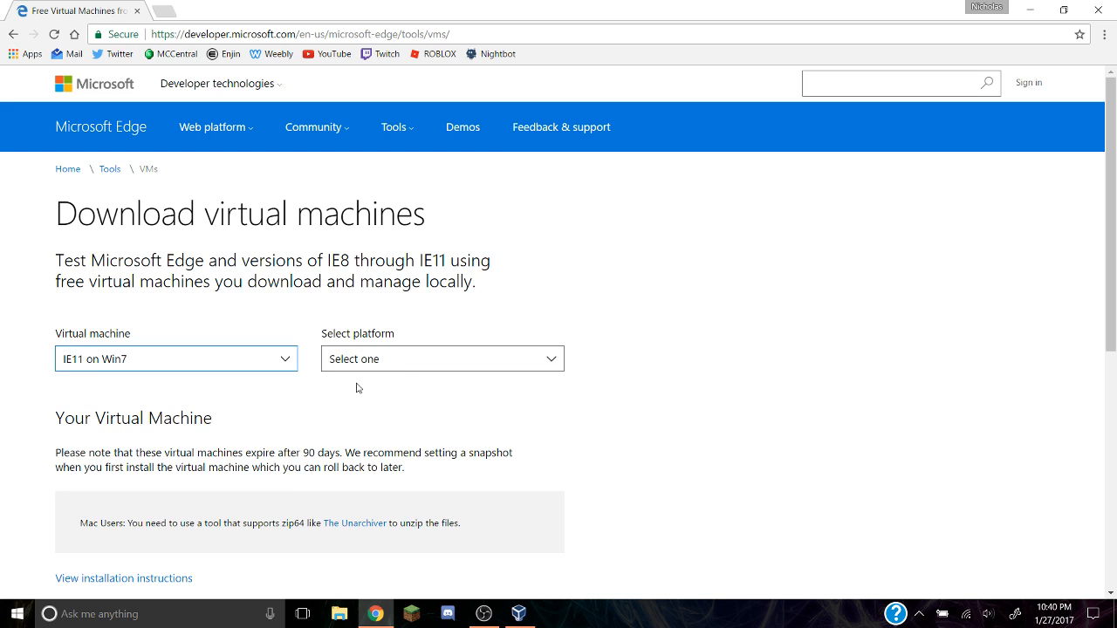
pyautogui.click(441, 360)
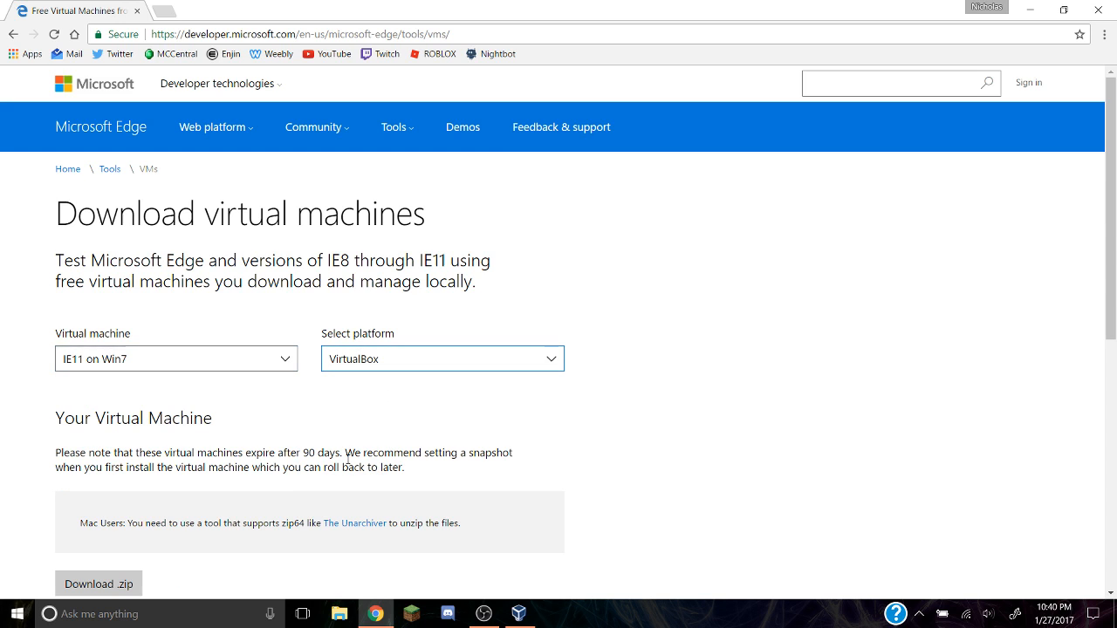
pyautogui.click(444, 359)
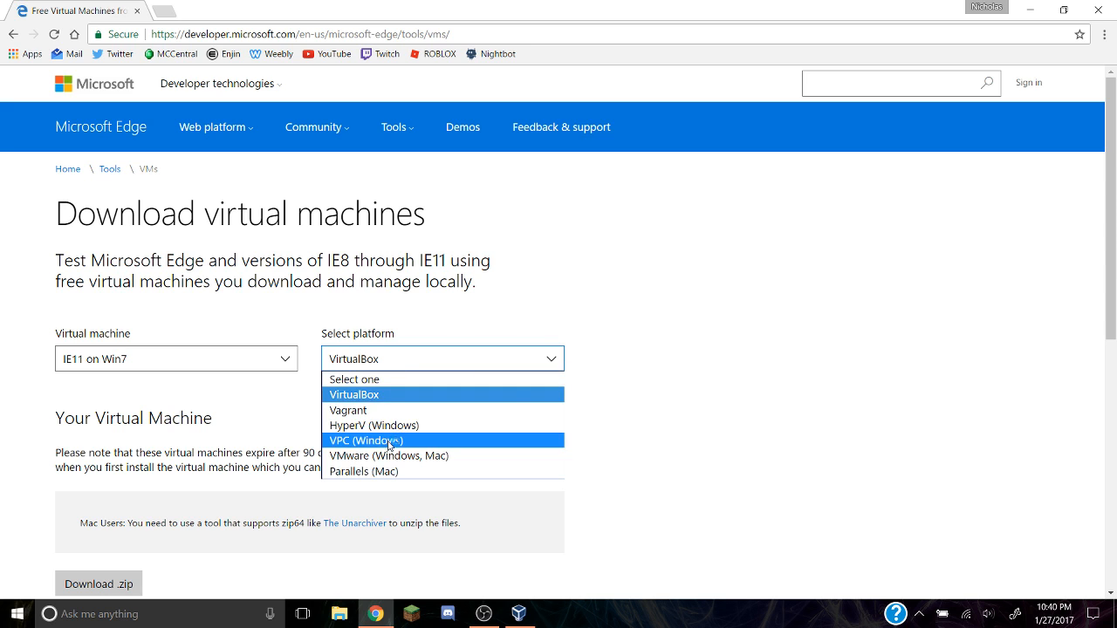
pyautogui.scroll(-3)
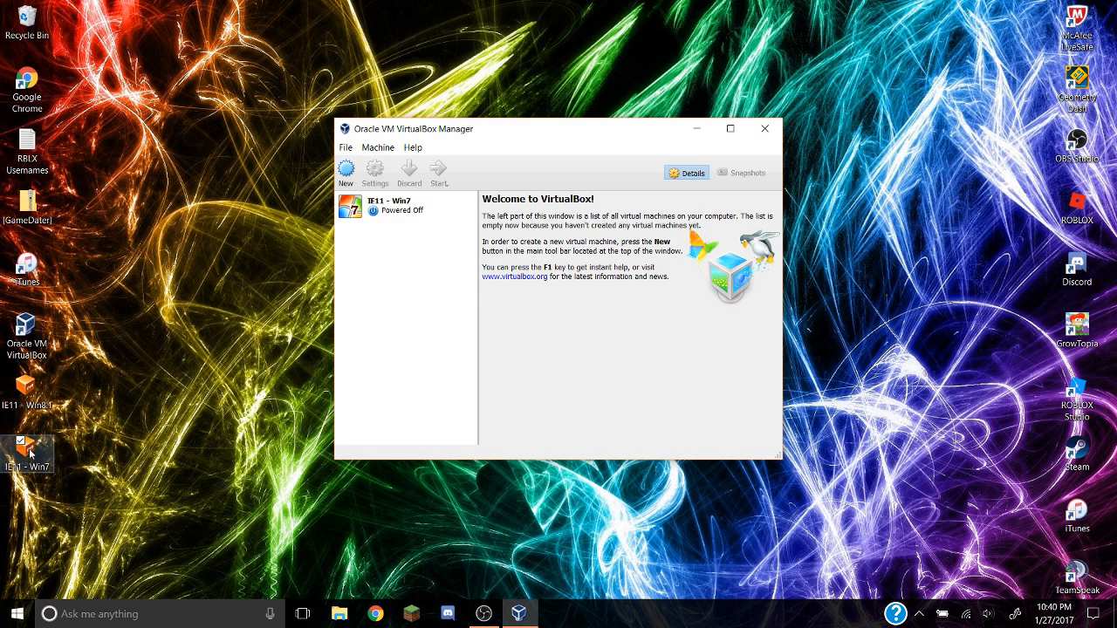
# Select the IE11 - Win7 machine in the manager and power it on to boot Windows 7
pyautogui.moveTo(31, 451); pyautogui.dragTo(136, 391)
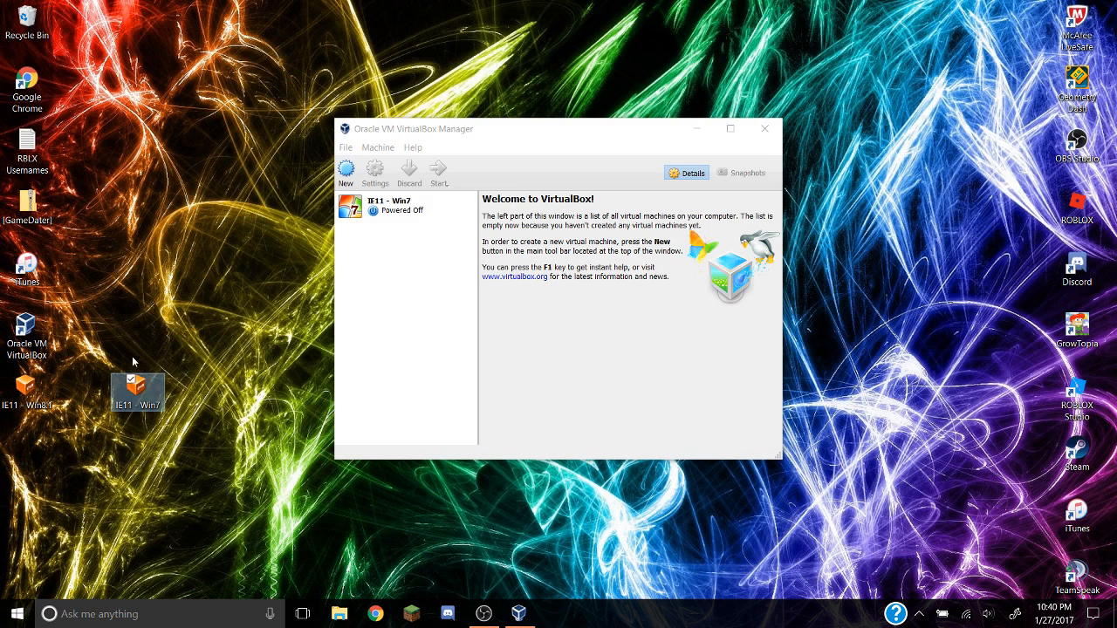
pyautogui.moveTo(146, 394)
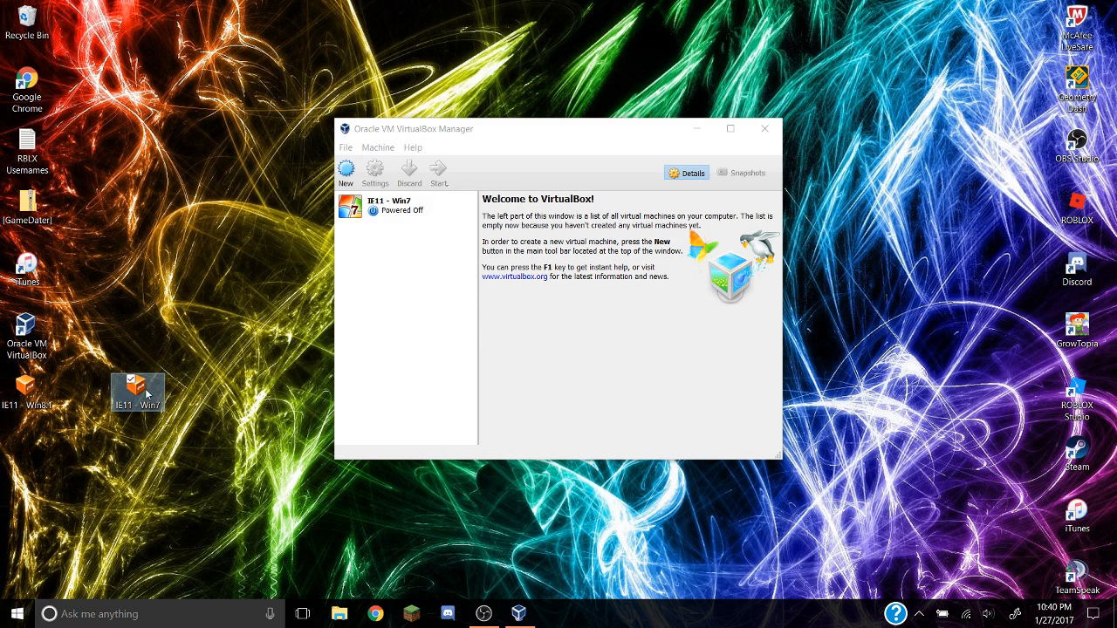
pyautogui.click(393, 206)
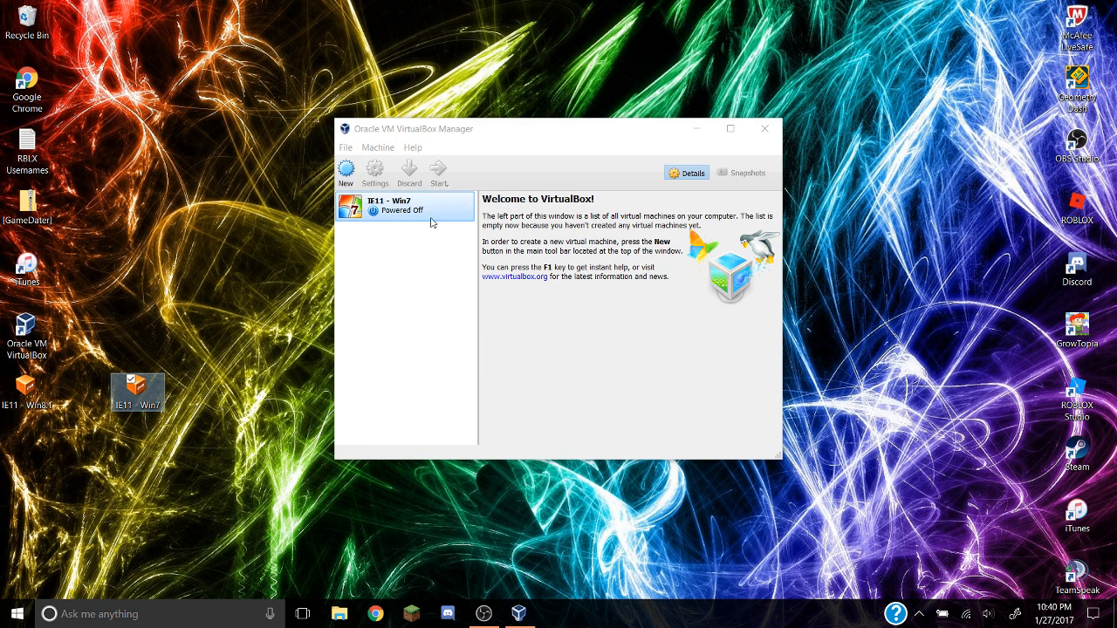
pyautogui.click(405, 206)
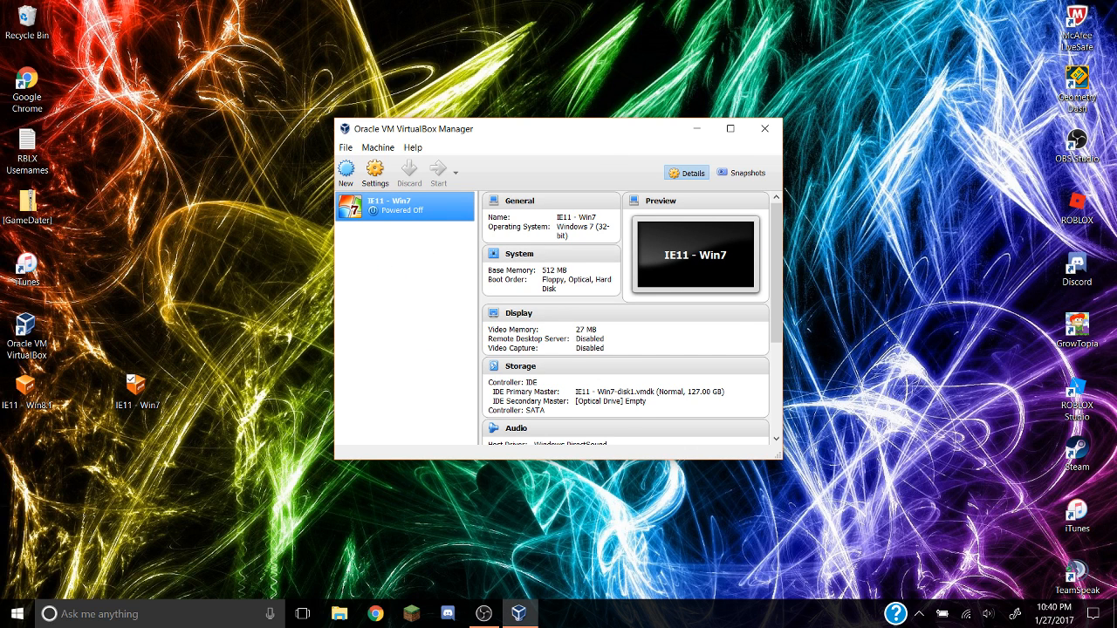
pyautogui.click(438, 173)
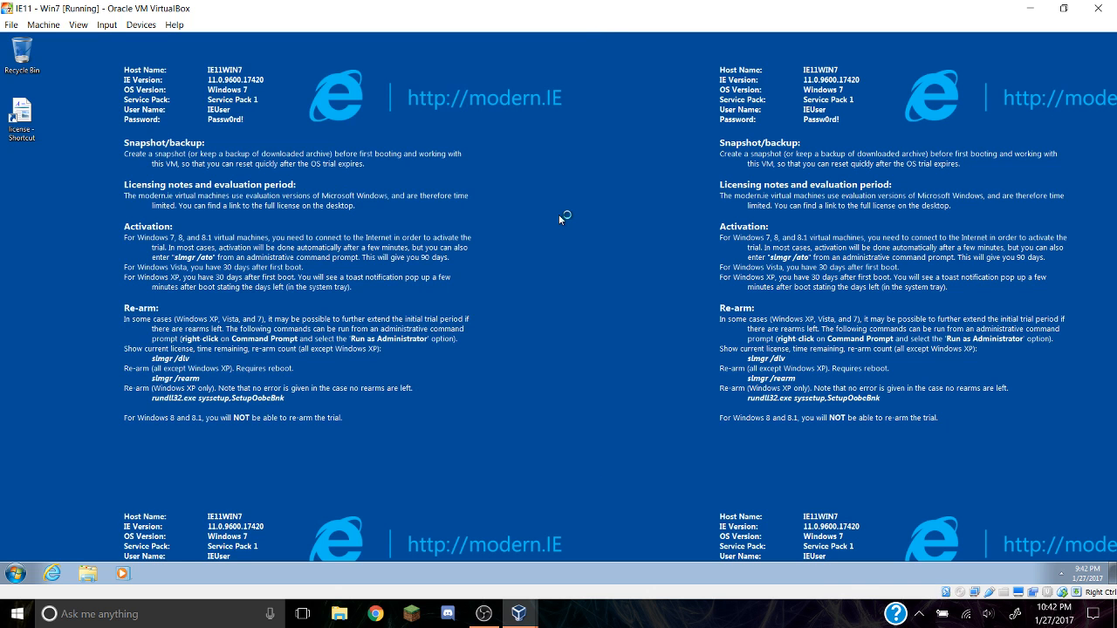
pyautogui.moveTo(908, 480)
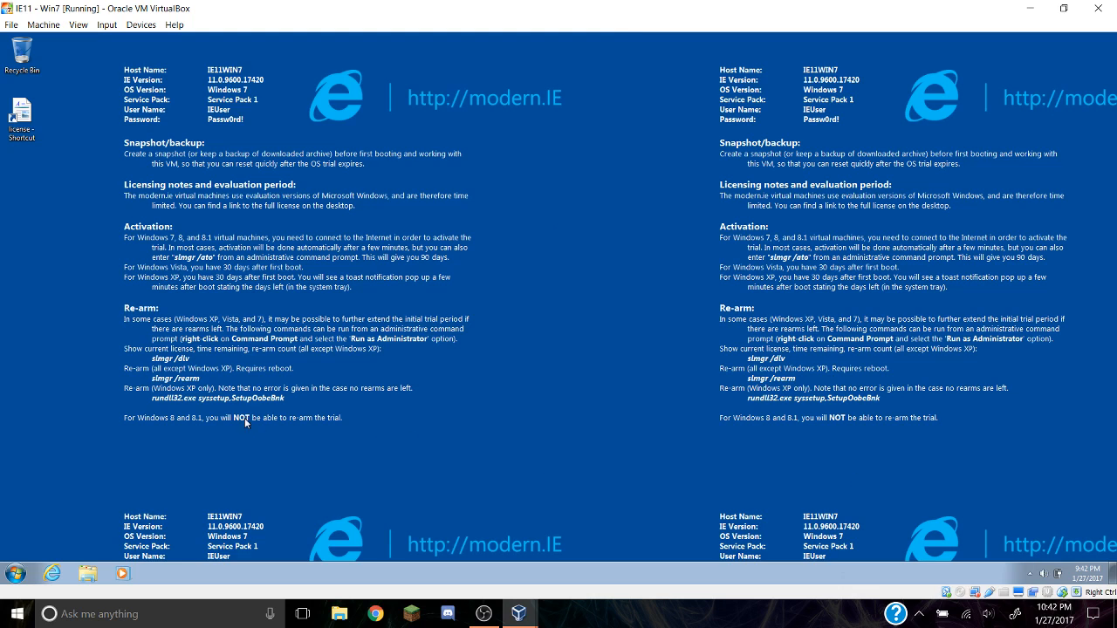
pyautogui.moveTo(248, 247)
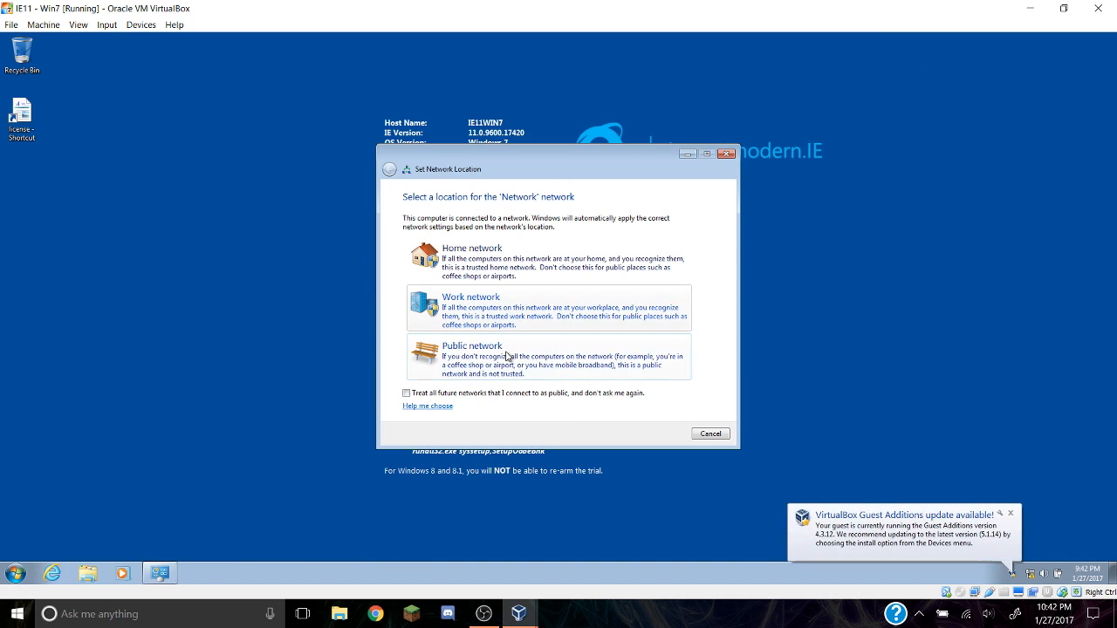
# Set the guest's new network to Public network and dismiss the Guest Additions notice
pyautogui.click(471, 356)
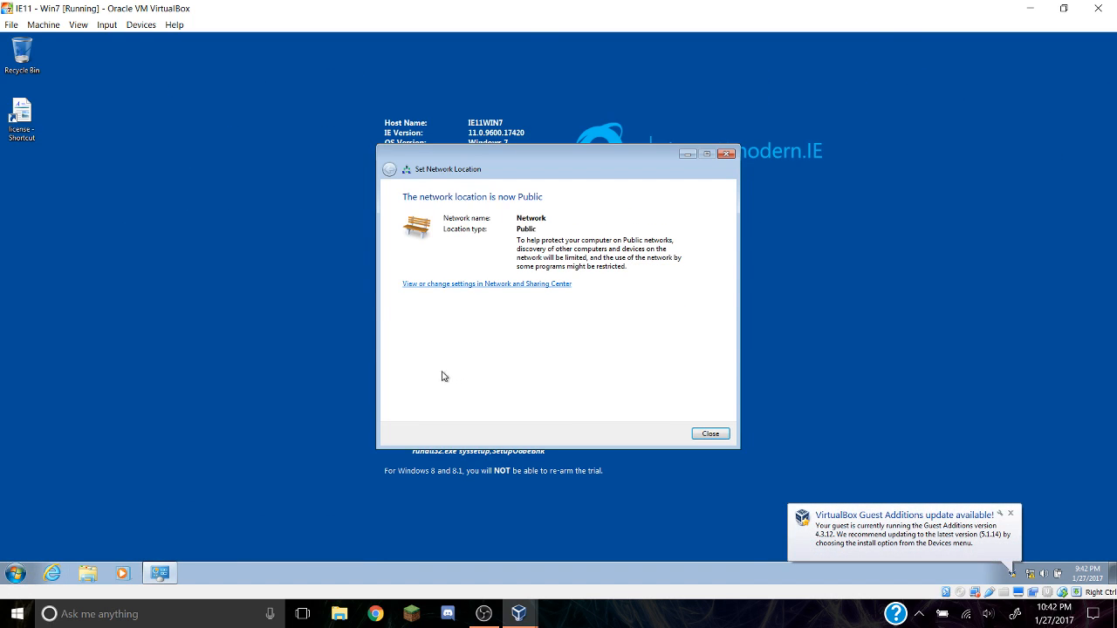
pyautogui.click(709, 433)
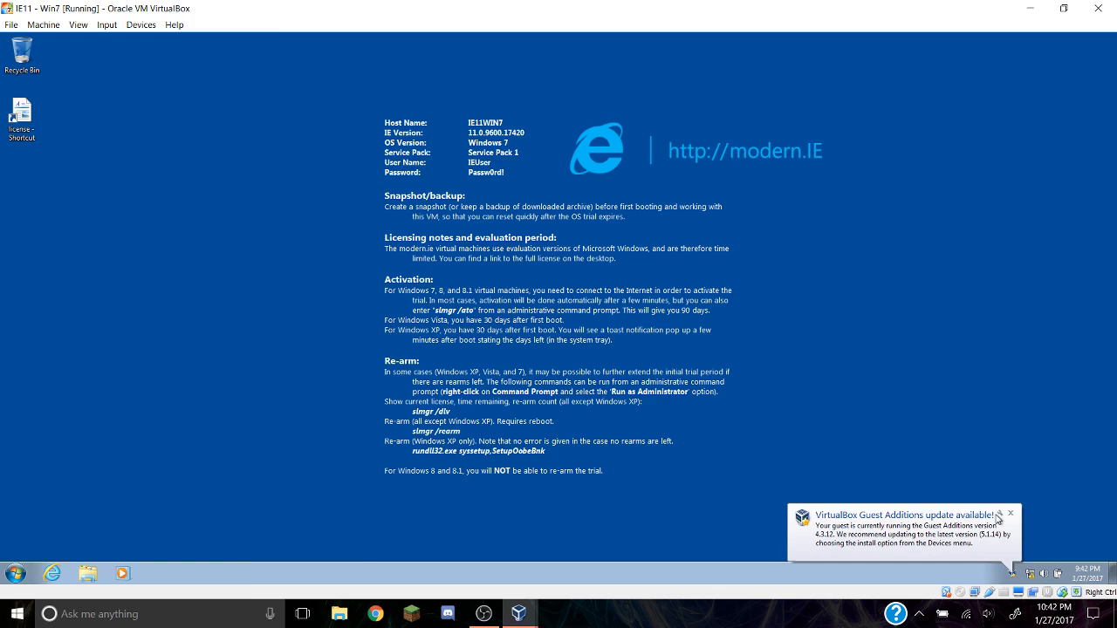
pyautogui.click(14, 615)
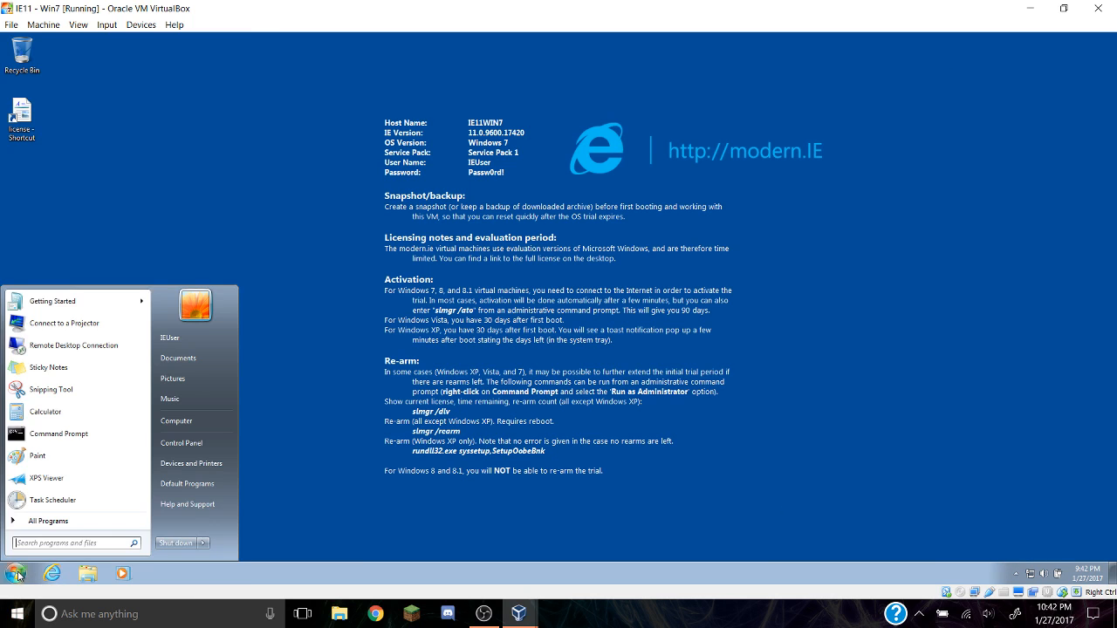
pyautogui.moveTo(171, 338)
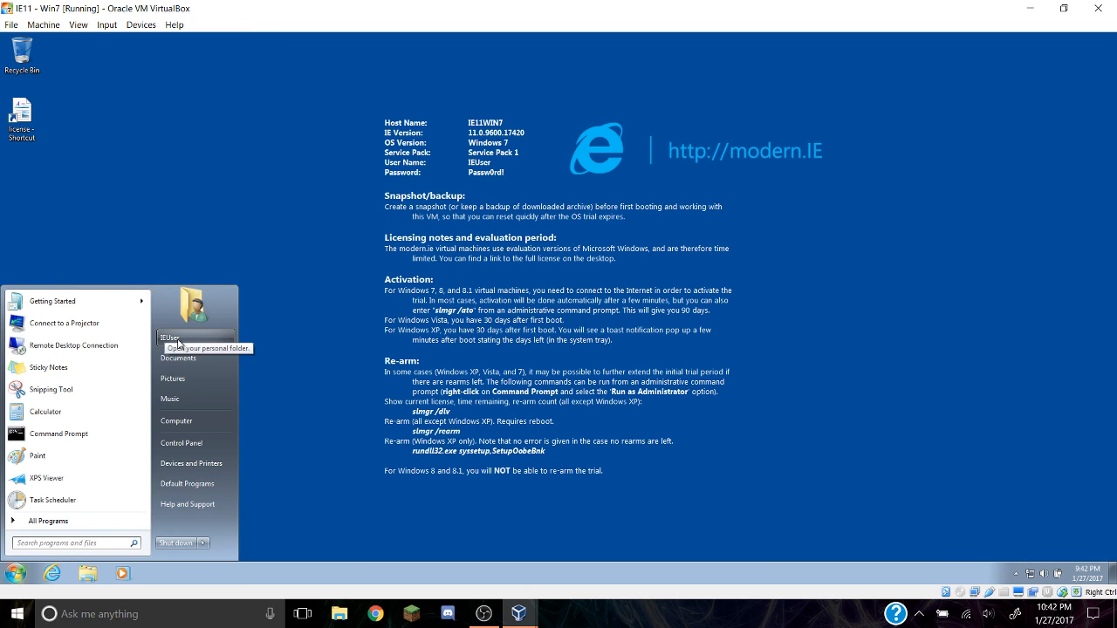
pyautogui.moveTo(181, 443)
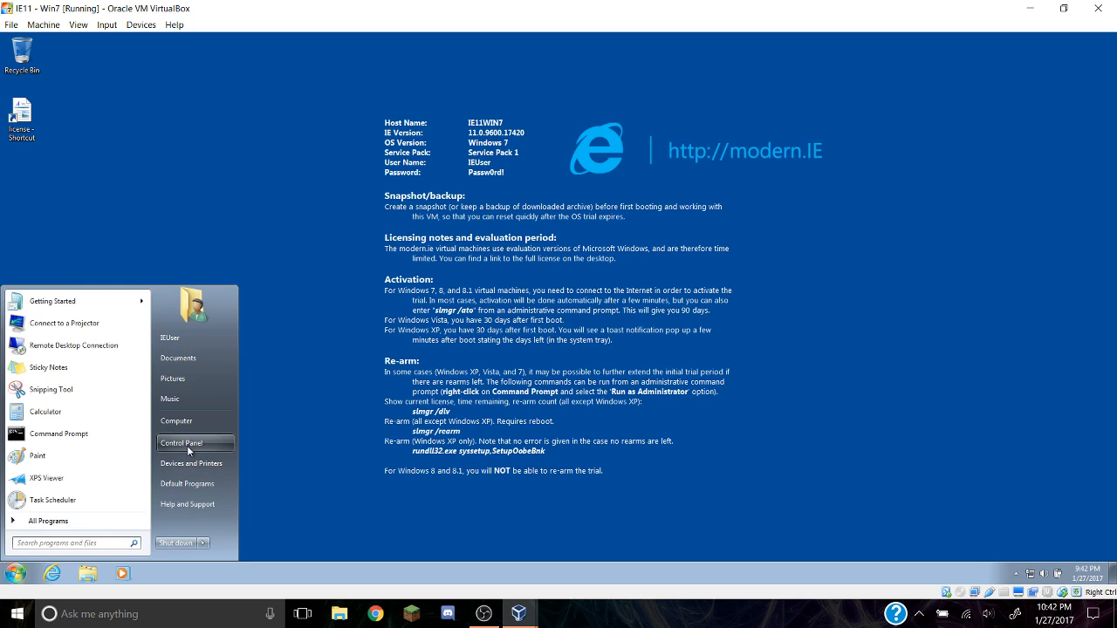
# Through Control Panel User Accounts create a new administrator account named Nick
pyautogui.click(182, 443)
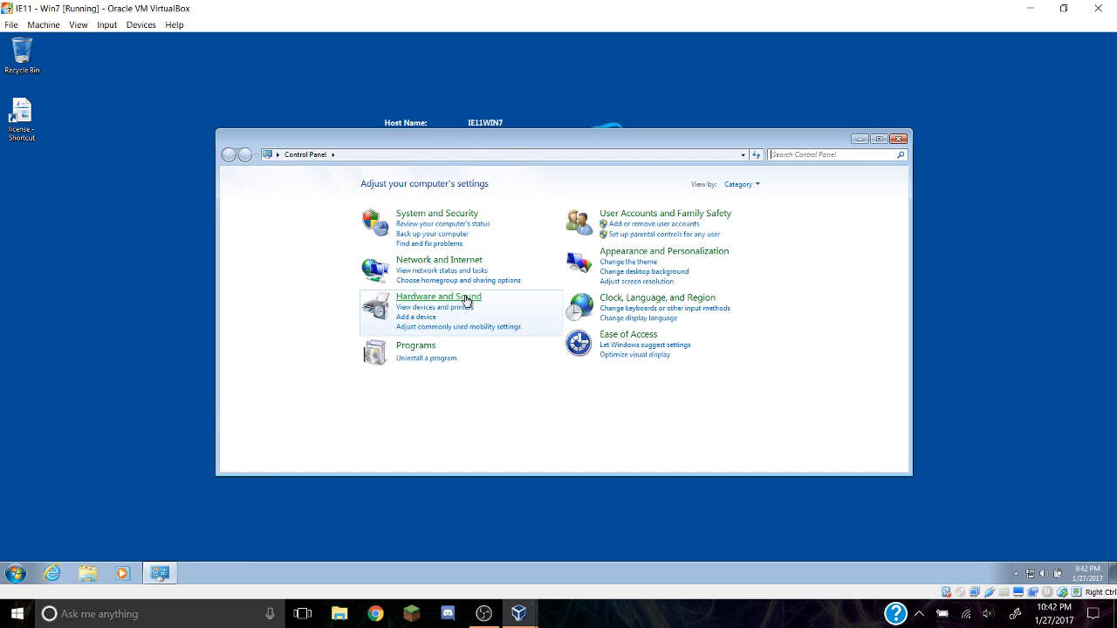
pyautogui.moveTo(635, 286)
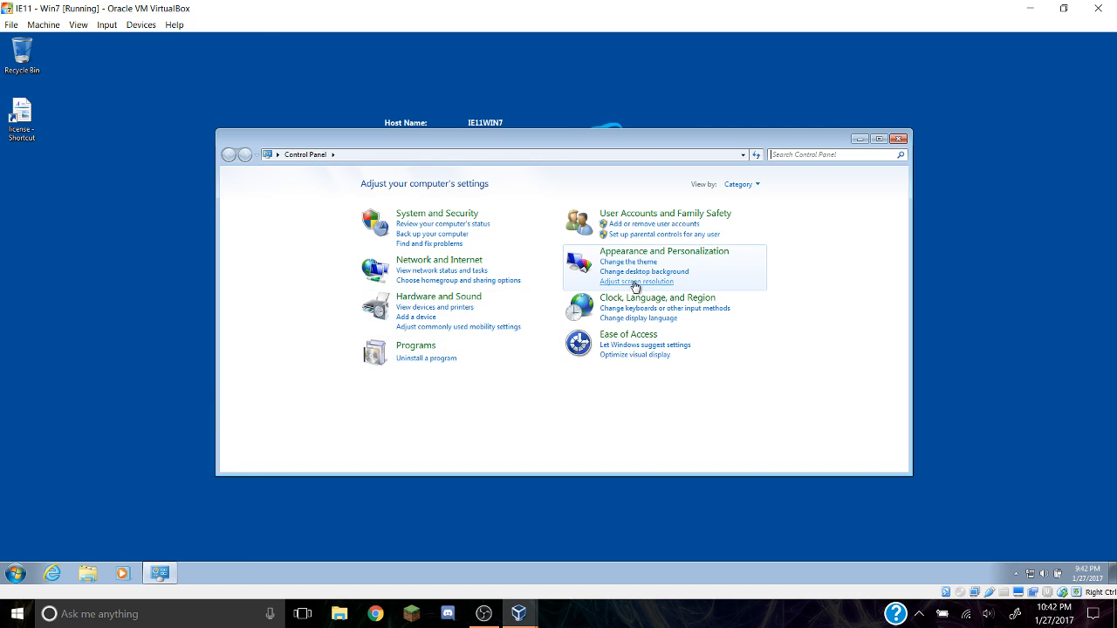
pyautogui.moveTo(644, 241)
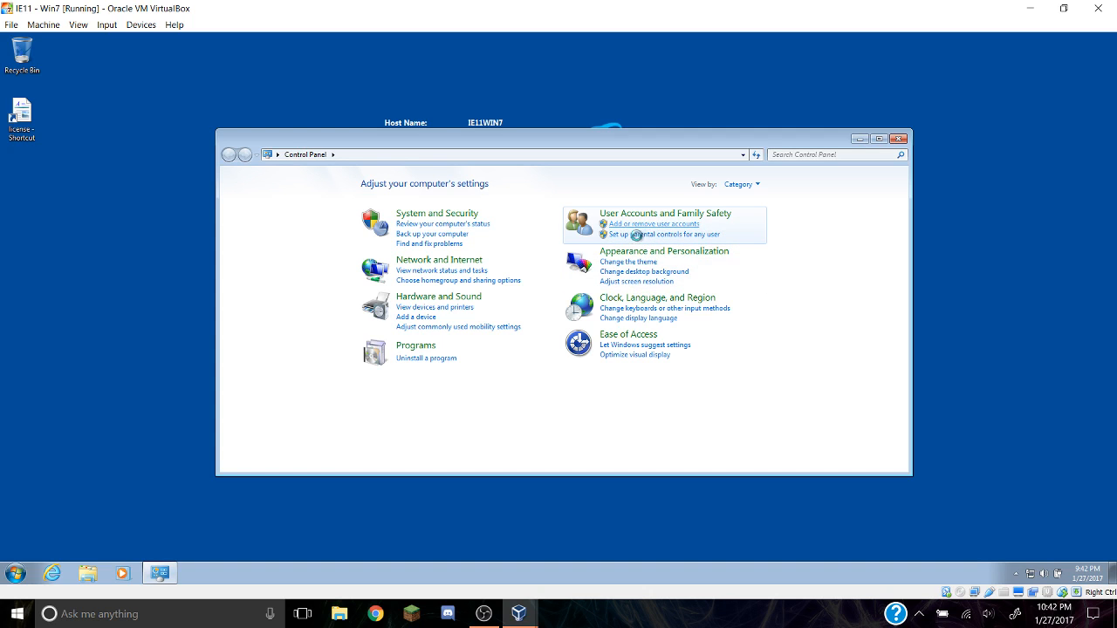
pyautogui.click(653, 223)
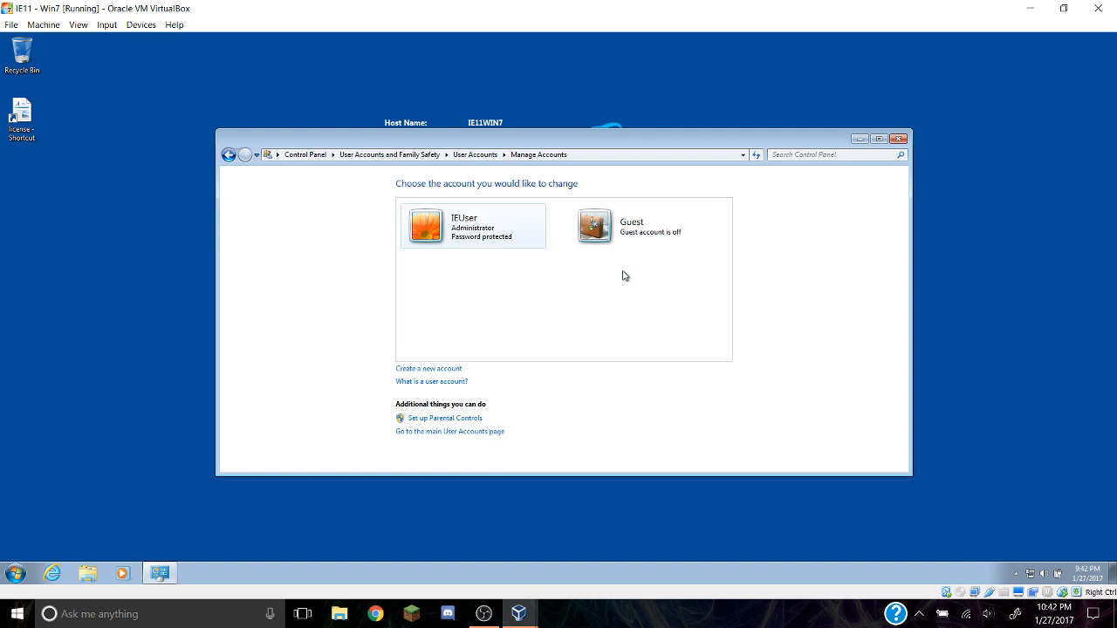
pyautogui.click(430, 368)
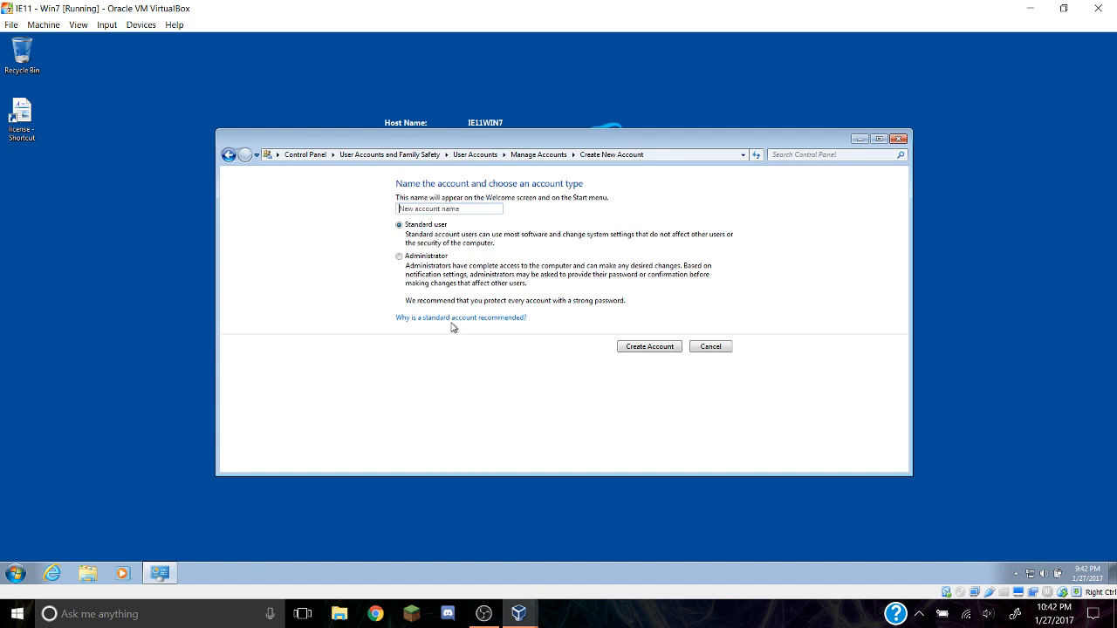
pyautogui.write('Nickk')
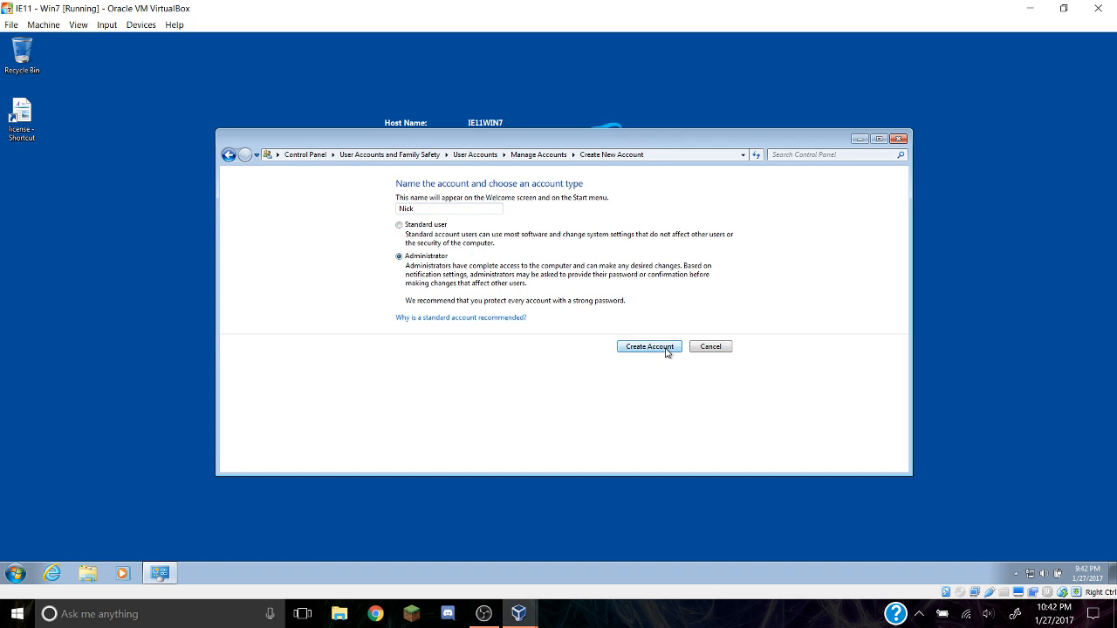
pyautogui.click(650, 345)
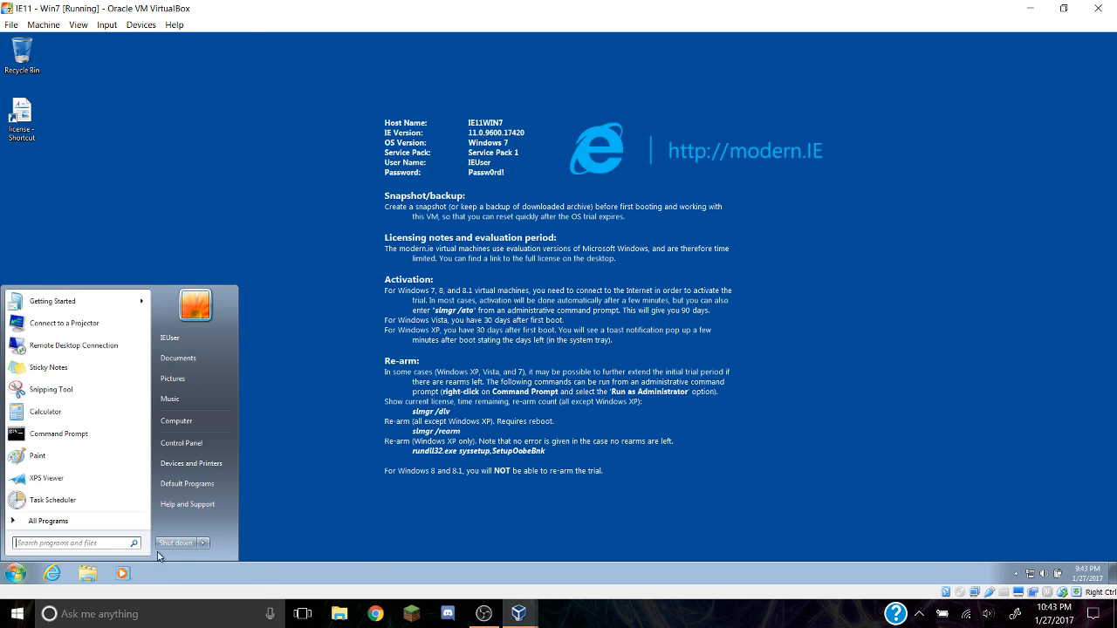
# Log off, sign in as Nick and agree to the BGInfo Sysinternals license on the desktop
pyautogui.click(203, 543)
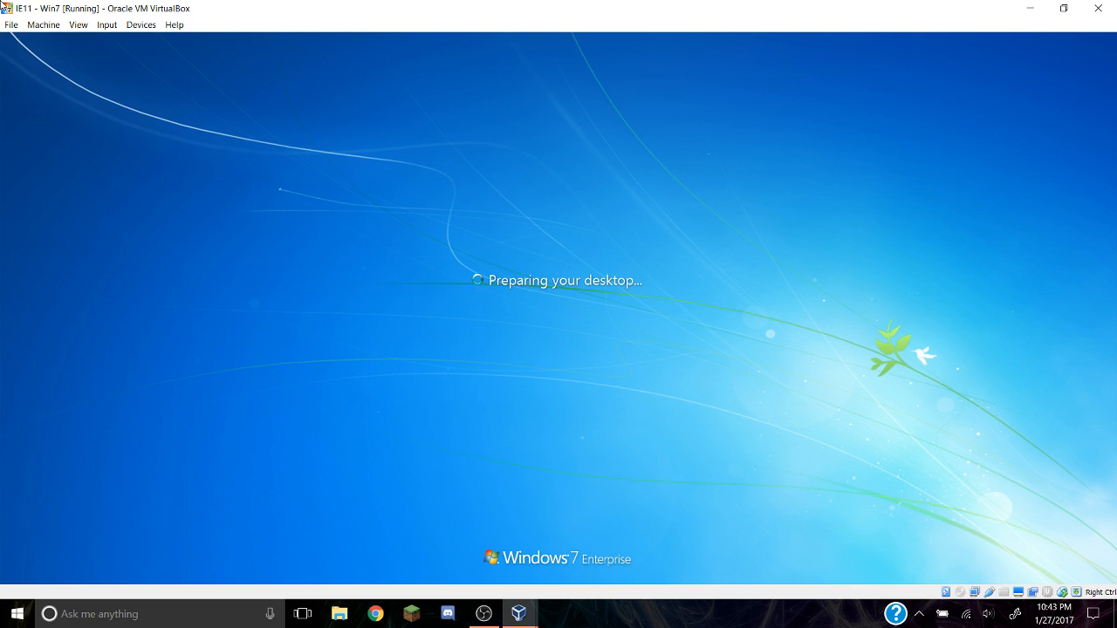
pyautogui.click(42, 24)
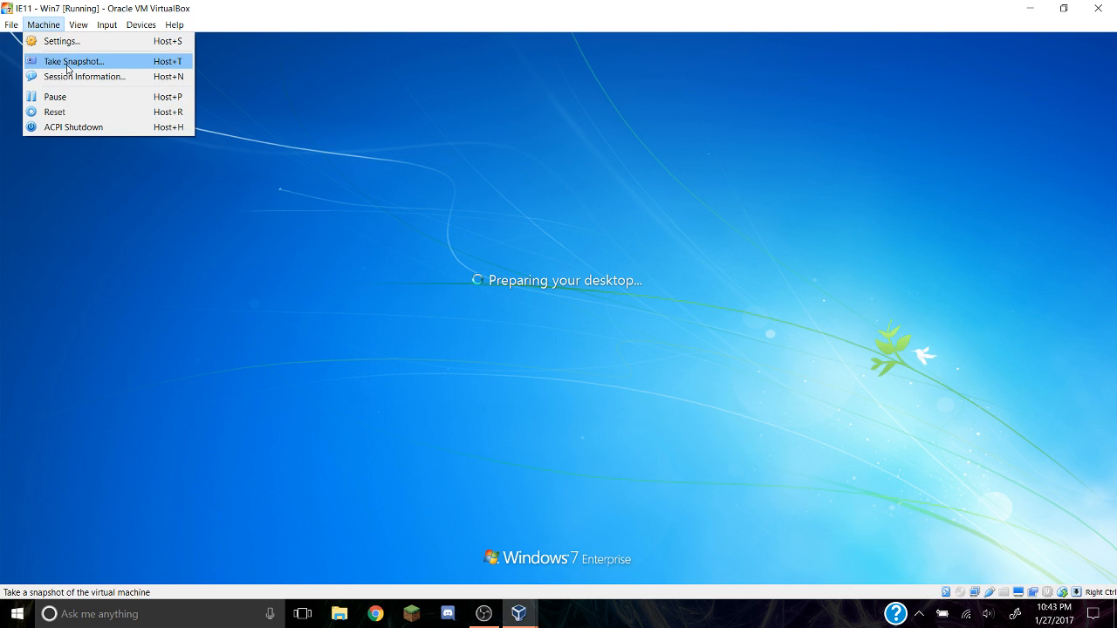
pyautogui.moveTo(230, 196)
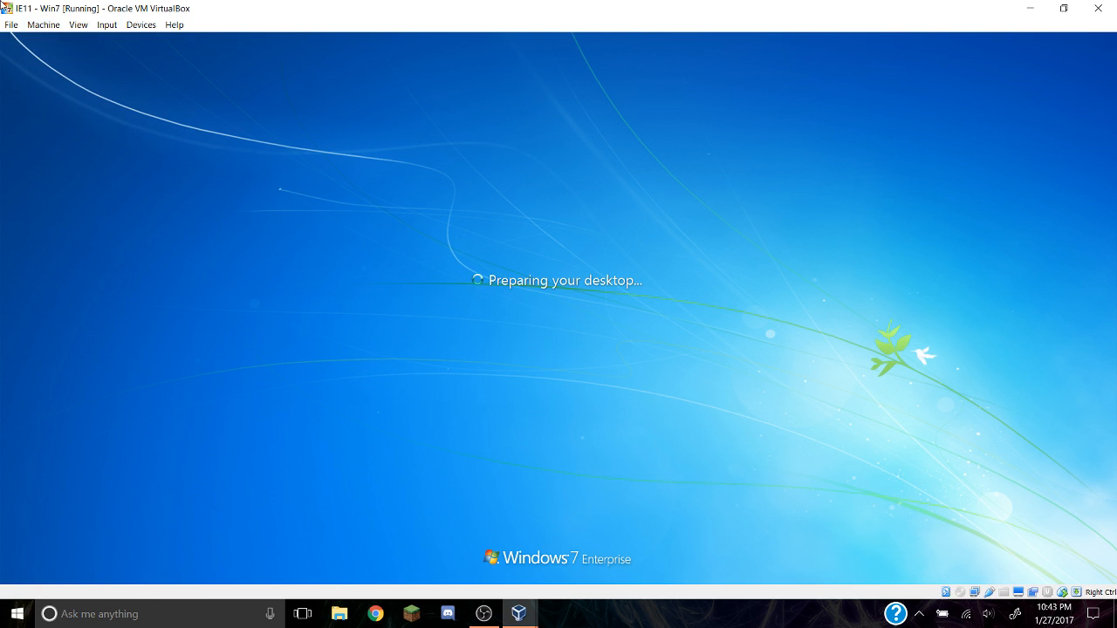
pyautogui.click(42, 25)
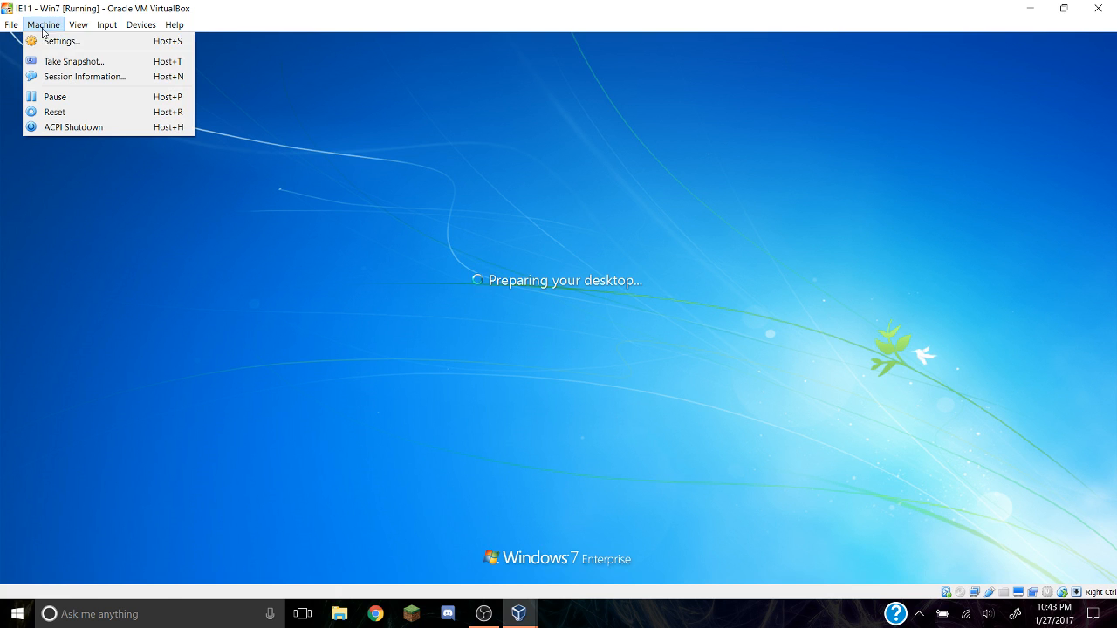
pyautogui.moveTo(73, 59)
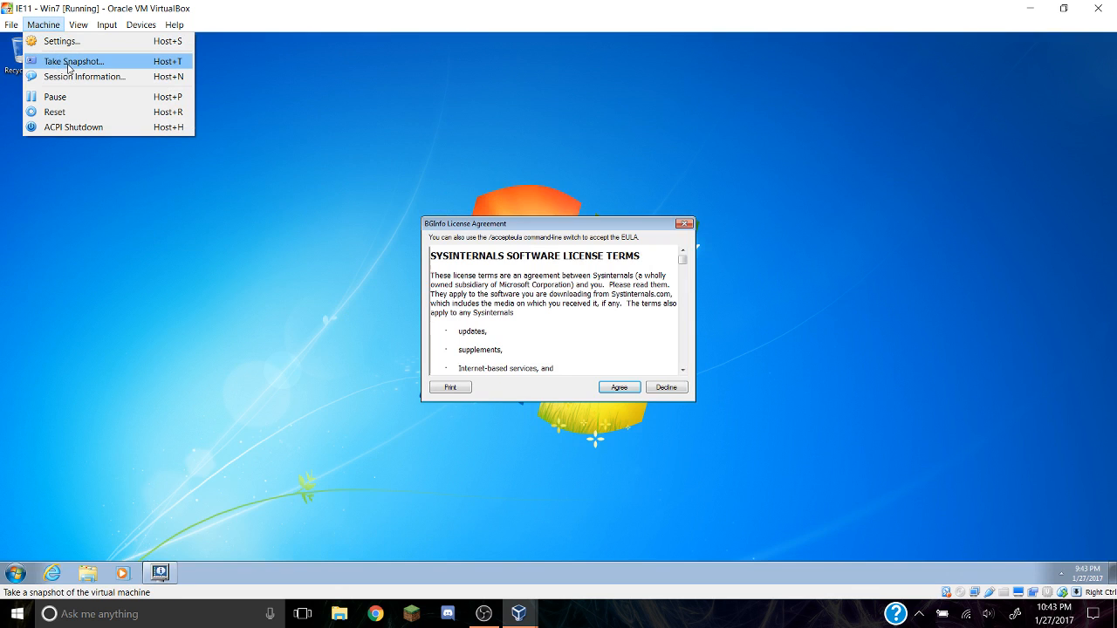
pyautogui.click(618, 388)
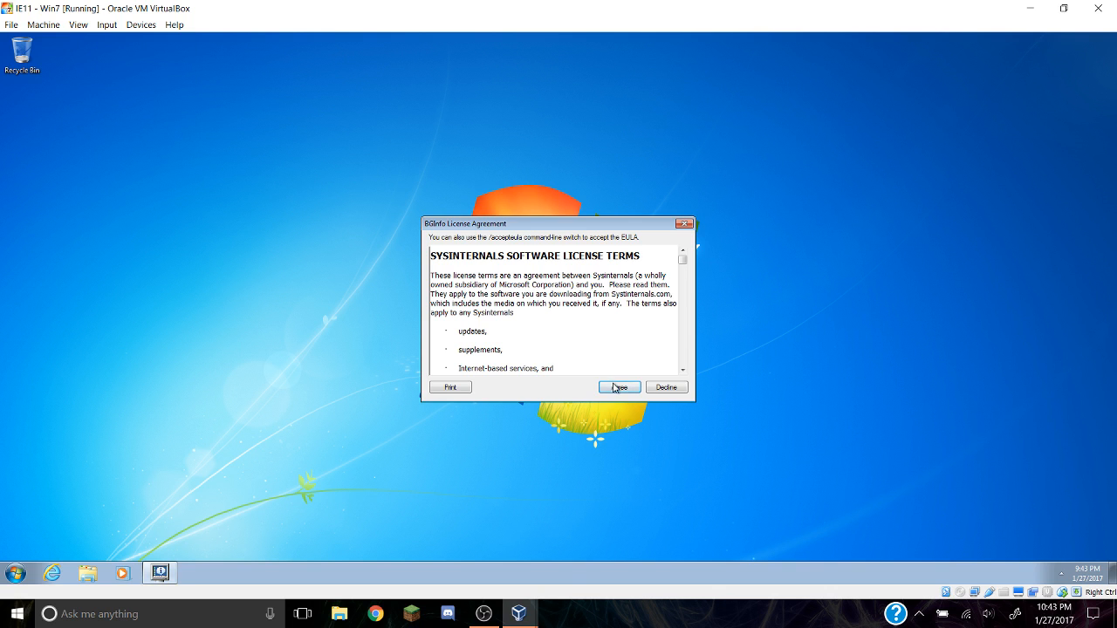
pyautogui.click(618, 387)
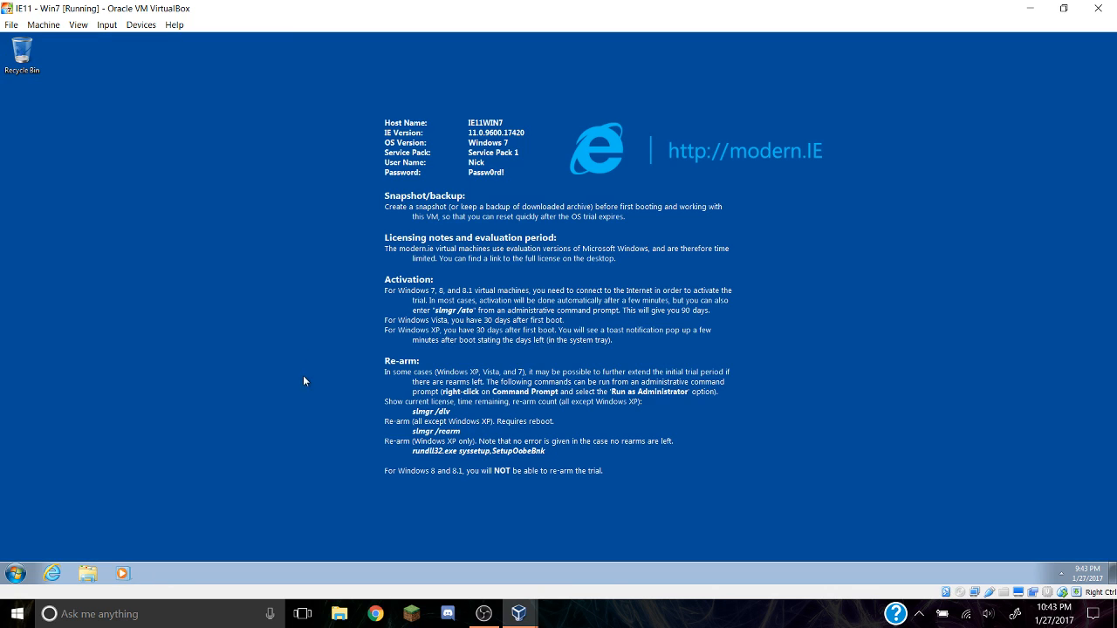
pyautogui.moveTo(423, 352)
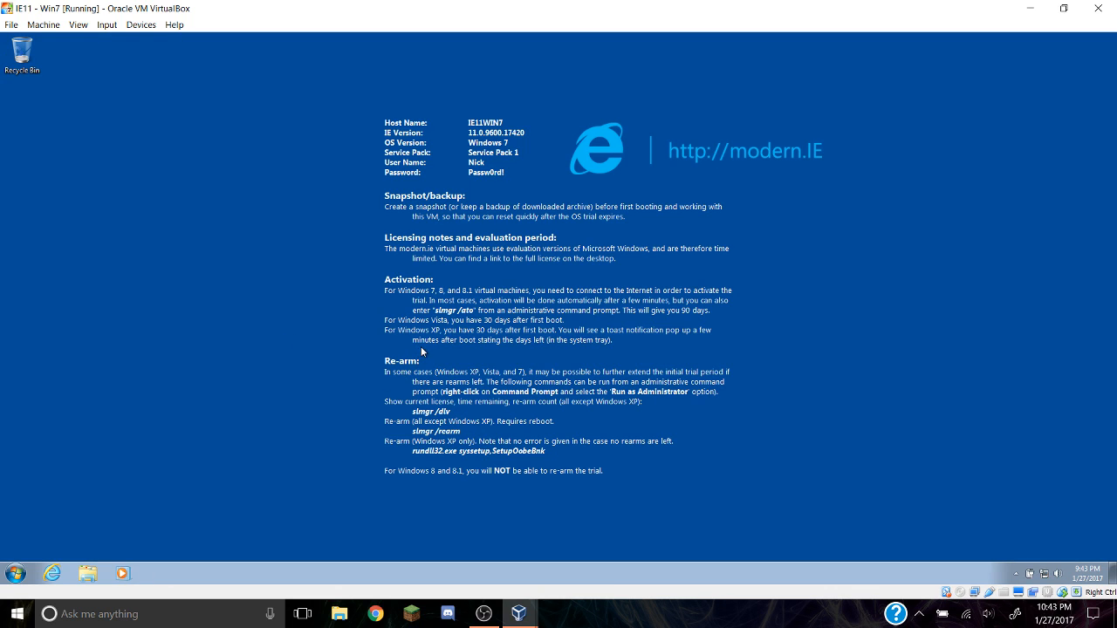
# From the desktop's Personalize settings apply the Windows 7 Aero theme and close the window
pyautogui.rightClick(422, 353)
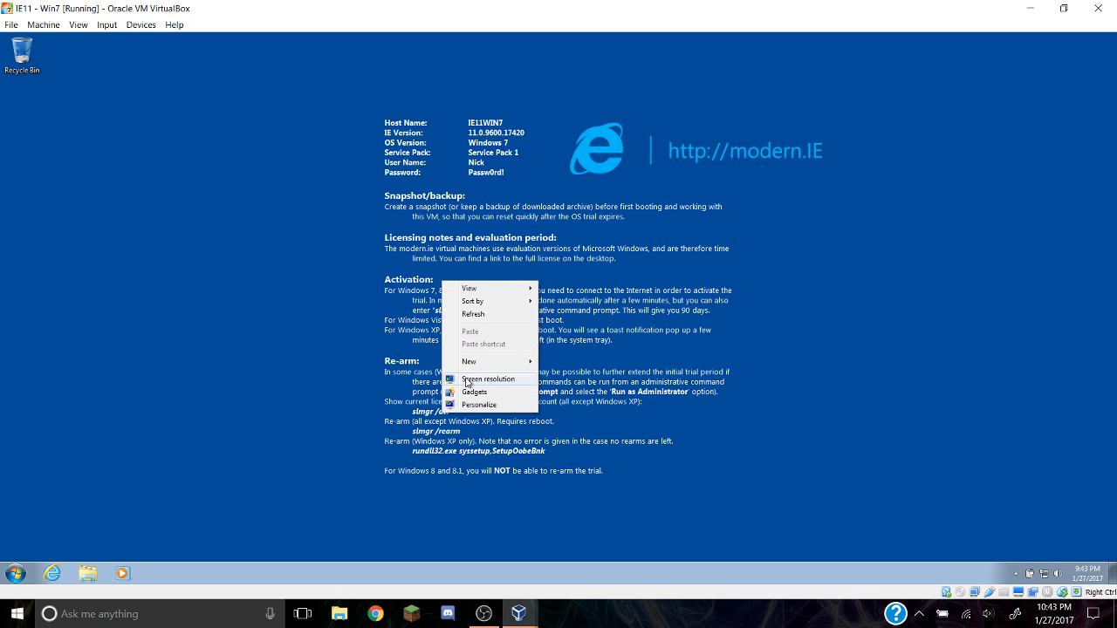
pyautogui.click(478, 405)
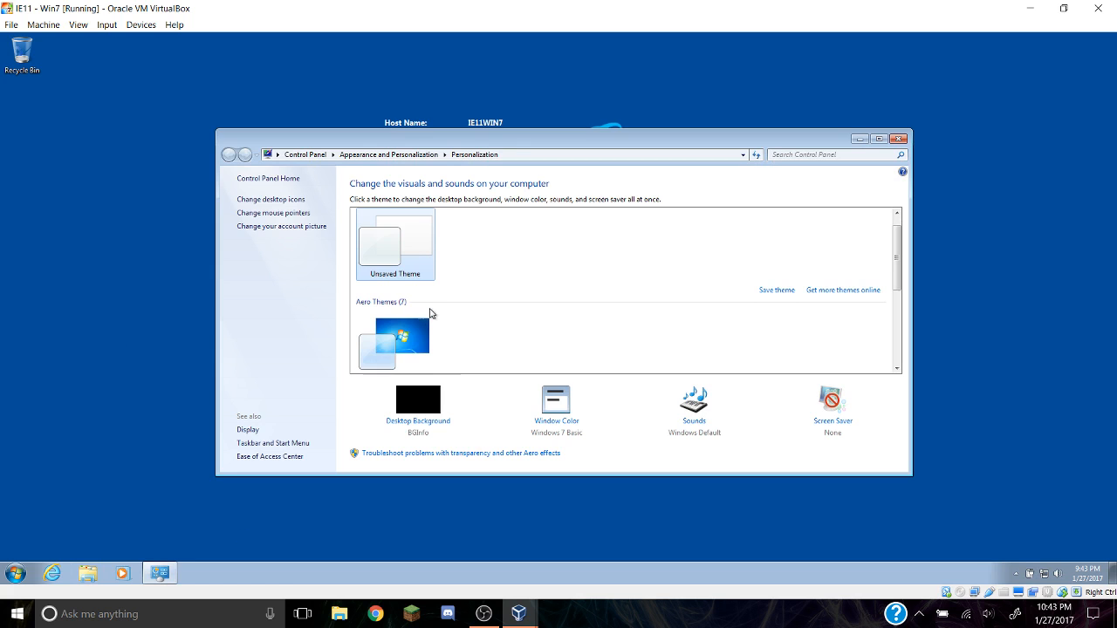
pyautogui.click(395, 336)
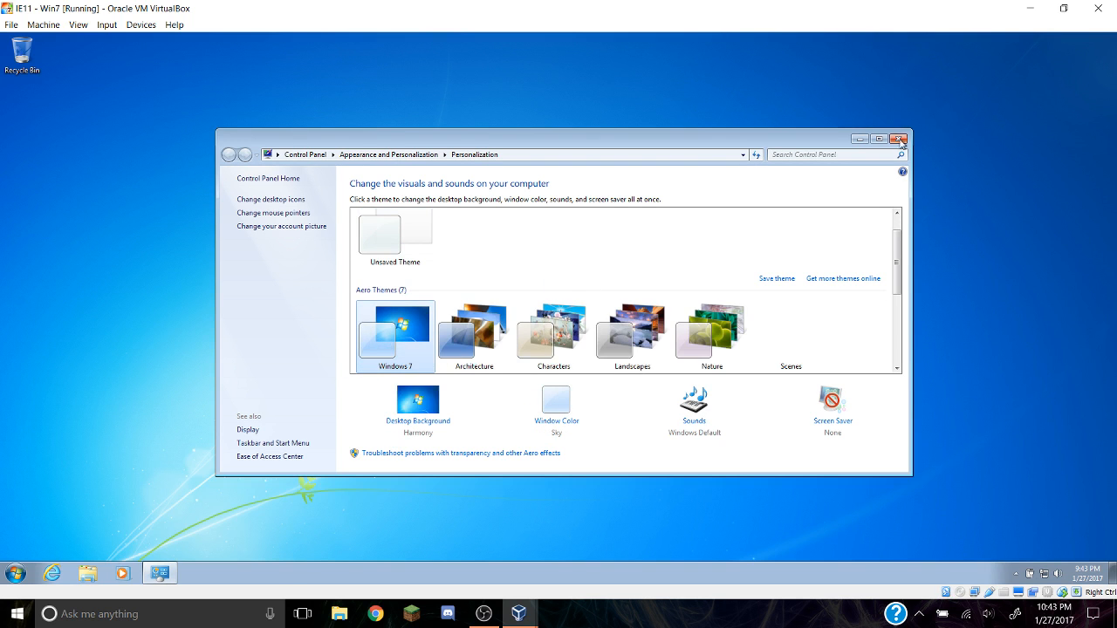
pyautogui.click(900, 139)
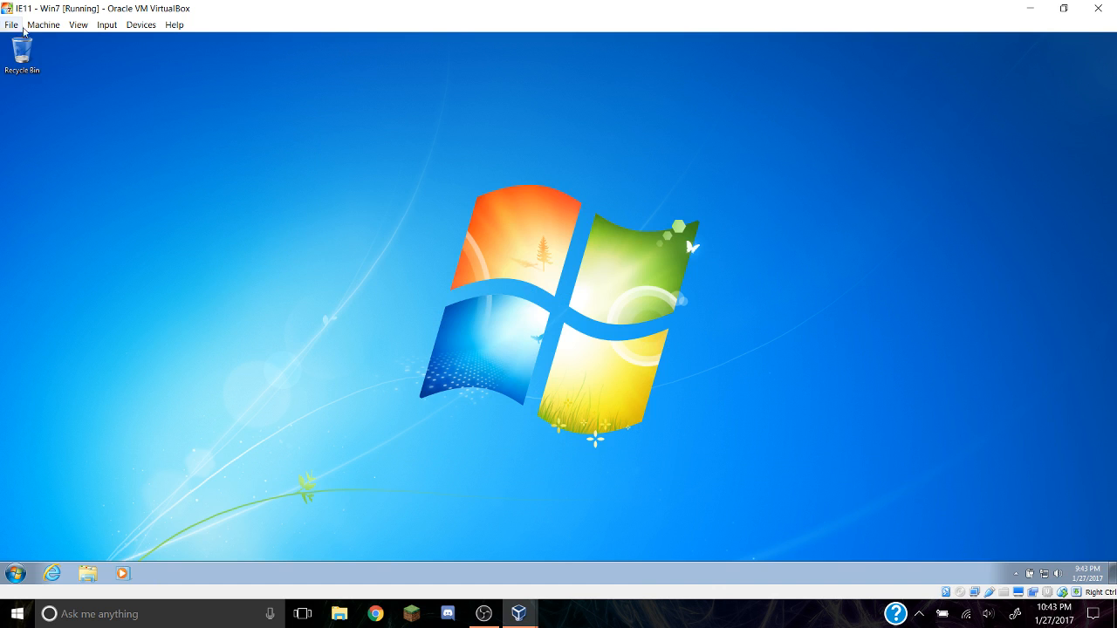
pyautogui.click(21, 49)
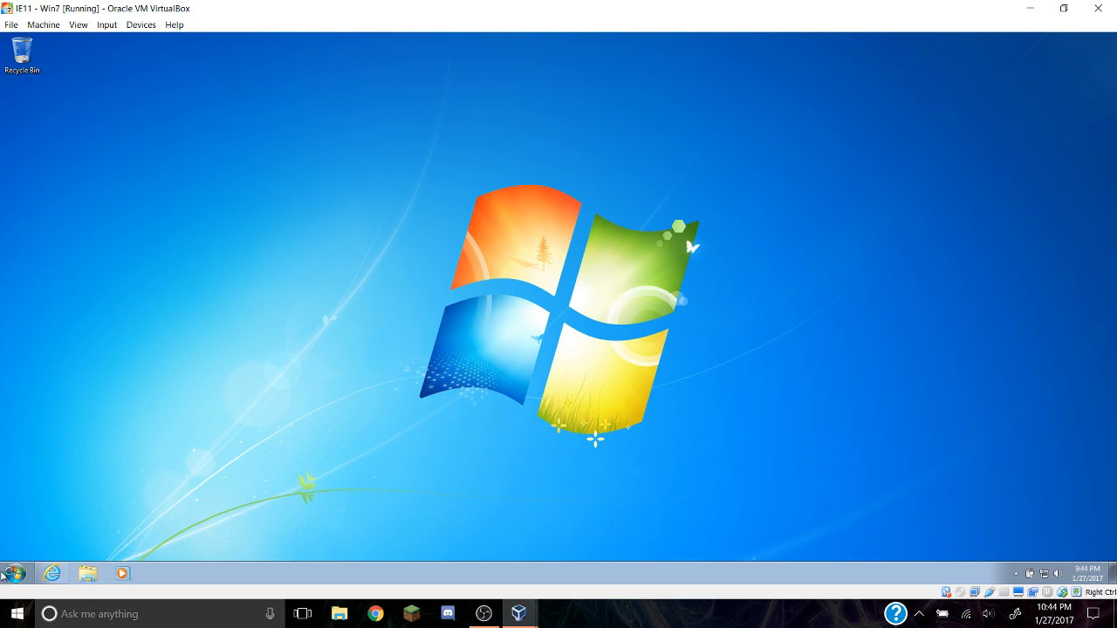
pyautogui.moveTo(17, 556)
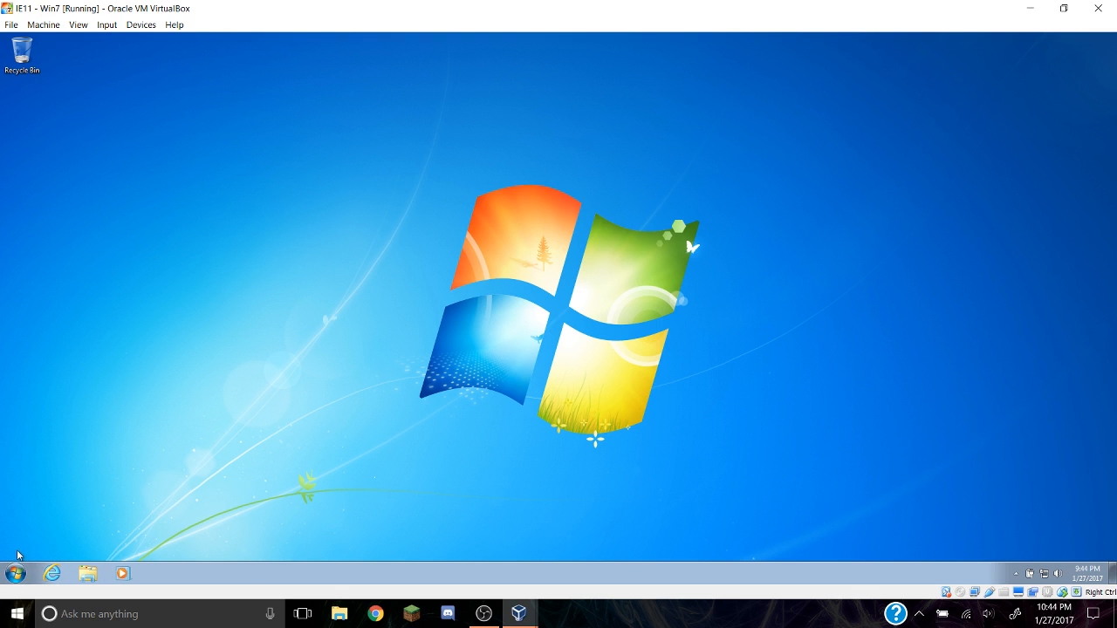
# Launch IE11 to chromium.org, accept the recommended first-run setup and load the Chromium project page
pyautogui.click(52, 573)
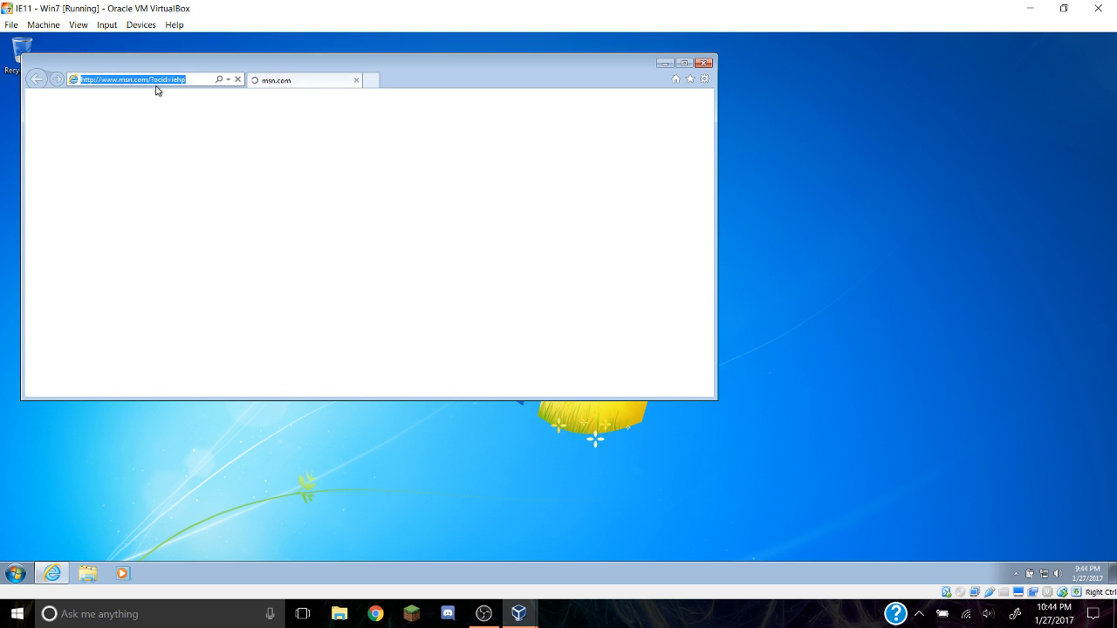
pyautogui.write('chromium.org')
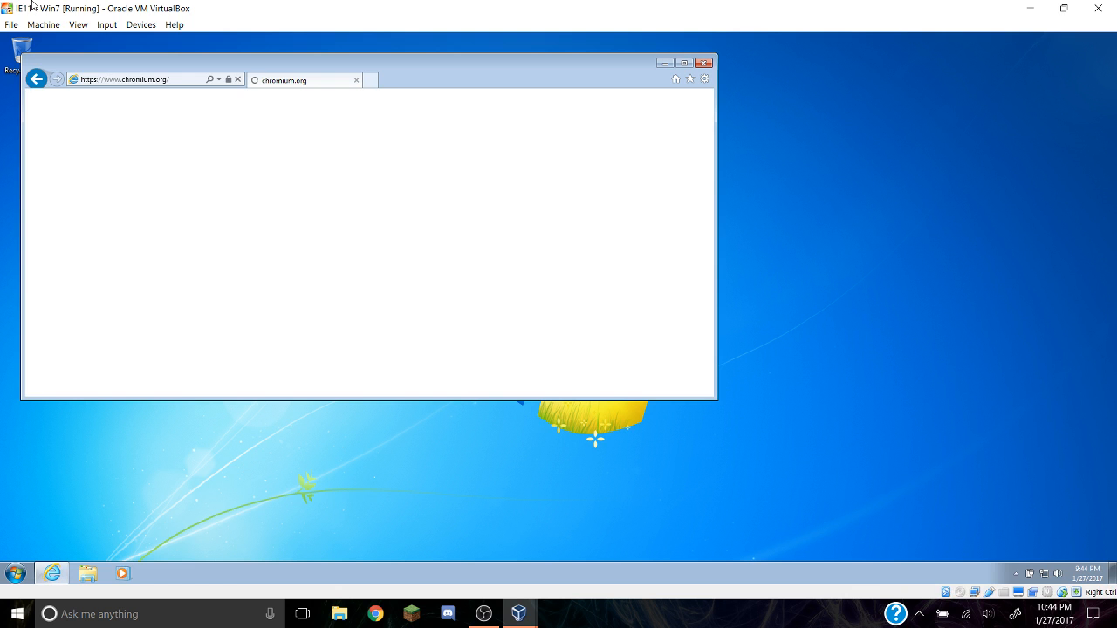
pyautogui.moveTo(349, 63); pyautogui.dragTo(562, 99)
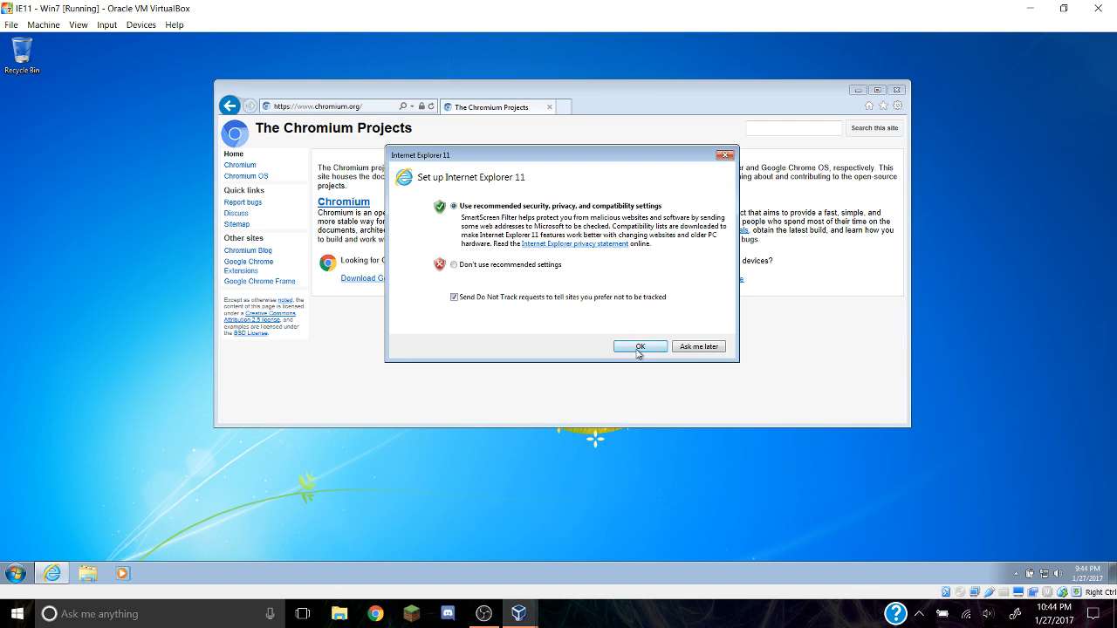
pyautogui.click(639, 346)
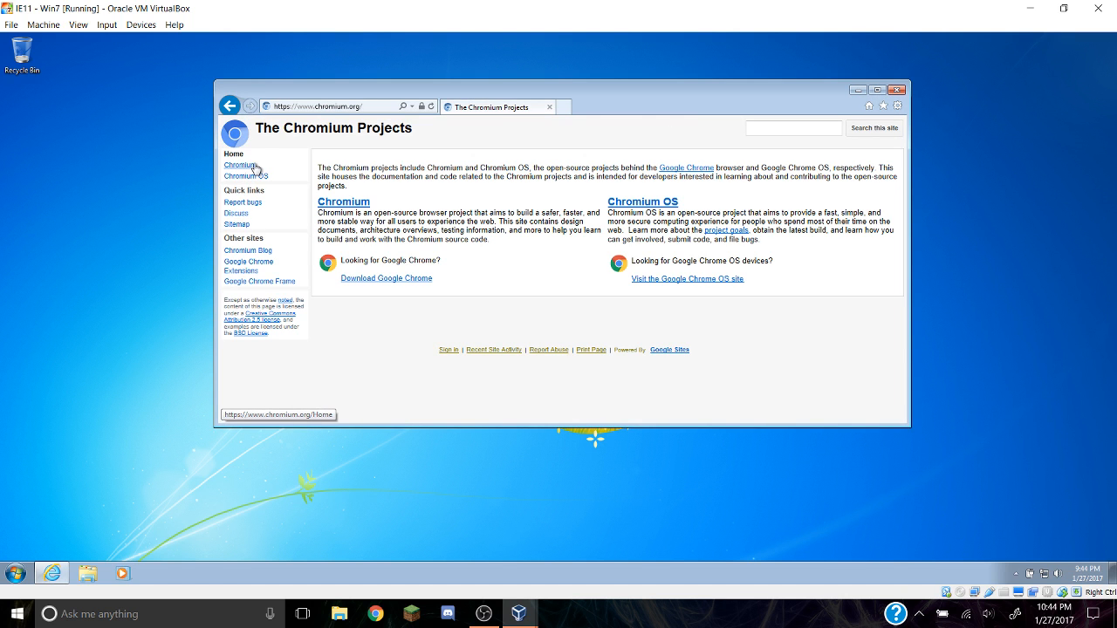
pyautogui.click(241, 164)
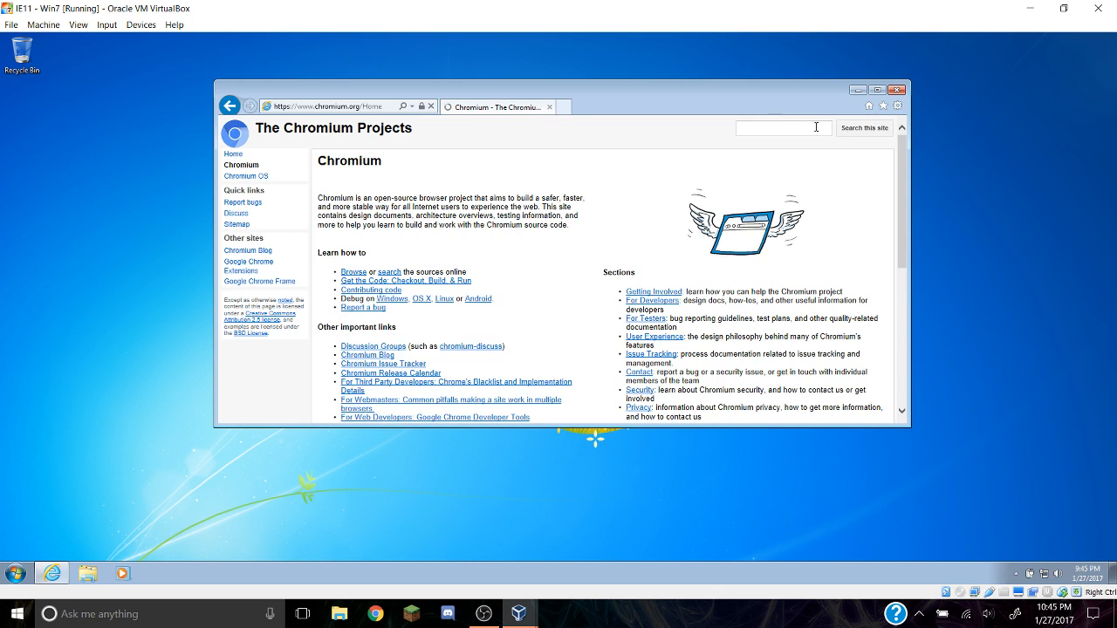
# Search the Chromium site for 'download' and open the Download Chromium result
pyautogui.click(783, 129)
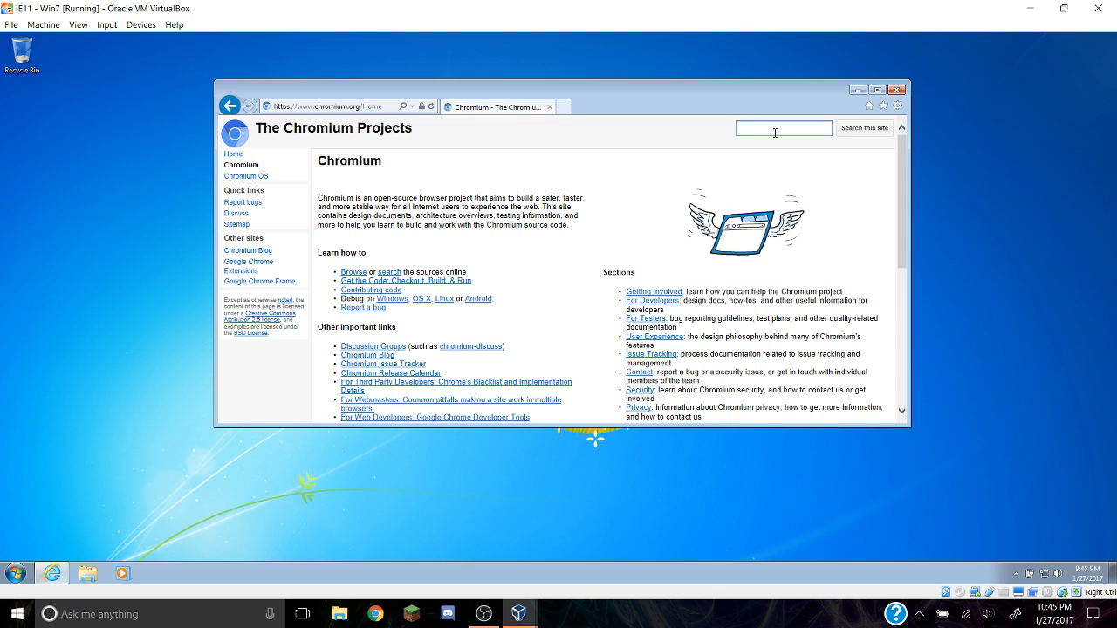
pyautogui.write('download')
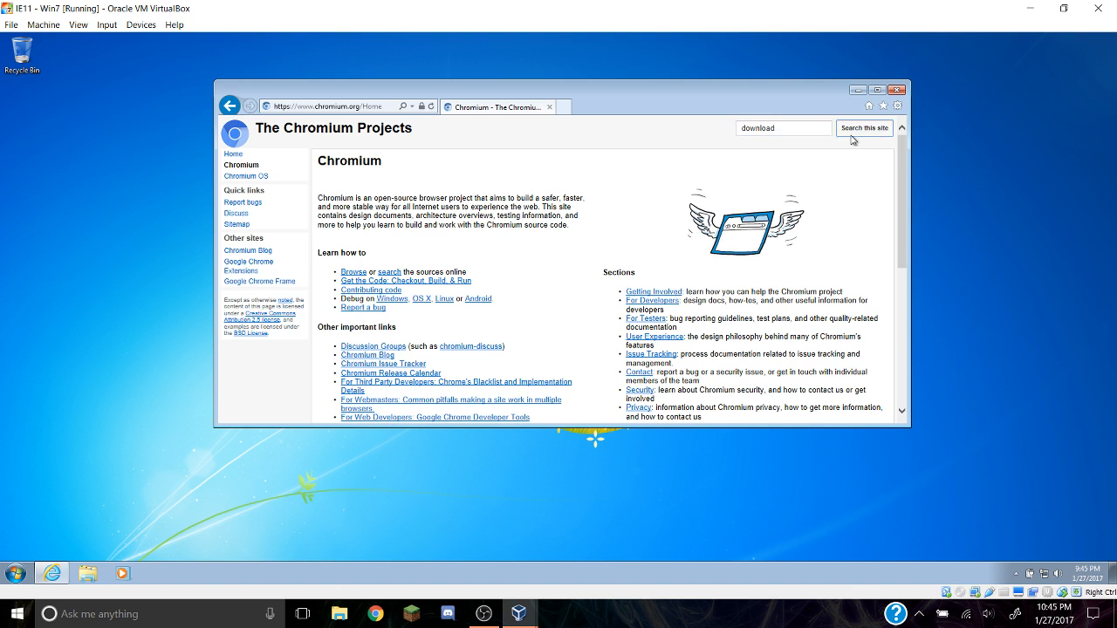
pyautogui.click(865, 129)
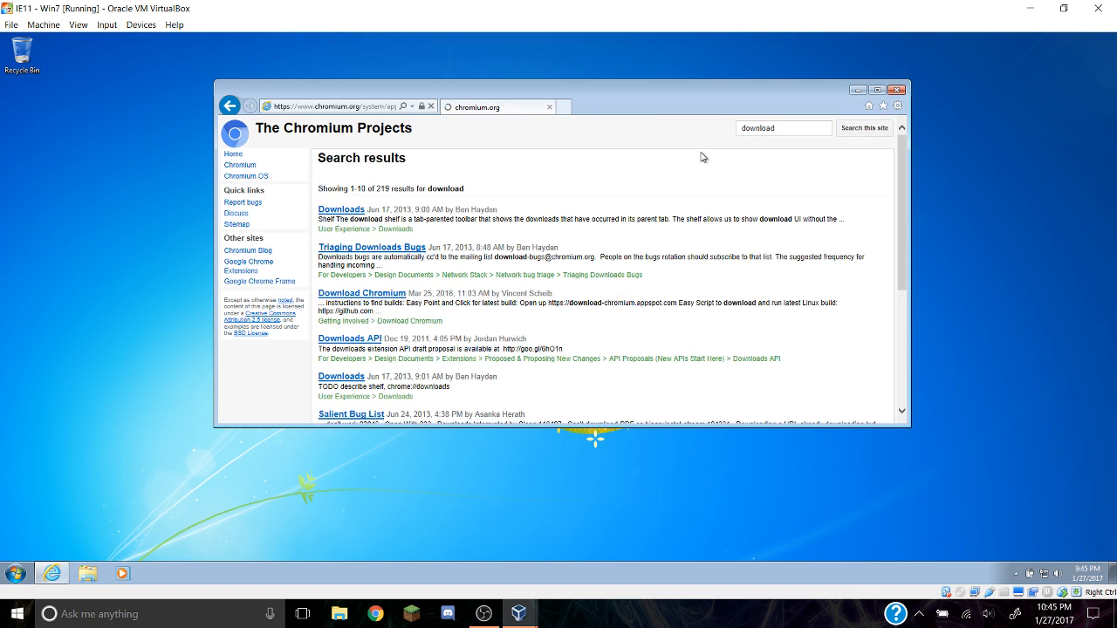
pyautogui.moveTo(361, 293)
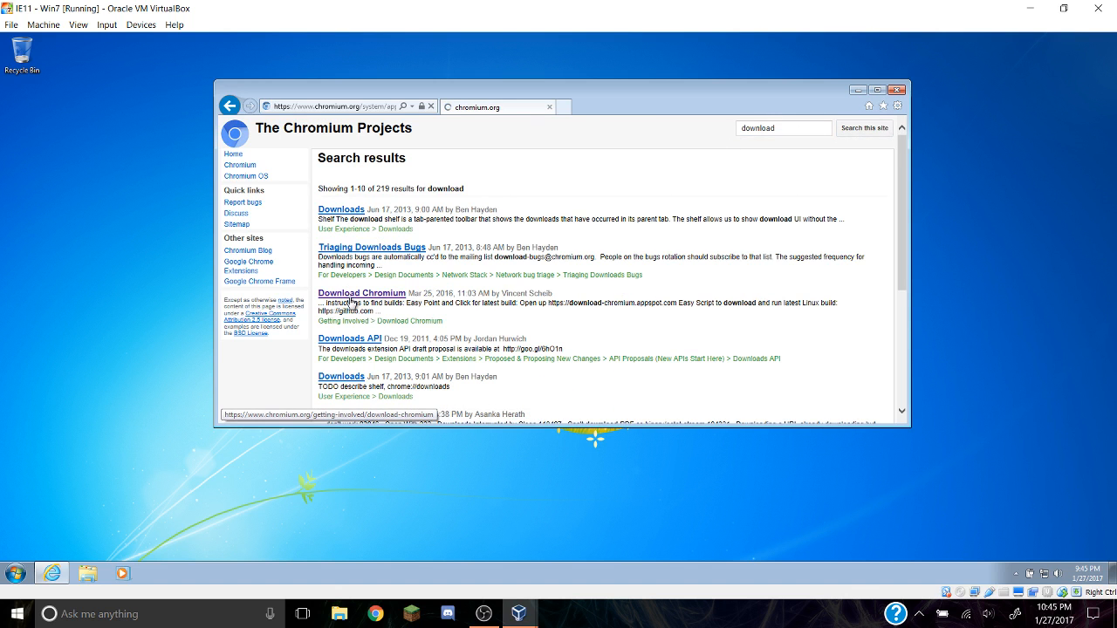
pyautogui.click(362, 293)
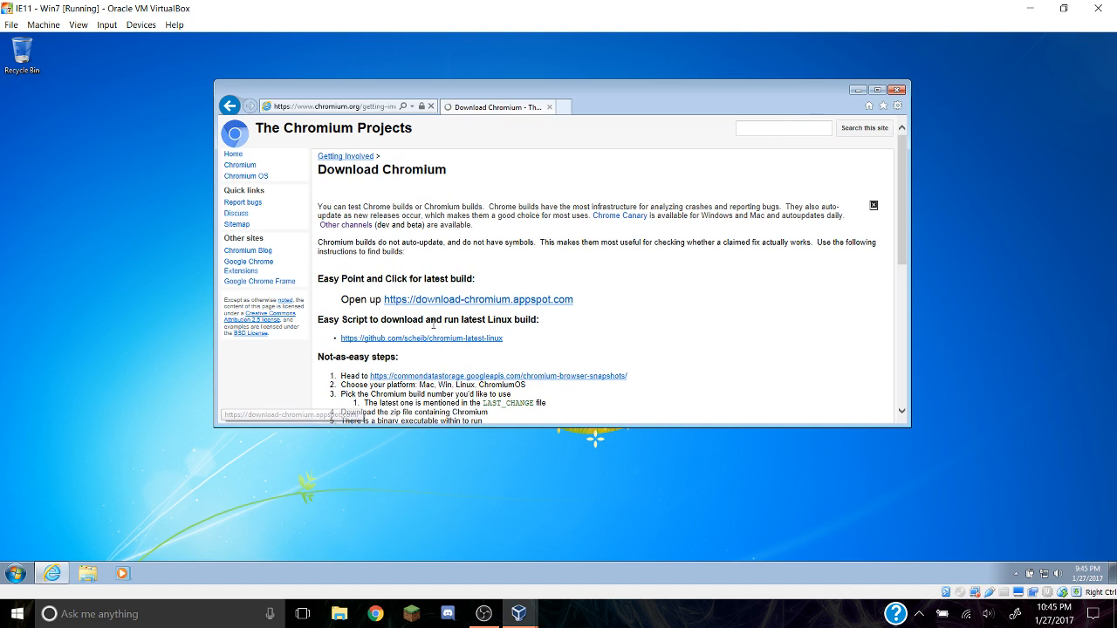
pyautogui.moveTo(440, 307)
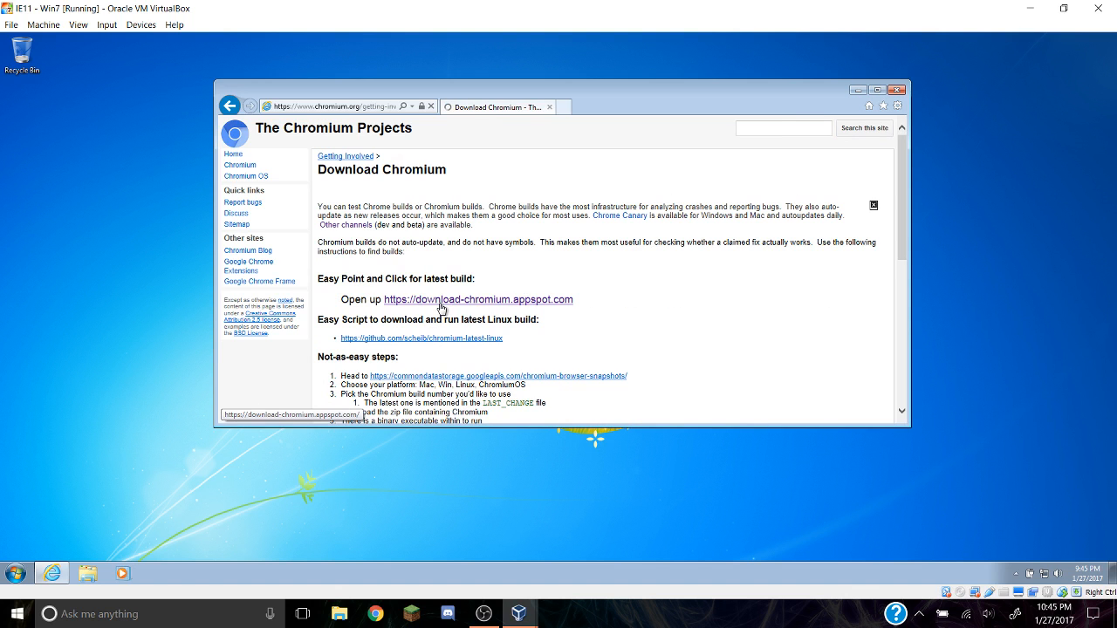
# Follow the download-chromium.appspot.com link and download chrome-win32.zip set to Open when finished
pyautogui.click(478, 301)
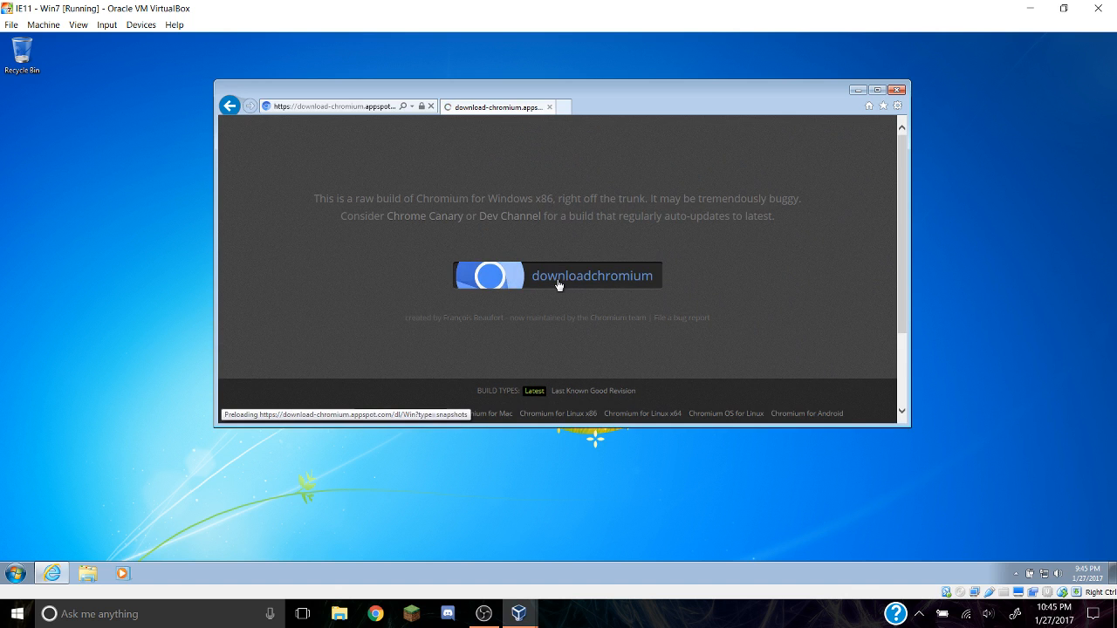
pyautogui.click(557, 276)
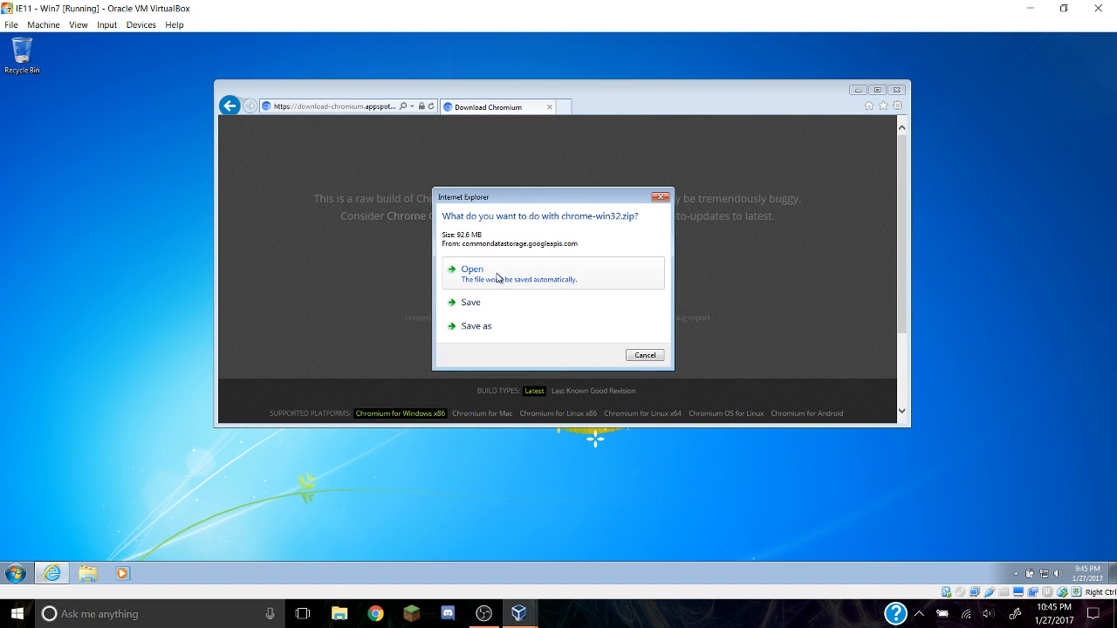
pyautogui.click(471, 269)
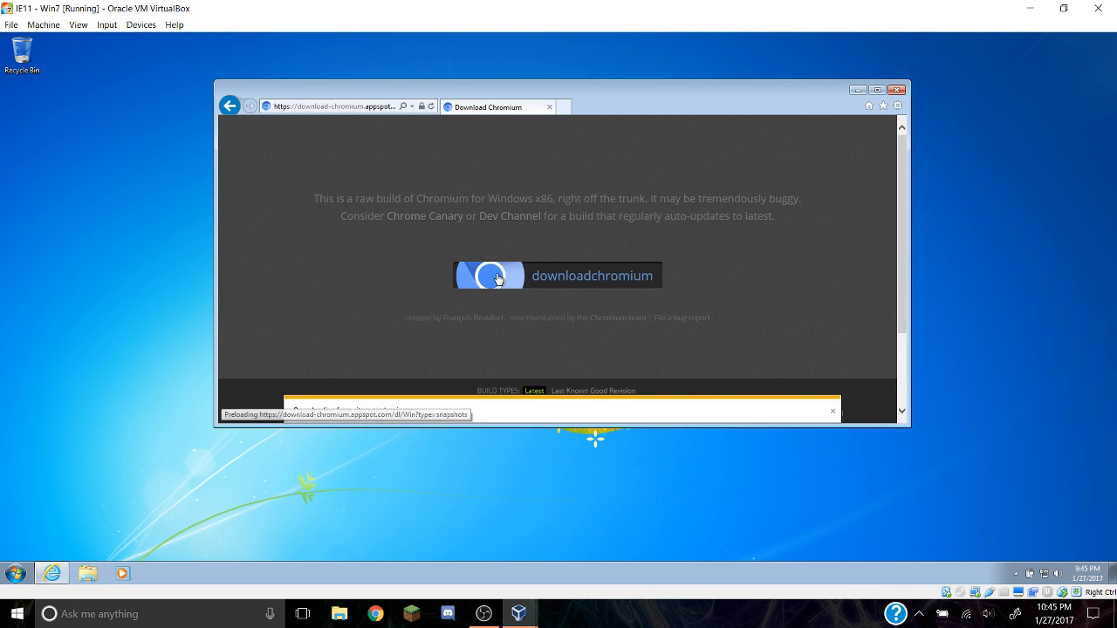
pyautogui.click(491, 276)
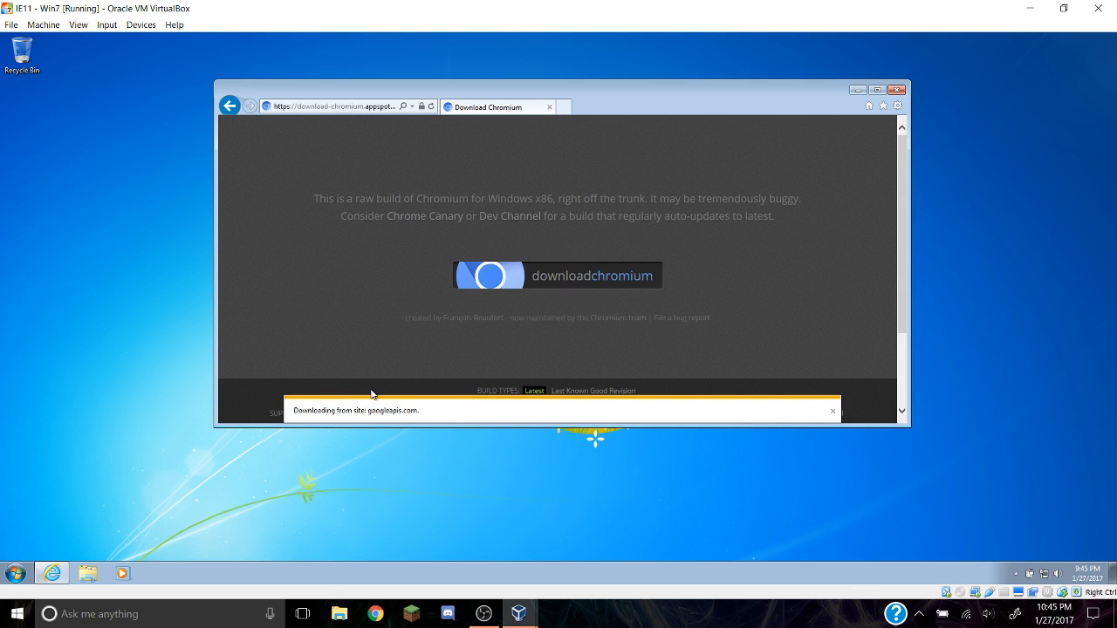
pyautogui.moveTo(335, 419)
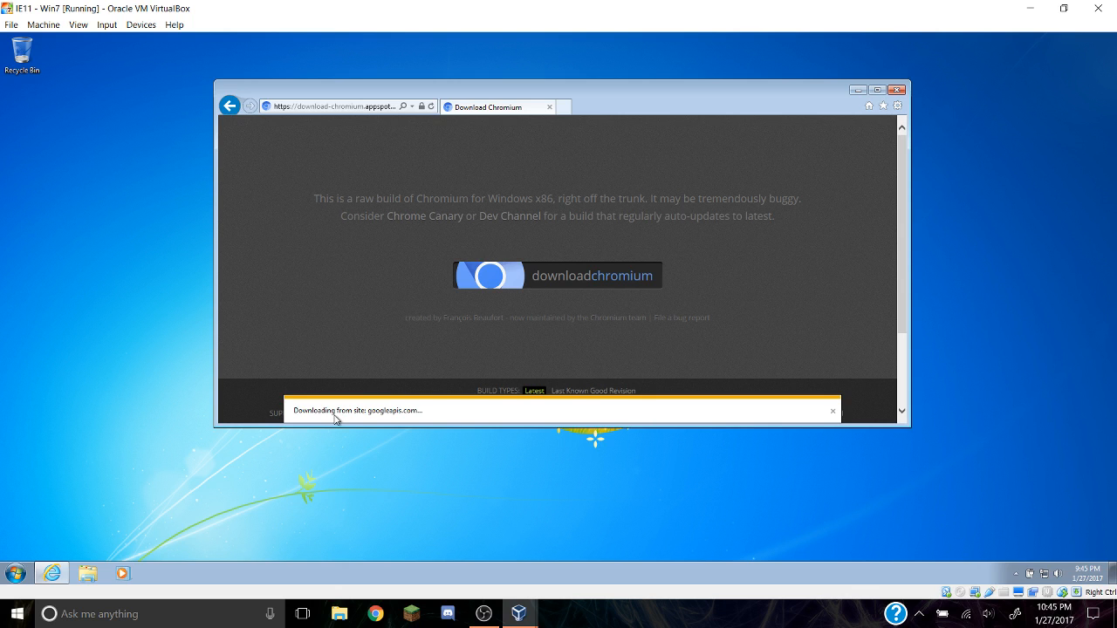
pyautogui.moveTo(387, 489)
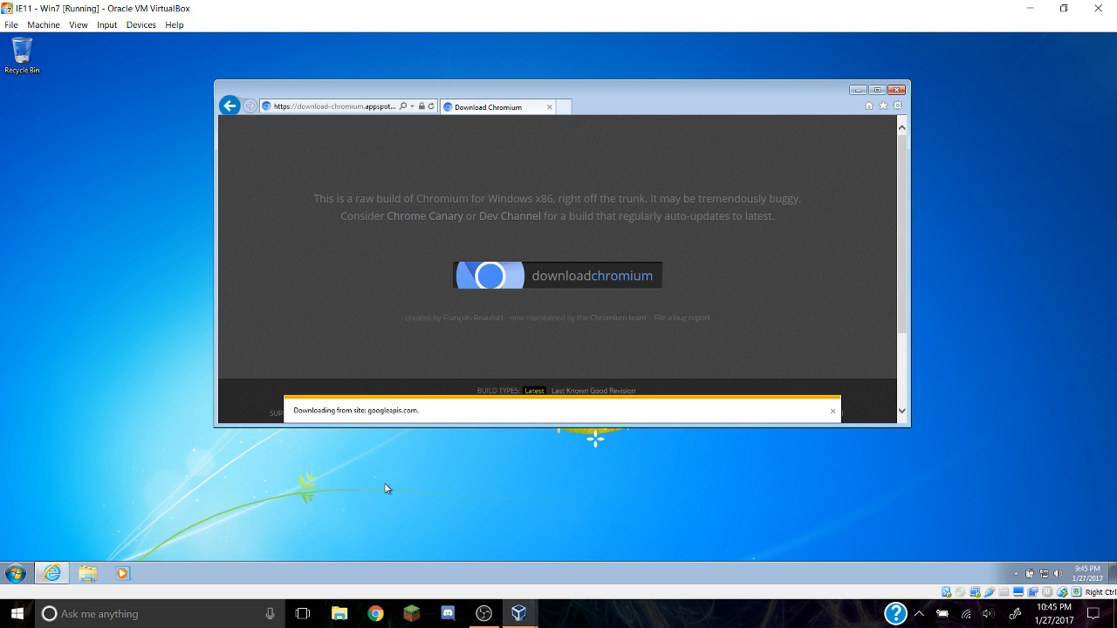
pyautogui.moveTo(311, 605)
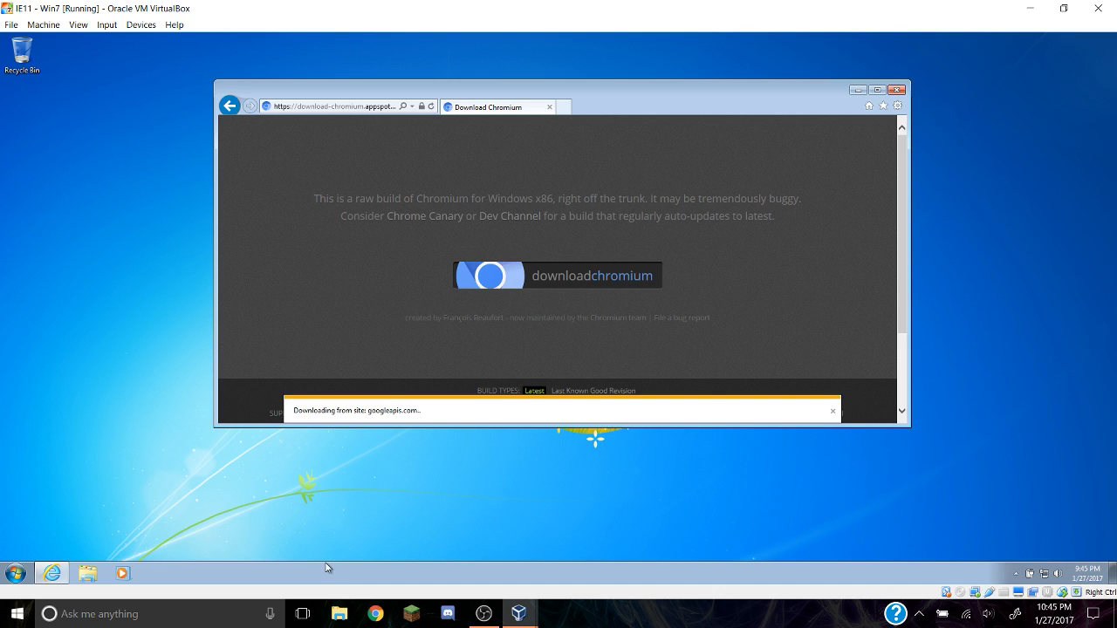
pyautogui.moveTo(335, 394)
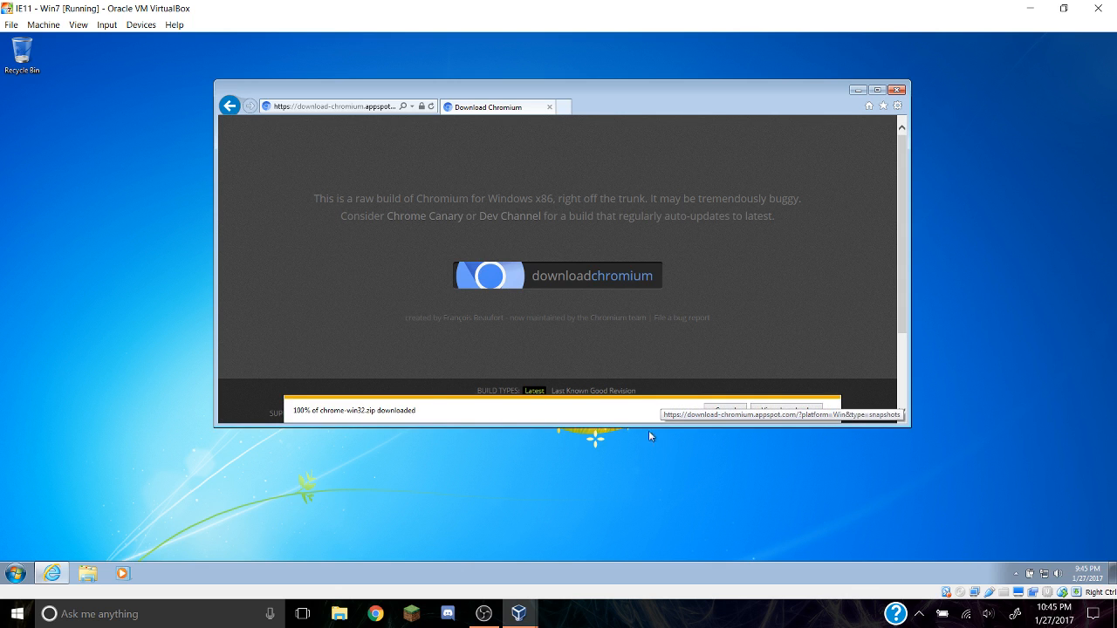
pyautogui.moveTo(730, 415)
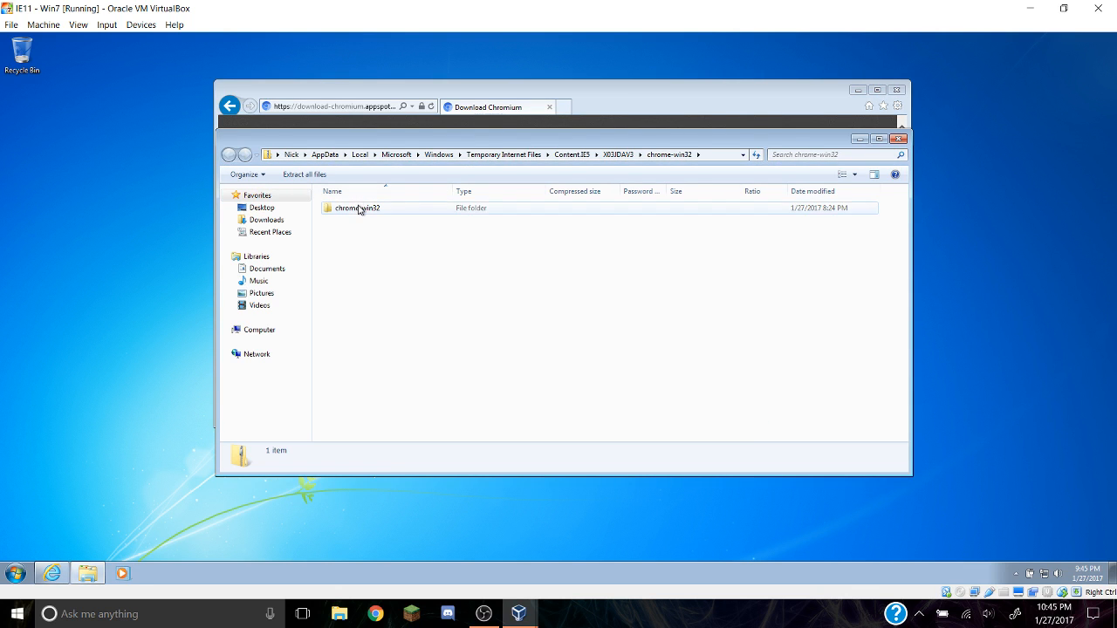
# Browse into the chrome-win32 folder of the downloaded zip and select the chrome application
pyautogui.doubleClick(358, 207)
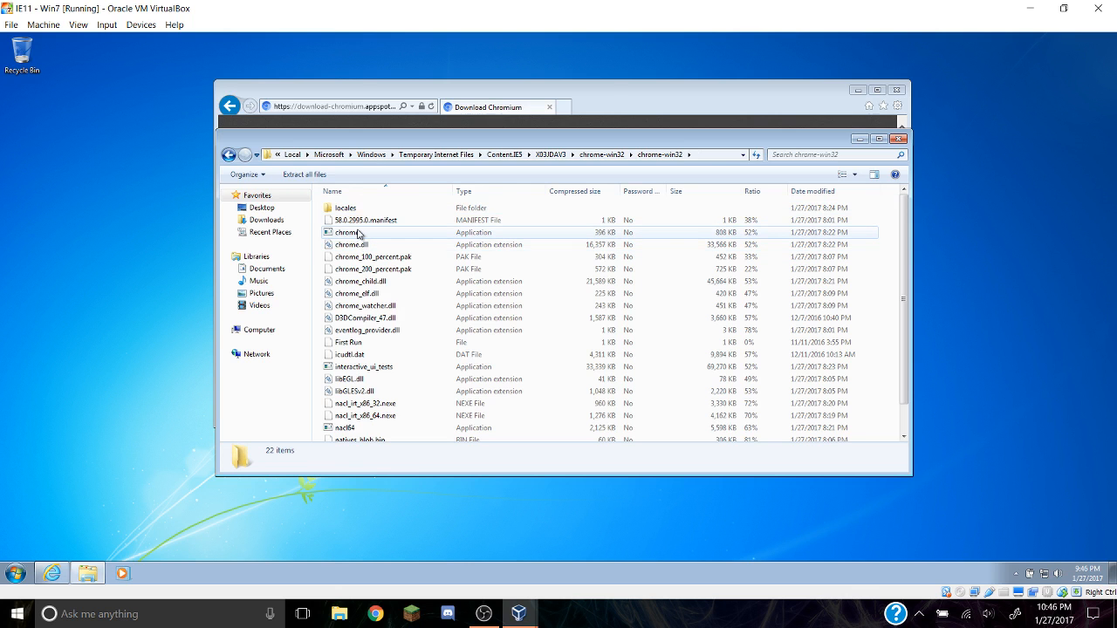
pyautogui.click(618, 154)
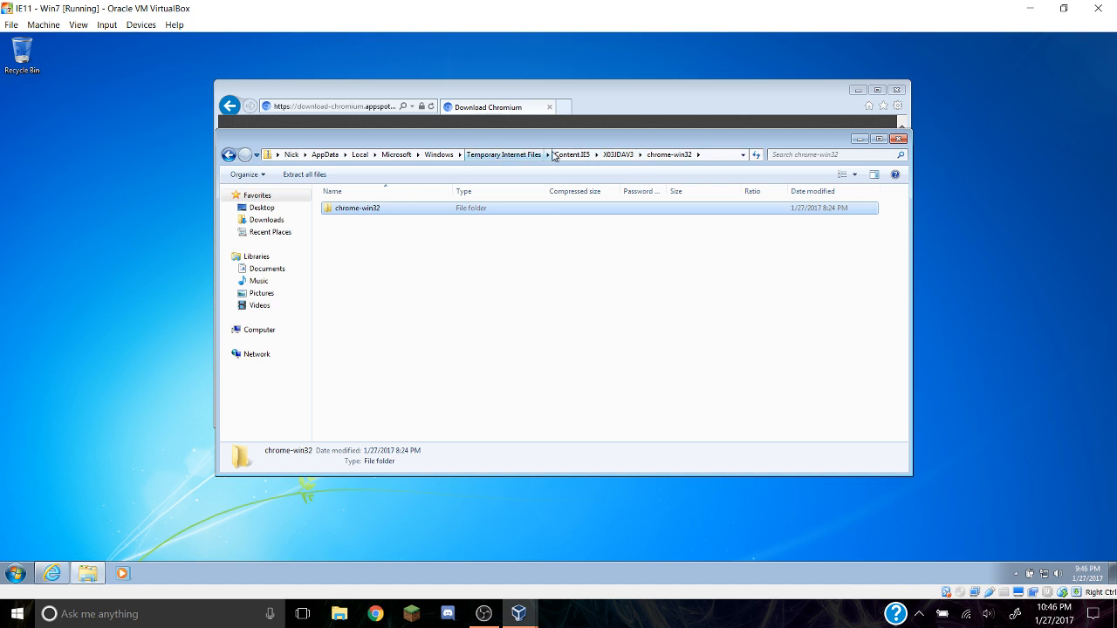
pyautogui.doubleClick(356, 208)
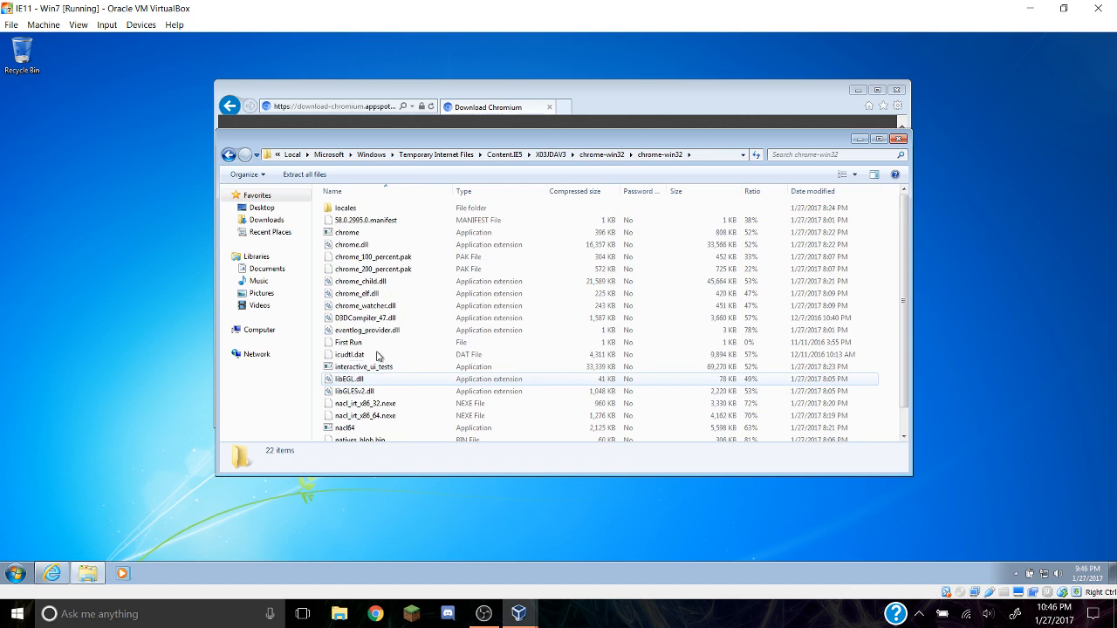
pyautogui.click(348, 234)
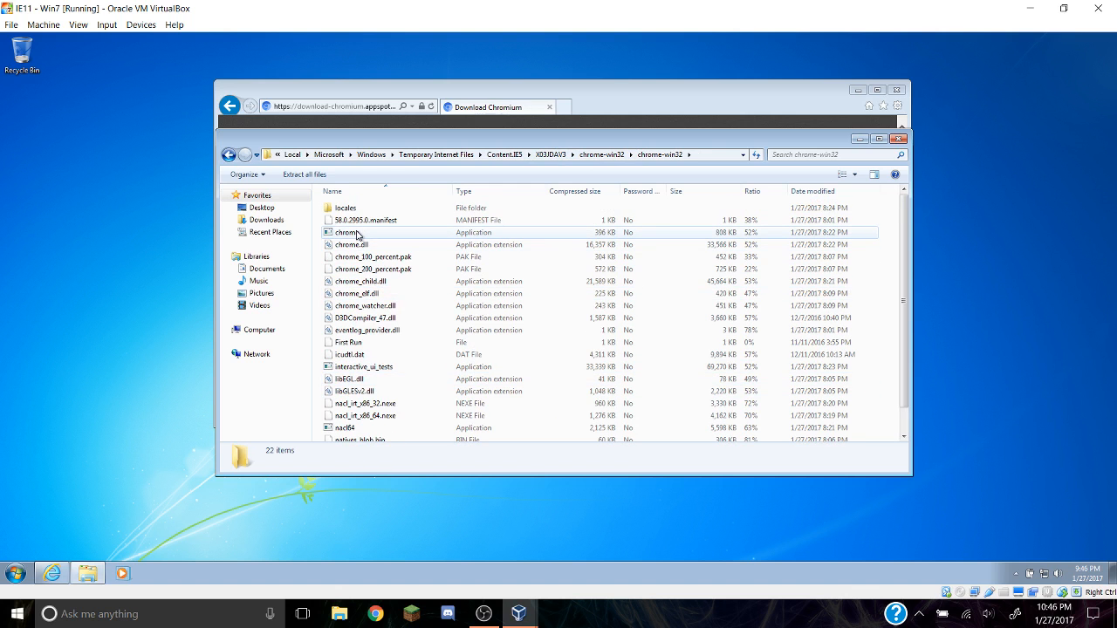
pyautogui.click(347, 233)
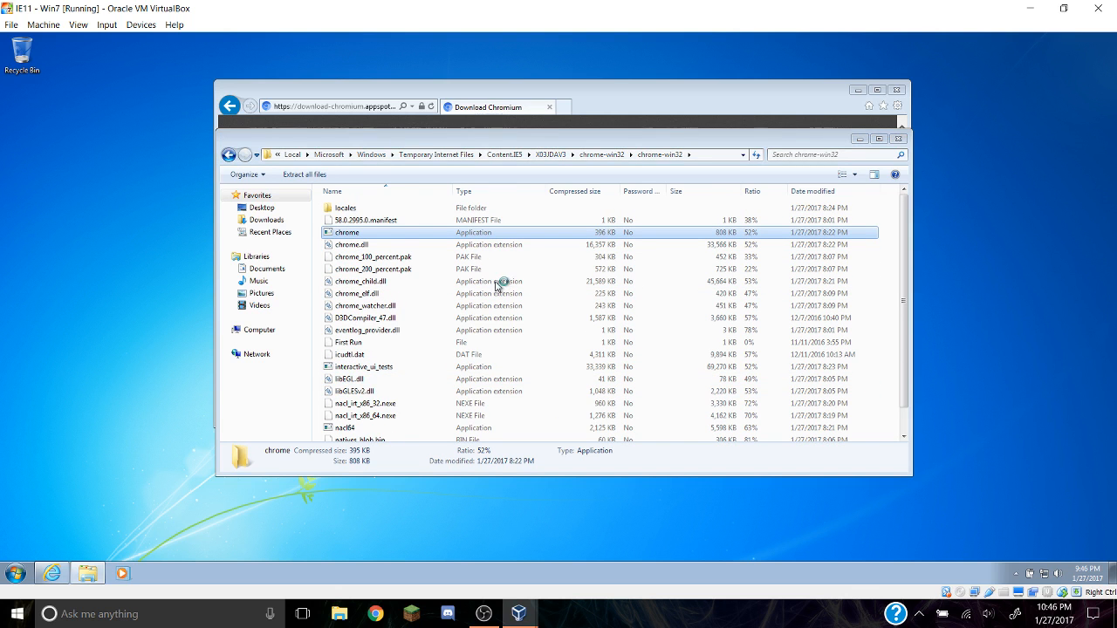
# Run chrome from inside the zip, cancel the Compressed Folders warning and enter chrome in IE's address bar
pyautogui.doubleClick(347, 232)
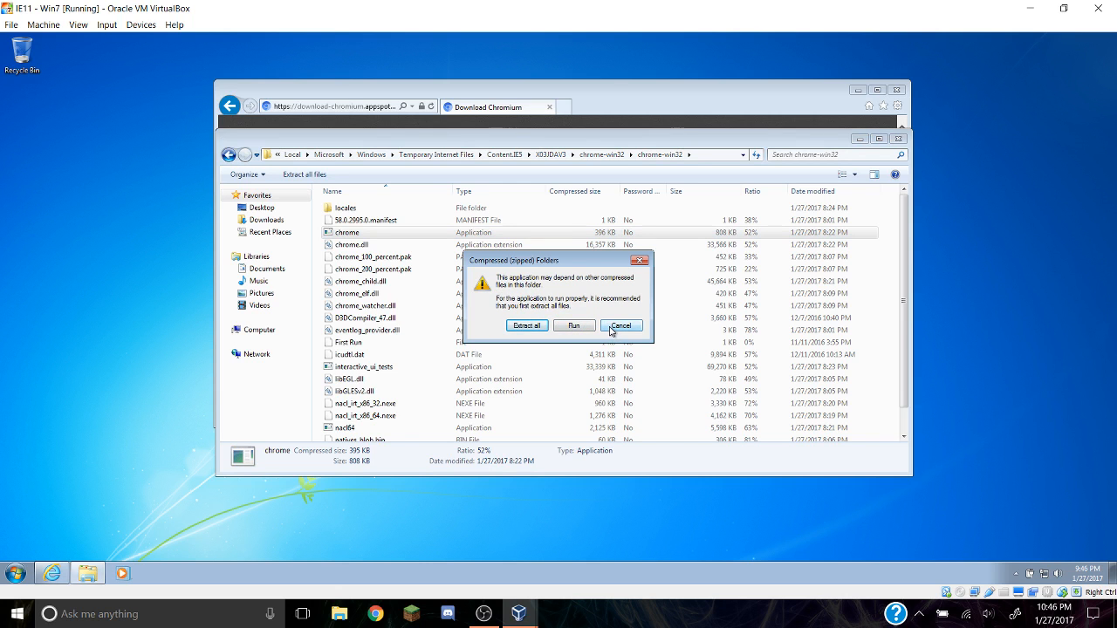
pyautogui.click(621, 324)
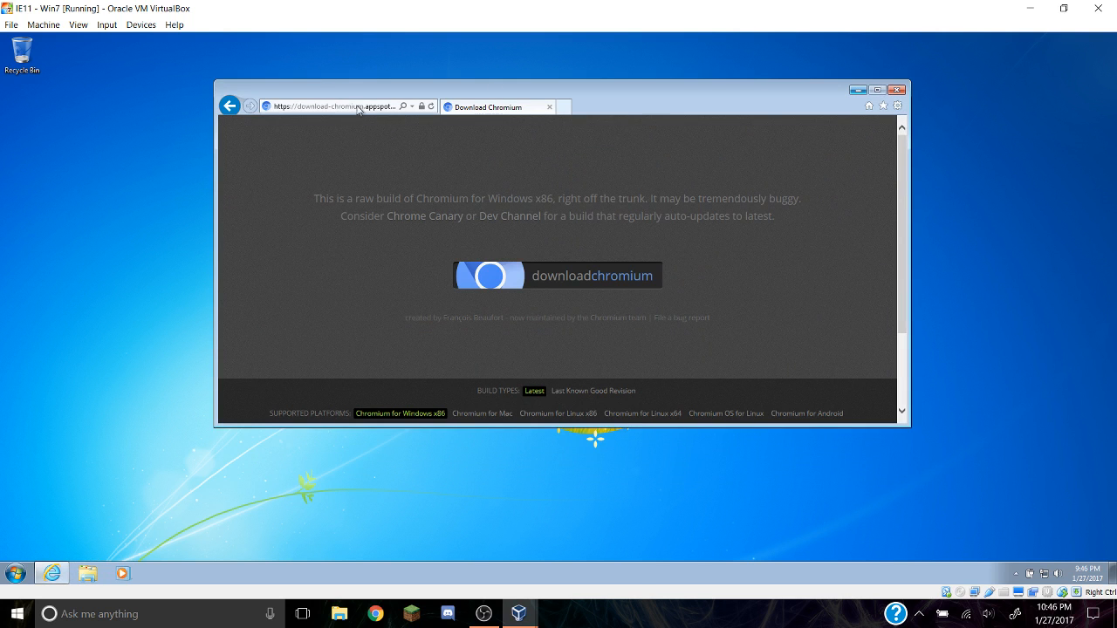
pyautogui.write('chrome')
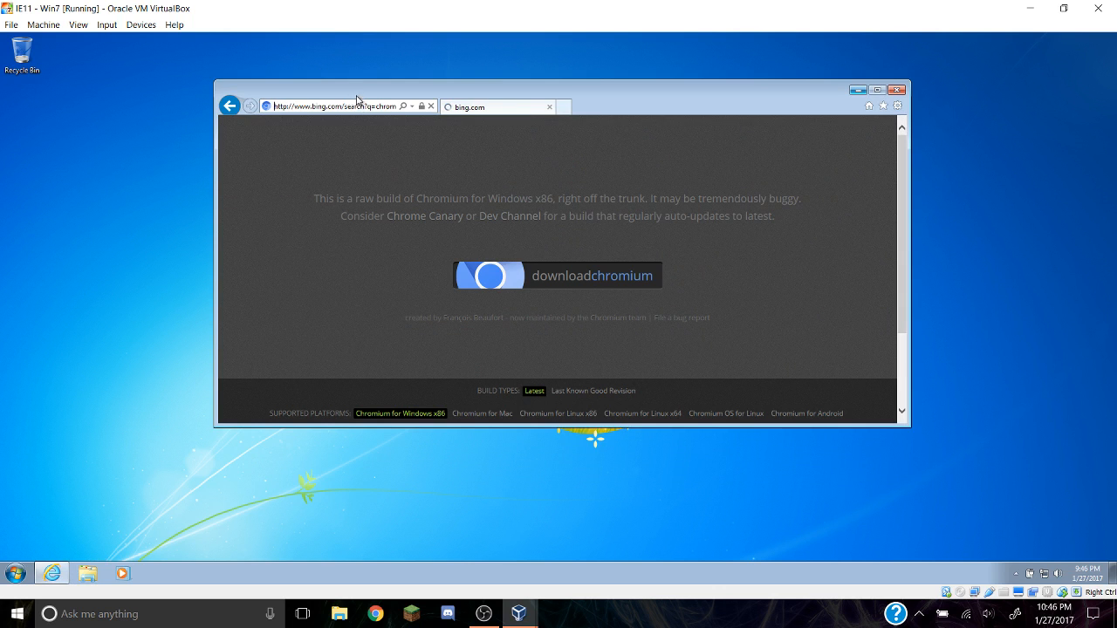
pyautogui.moveTo(339, 91)
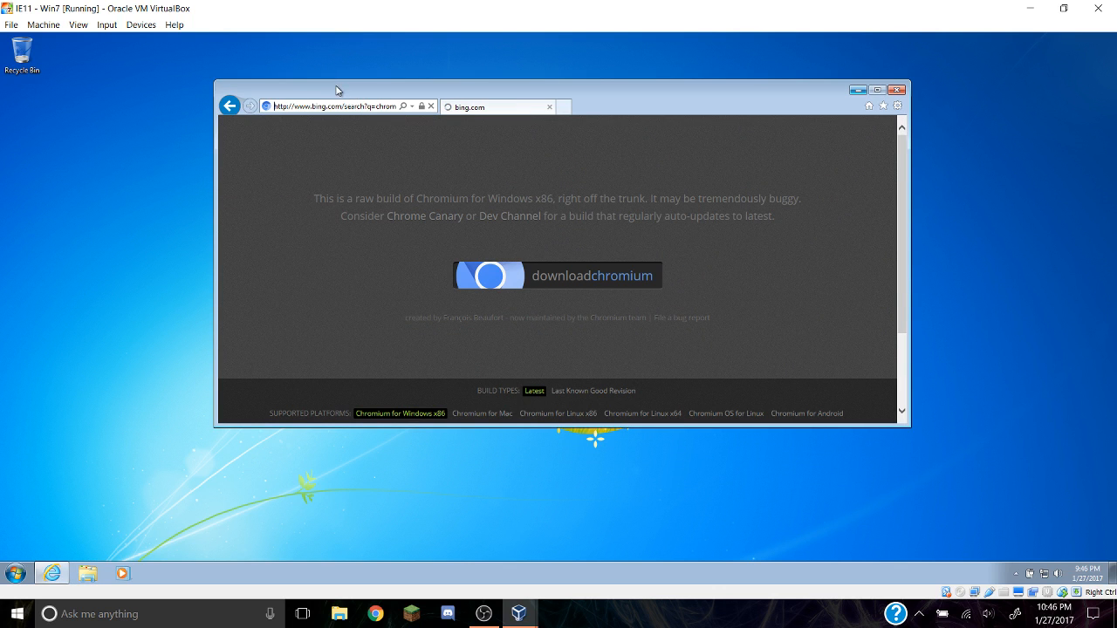
pyautogui.moveTo(869, 157)
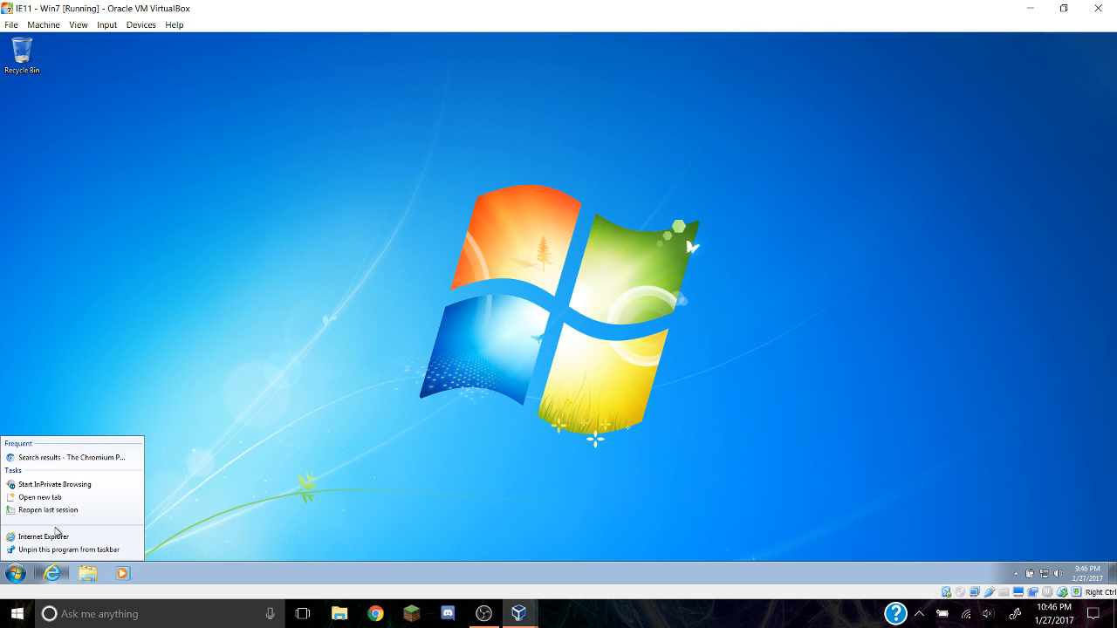
# Find Internet Explorer via Start search, pin it to the Start menu, and show its jump list of browsing tasks
pyautogui.click(14, 614)
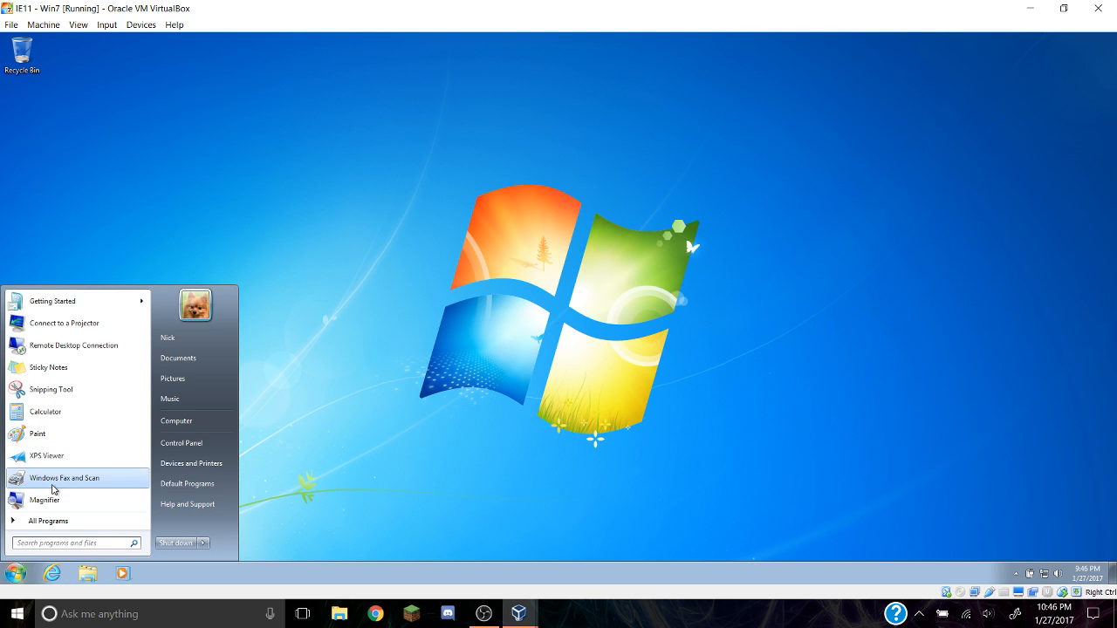
pyautogui.moveTo(96, 543)
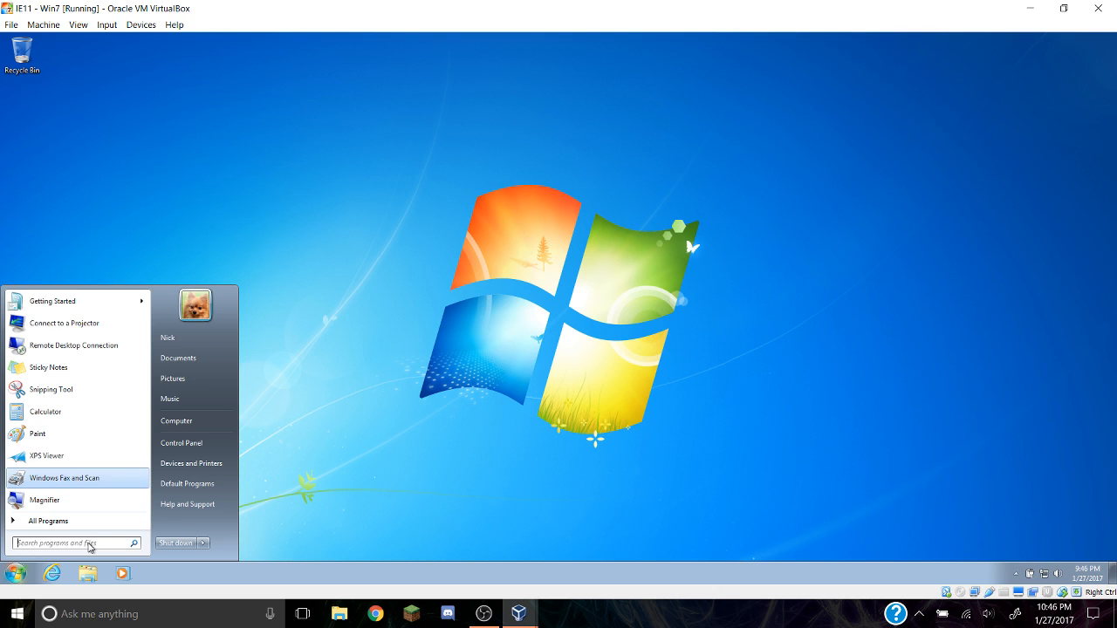
pyautogui.write('intel')
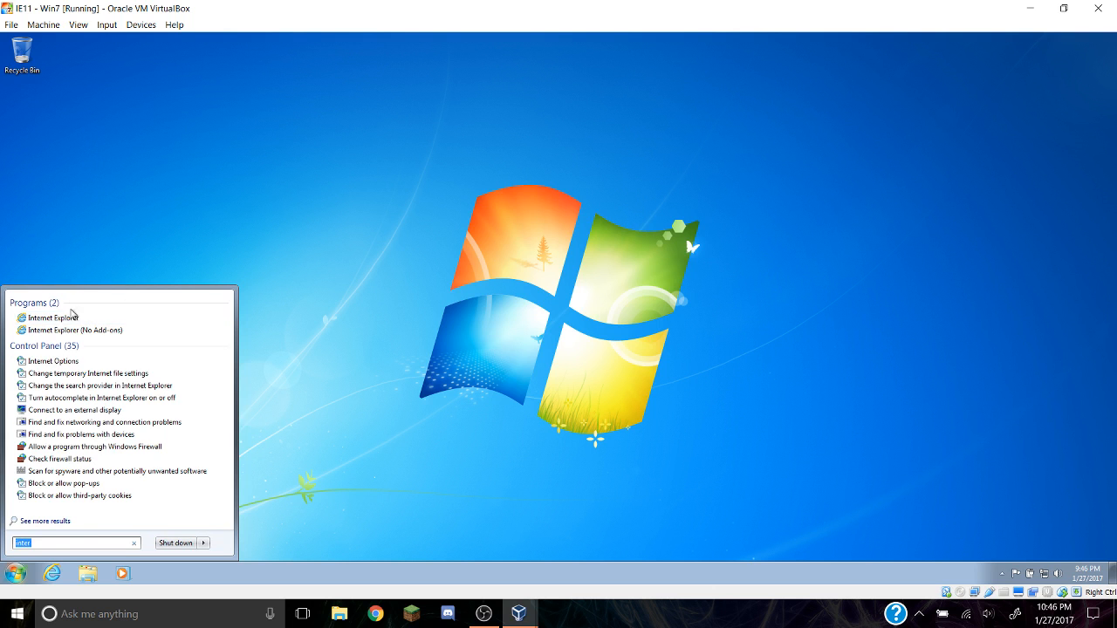
pyautogui.rightClick(53, 318)
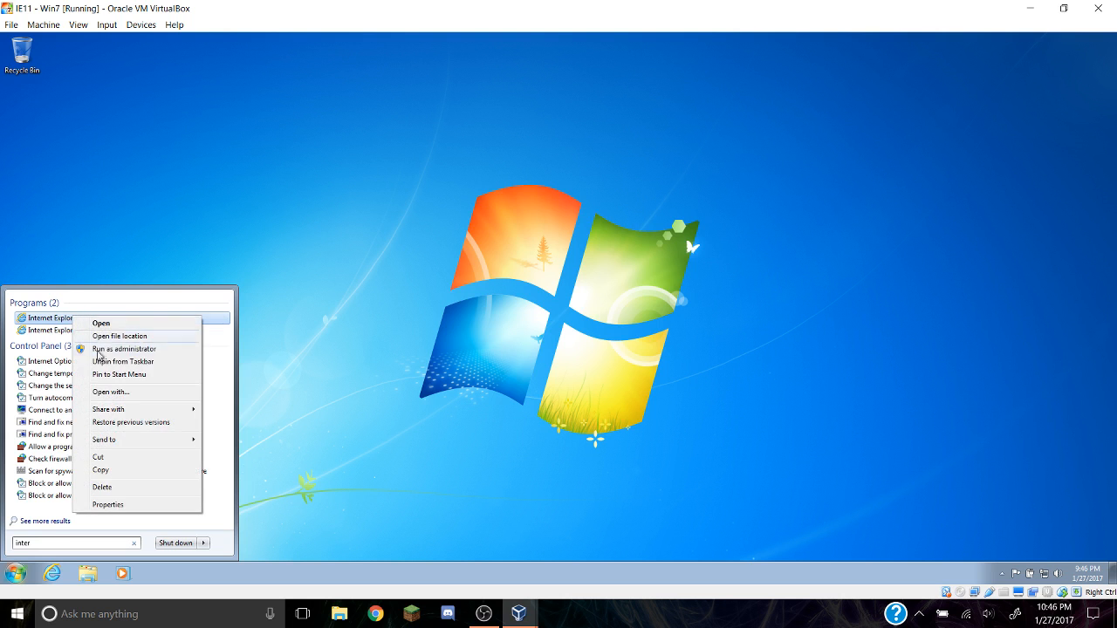
pyautogui.moveTo(112, 391)
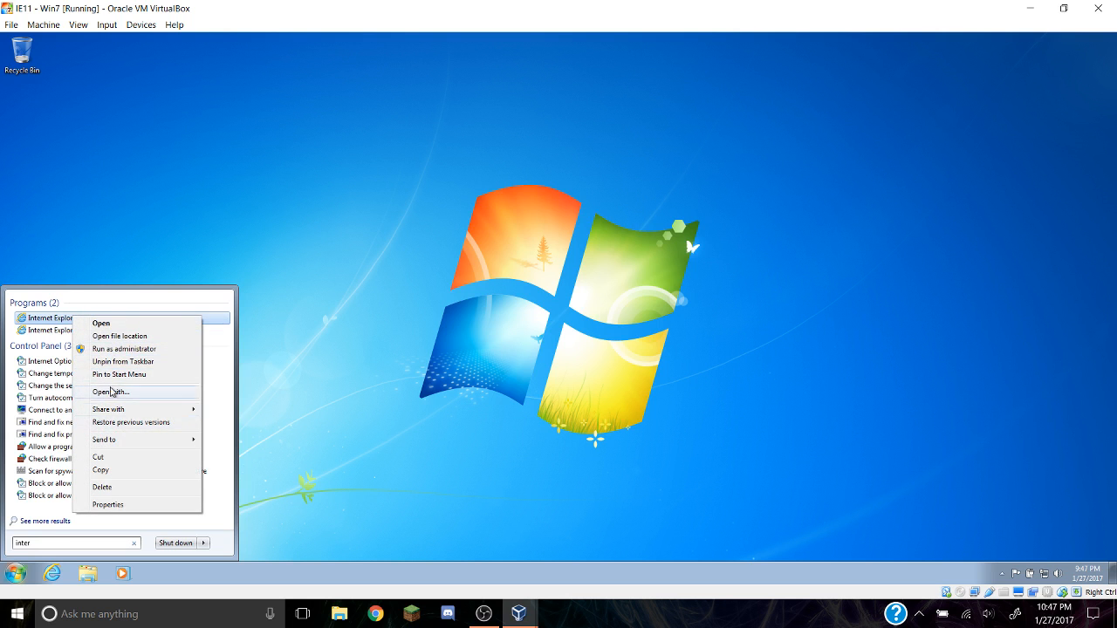
pyautogui.moveTo(122, 472)
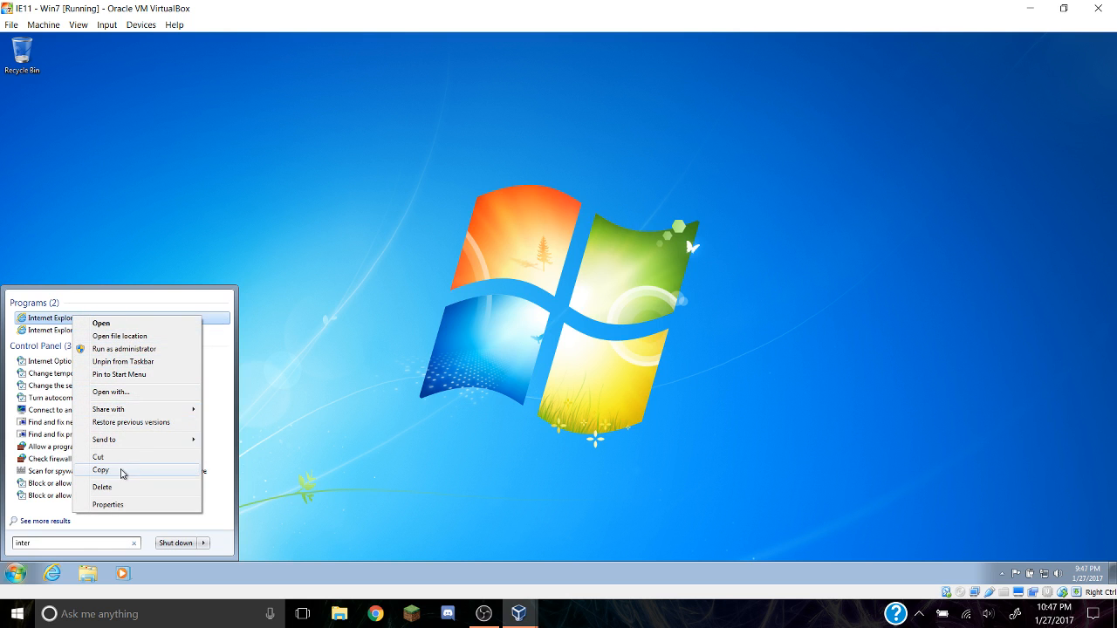
pyautogui.moveTo(126, 374)
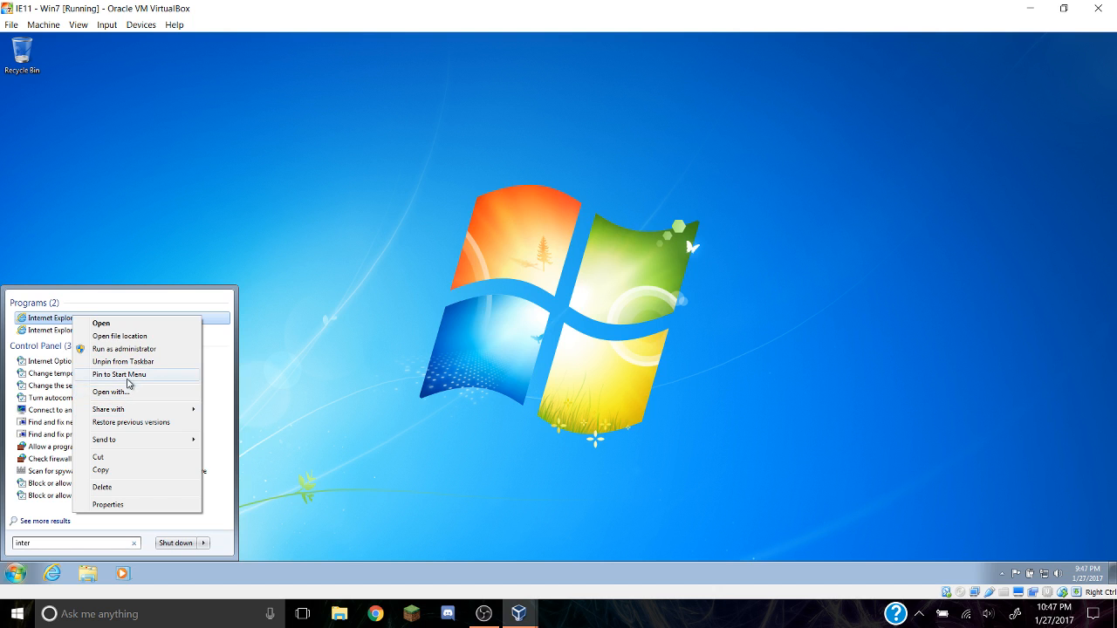
pyautogui.moveTo(129, 381)
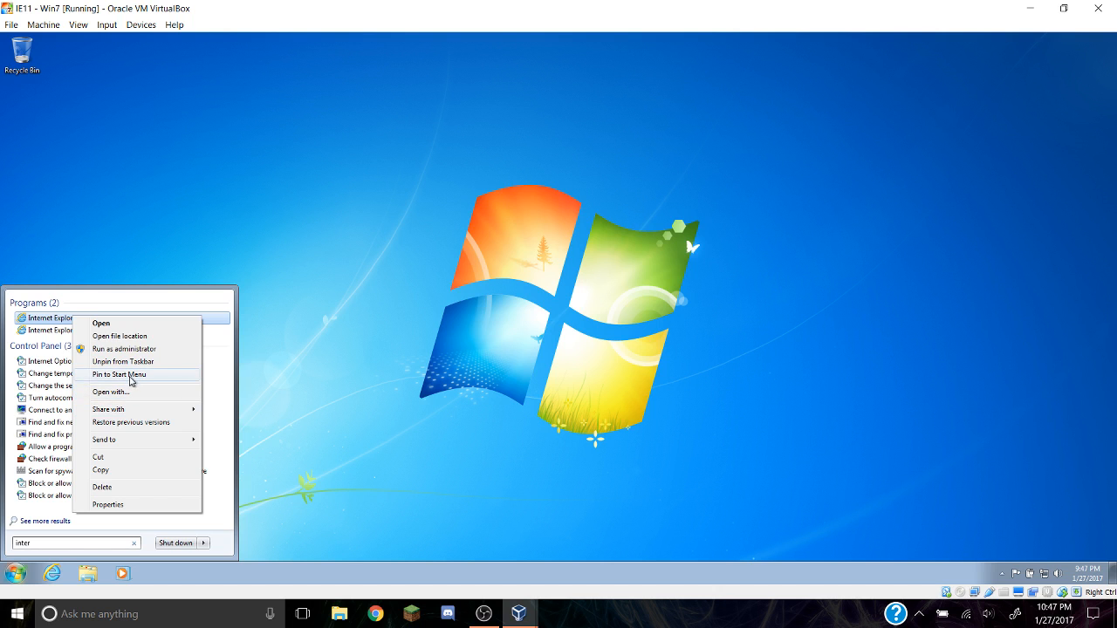
pyautogui.click(171, 377)
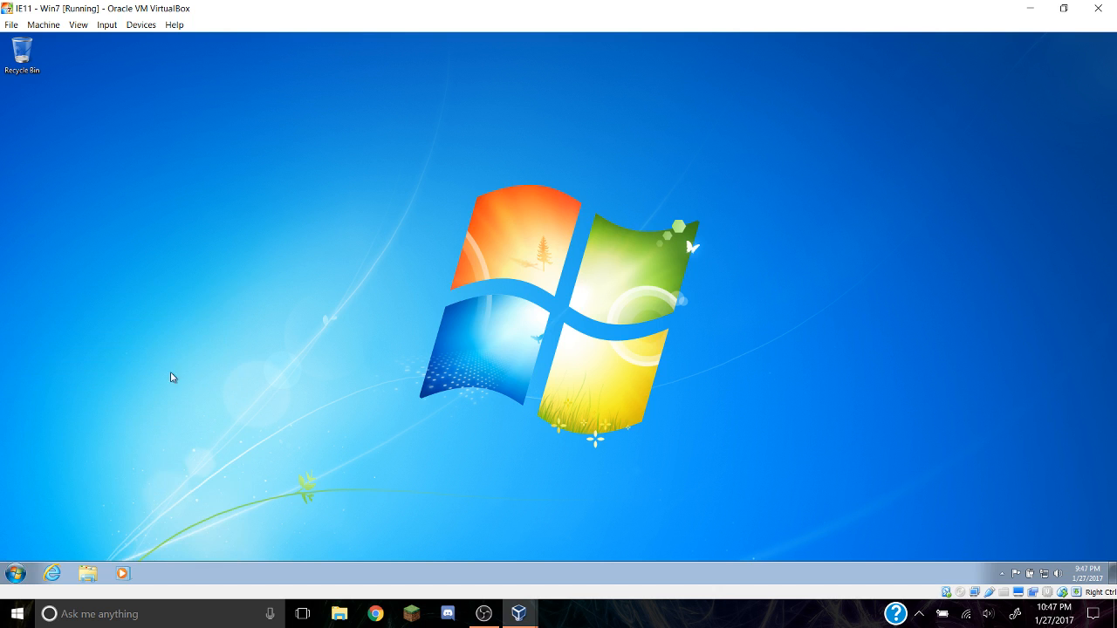
pyautogui.rightClick(54, 573)
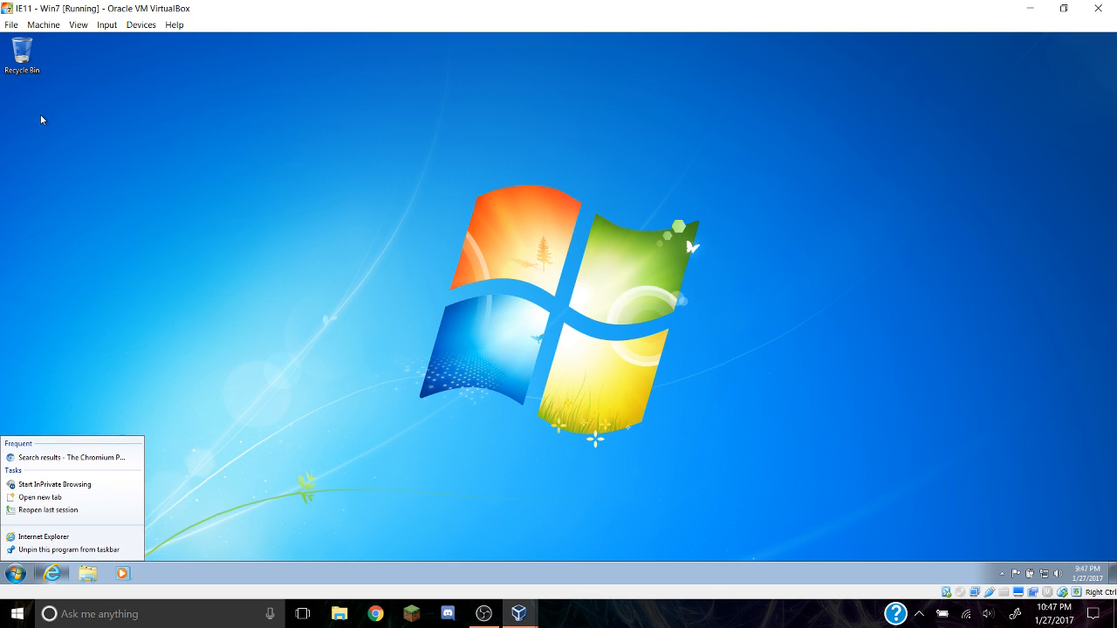
pyautogui.moveTo(220, 354)
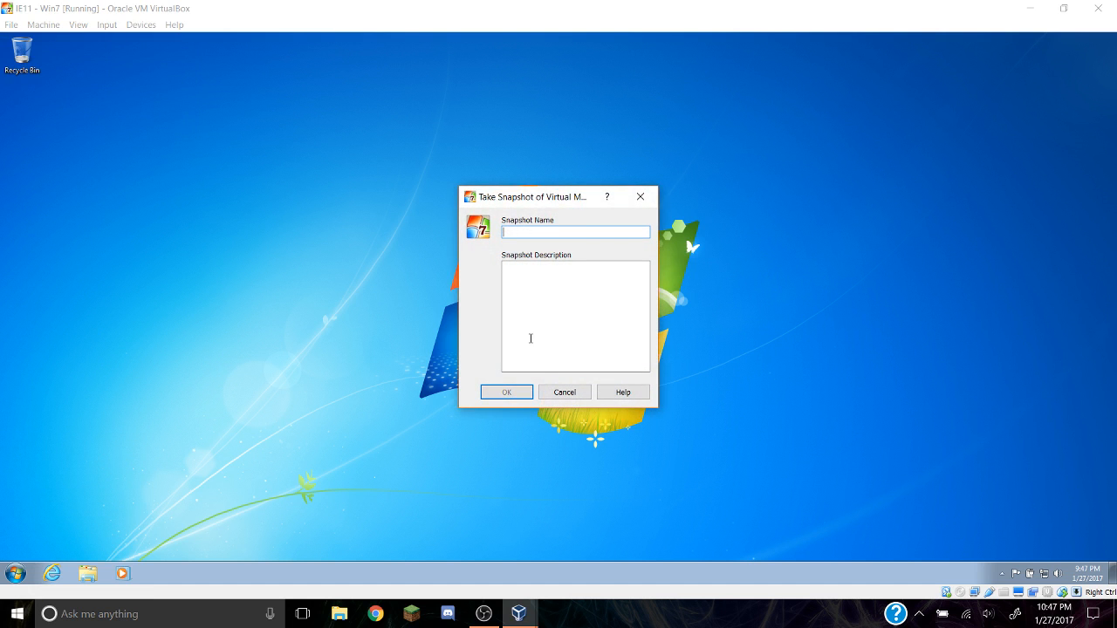
# Take a snapshot of the running IE11 - Win7 machine named 'Default'
pyautogui.write('Default')
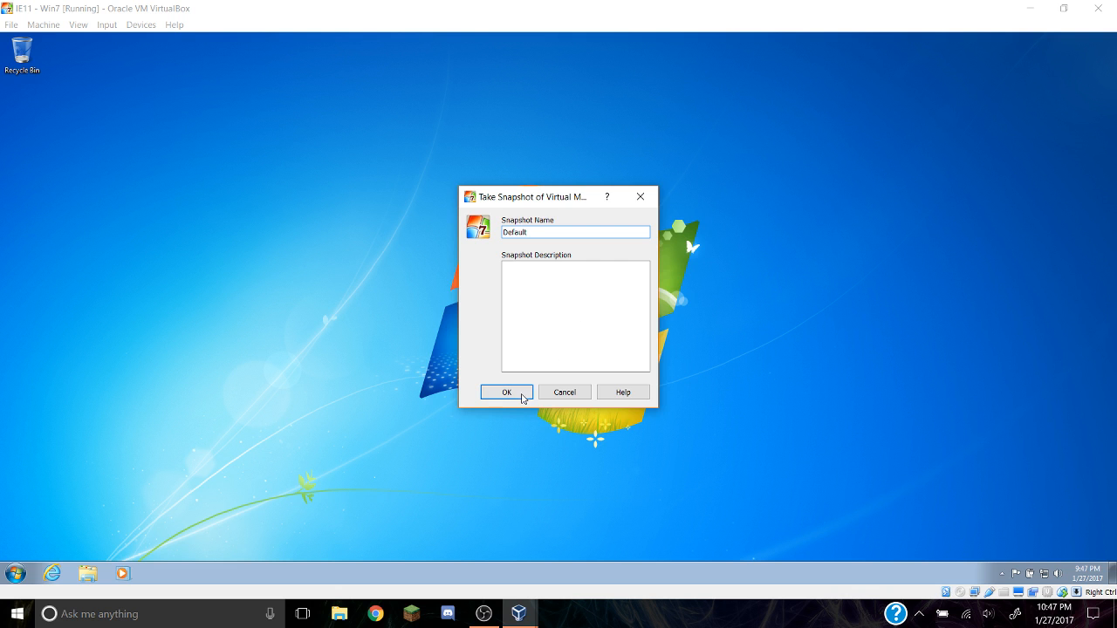
pyautogui.click(507, 391)
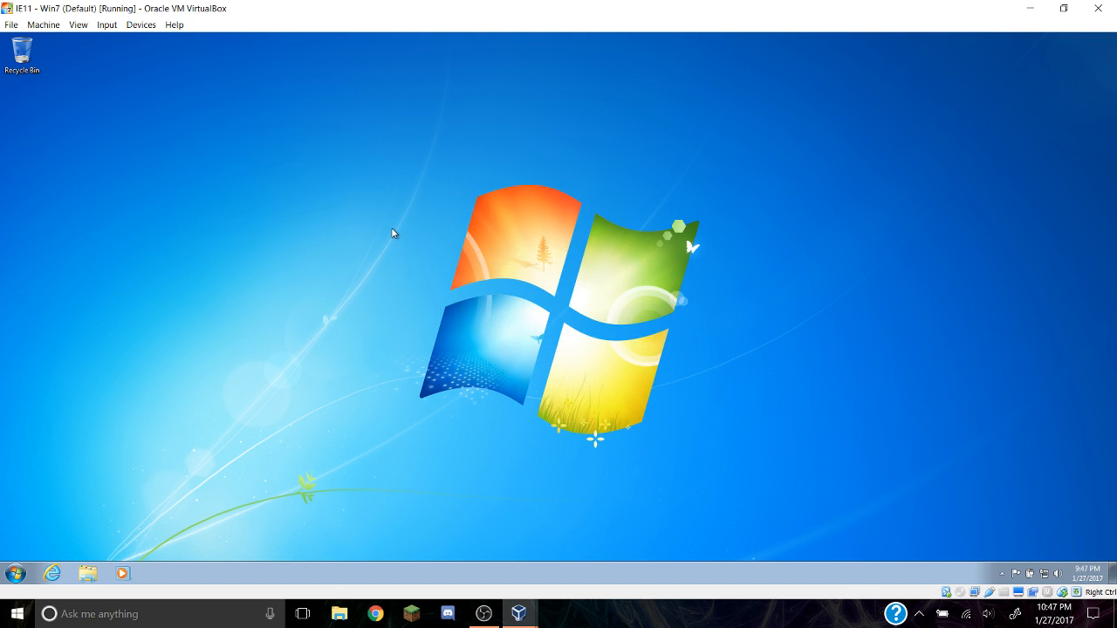
pyautogui.moveTo(839, 94)
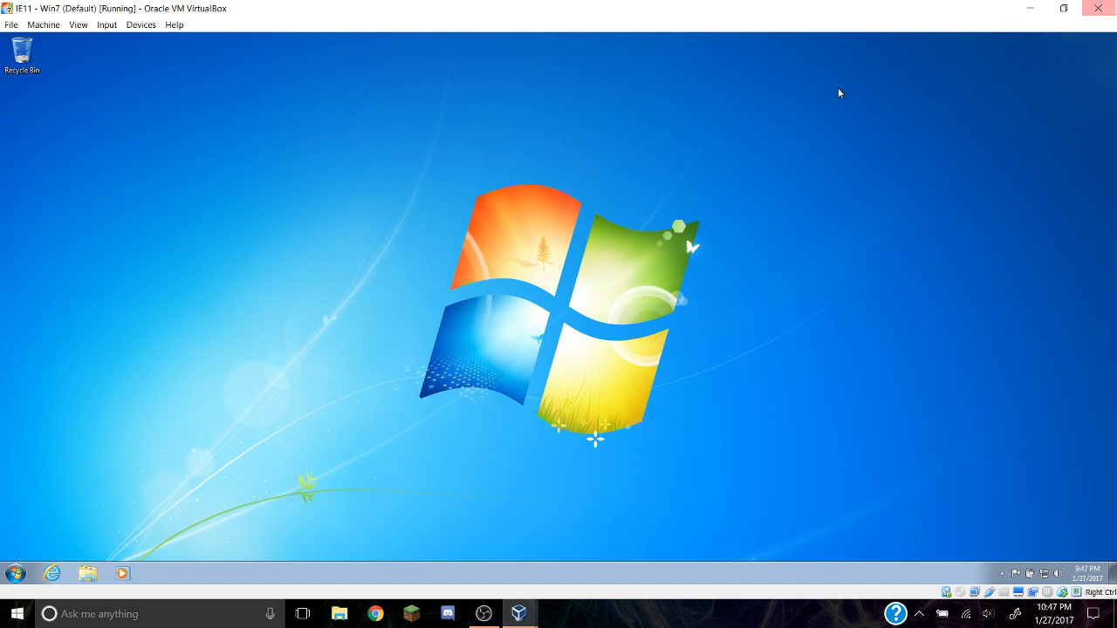
# Close the VM window choosing Power off the machine with Restore current snapshot 'Default' ticked
pyautogui.click(1098, 7)
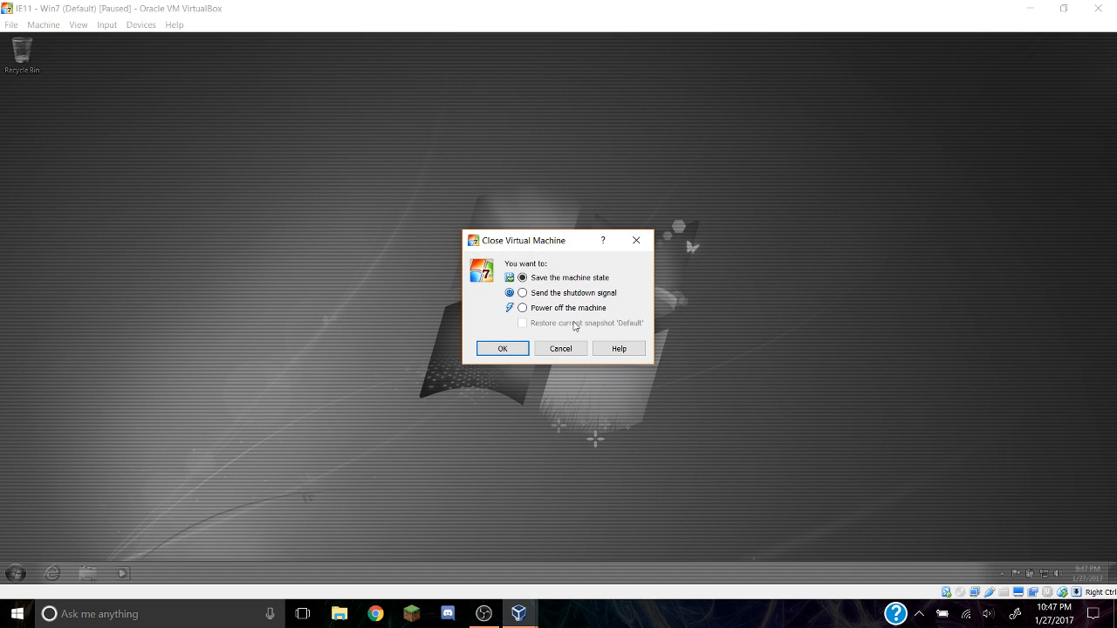
pyautogui.click(522, 308)
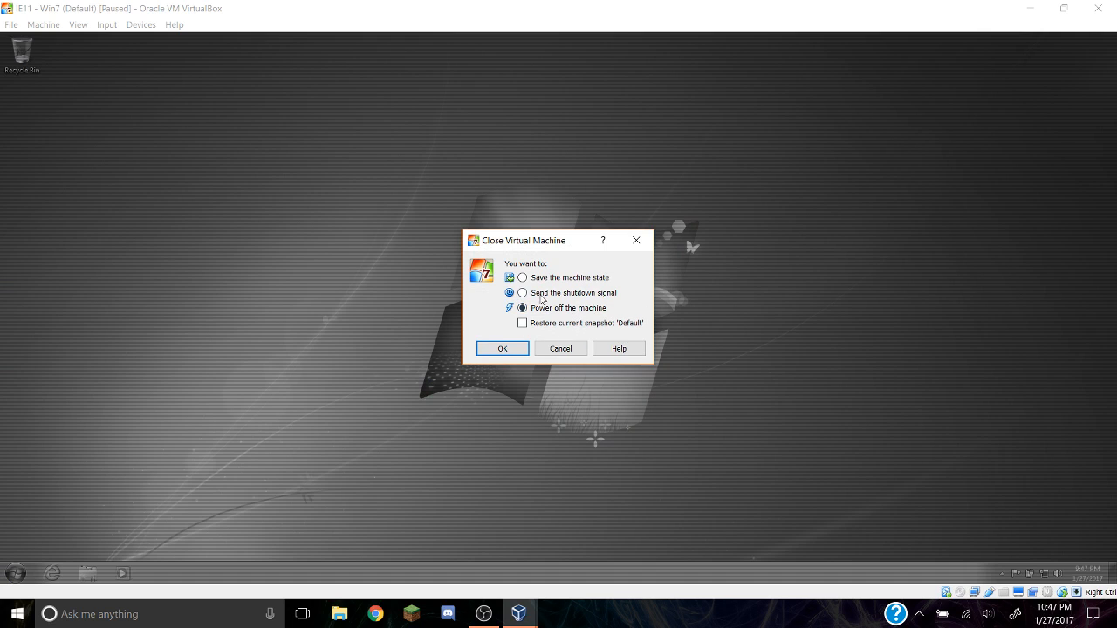
pyautogui.moveTo(635, 419)
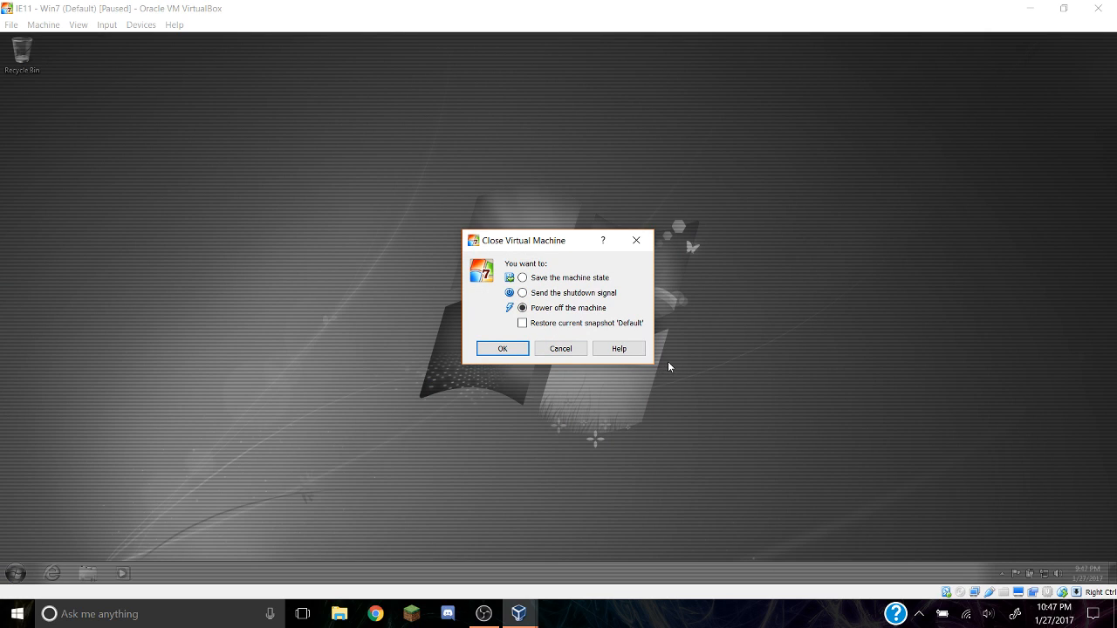
pyautogui.moveTo(669, 367)
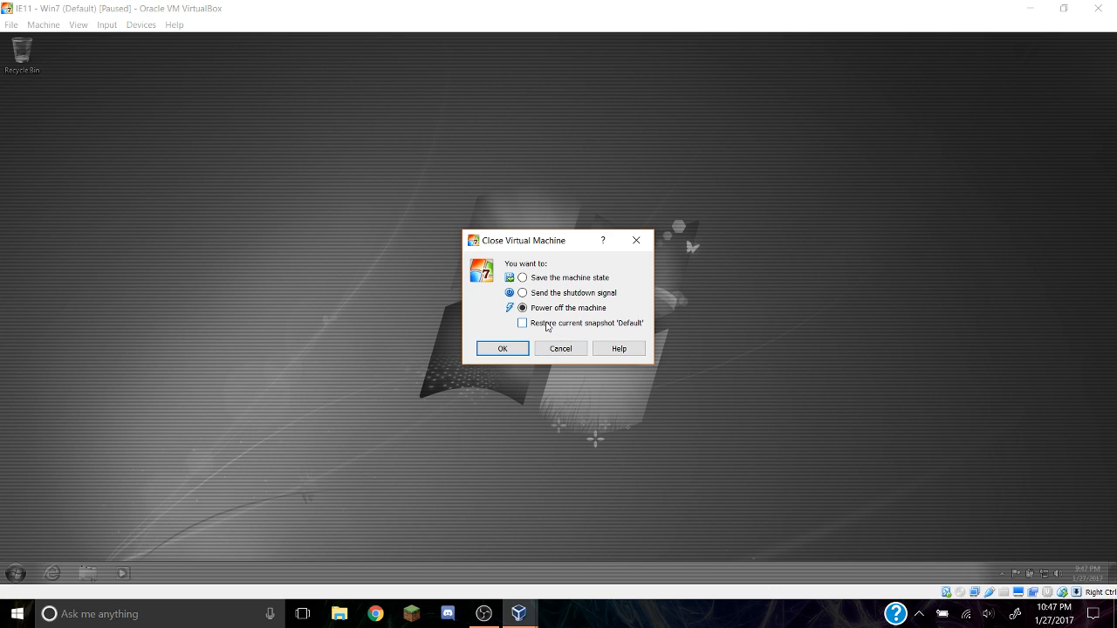
pyautogui.click(502, 349)
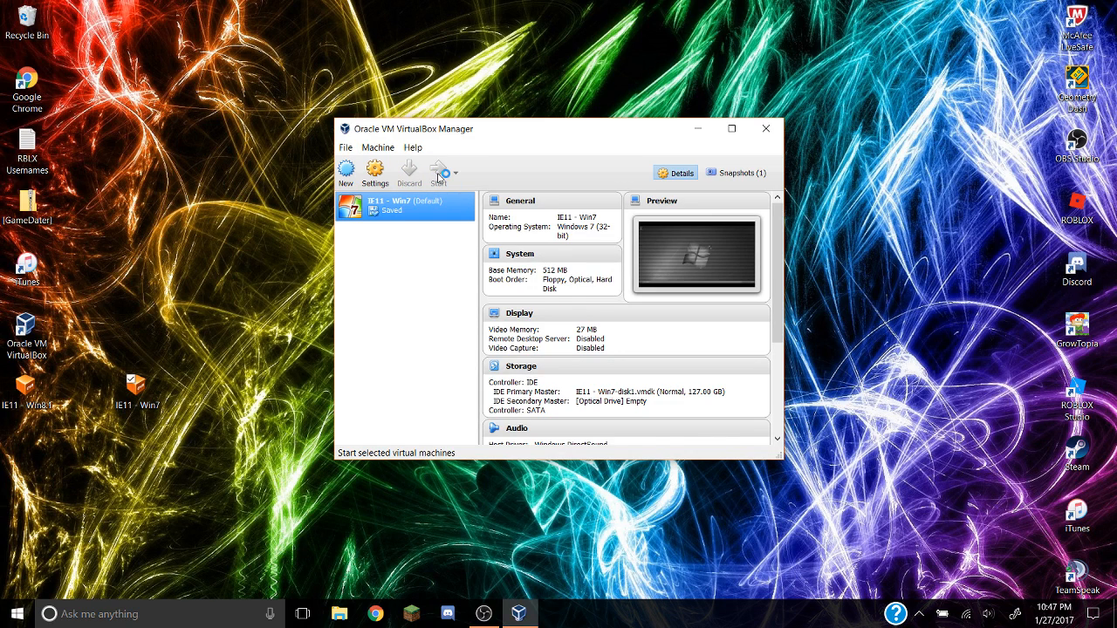
# Restart the machine, choose Start Windows Normally at error recovery, then request to close the booting VM
pyautogui.click(437, 173)
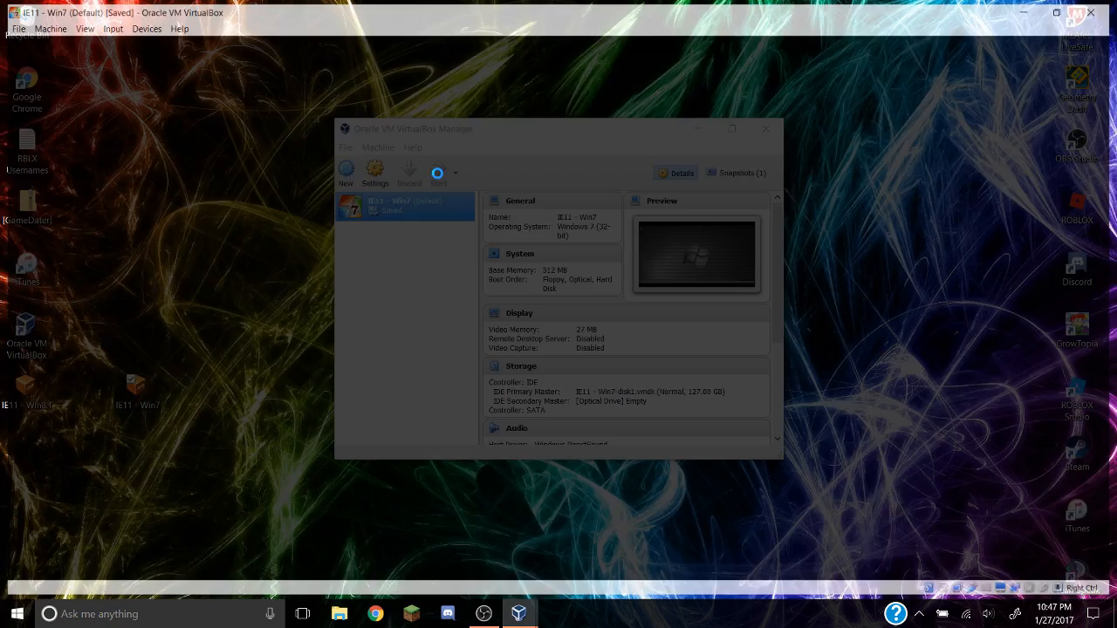
pyautogui.click(437, 173)
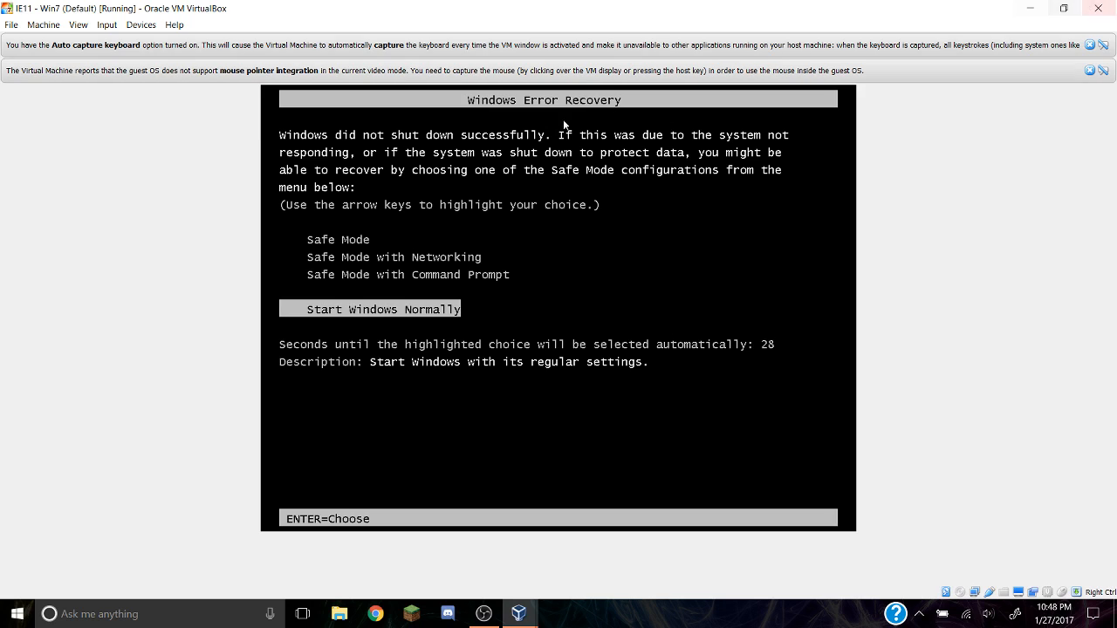
pyautogui.press('enter')
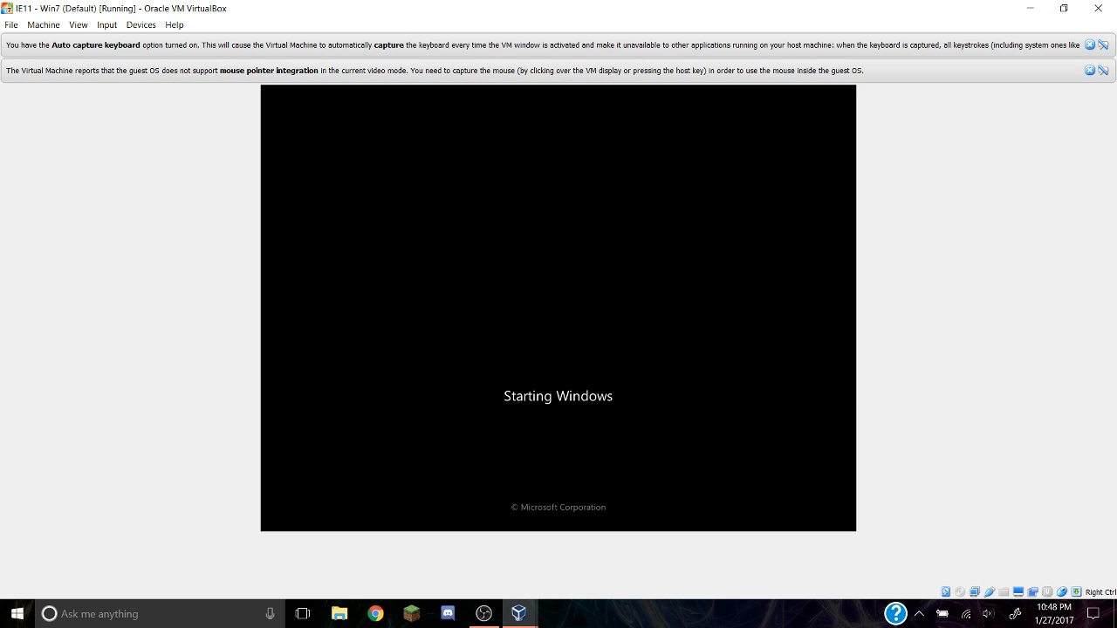
pyautogui.click(1098, 7)
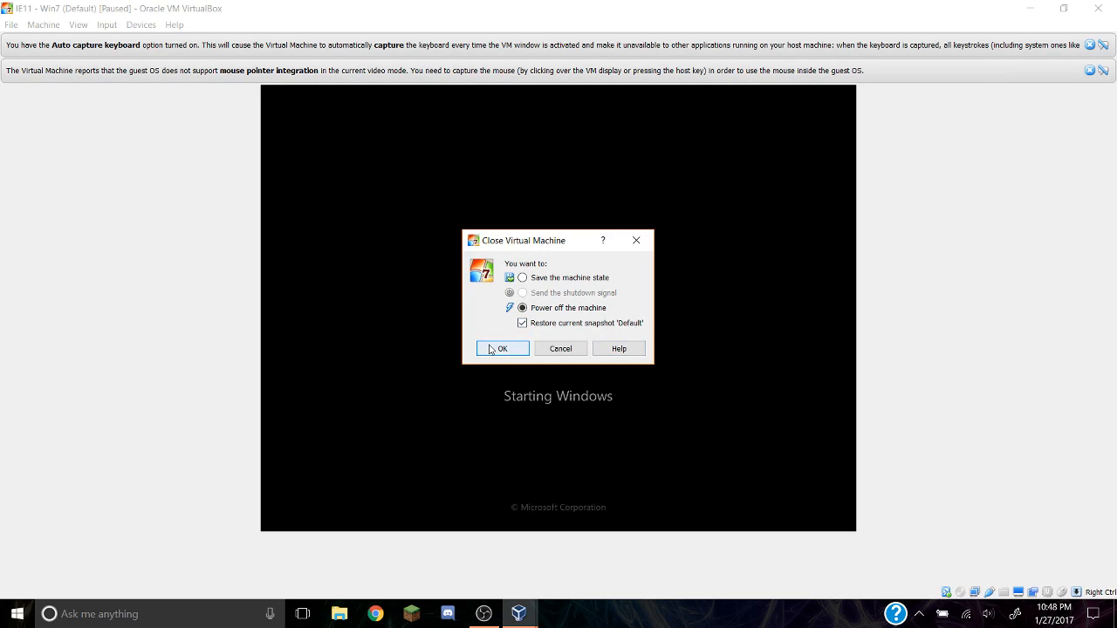
# Confirm power-off restoring Default, close VirtualBox Manager, and bring OBS back up to stop recording
pyautogui.click(502, 350)
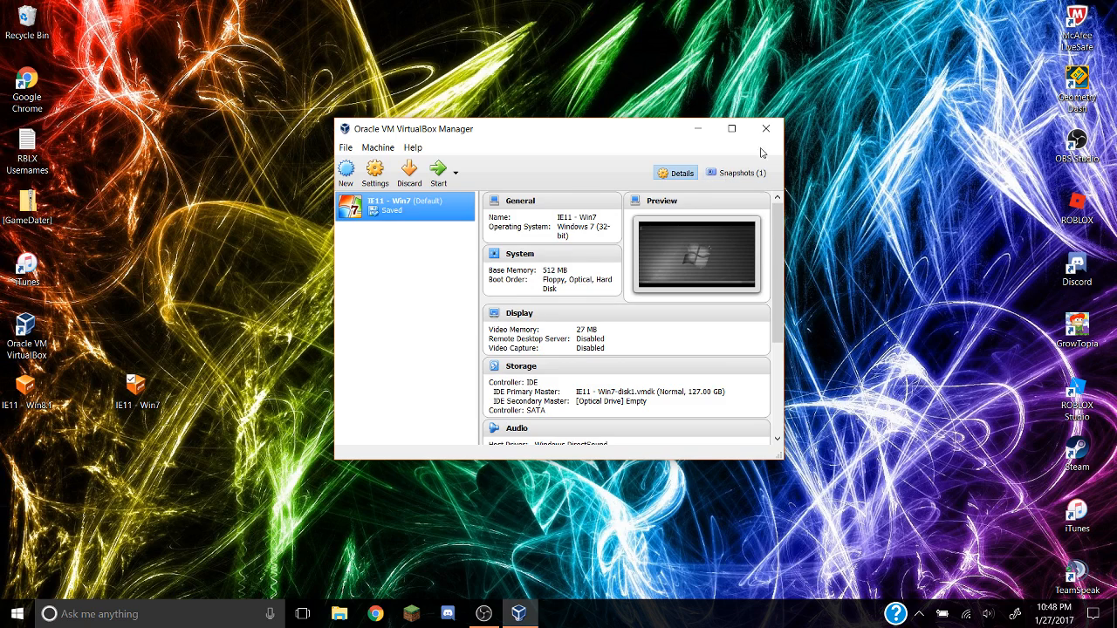
pyautogui.click(765, 129)
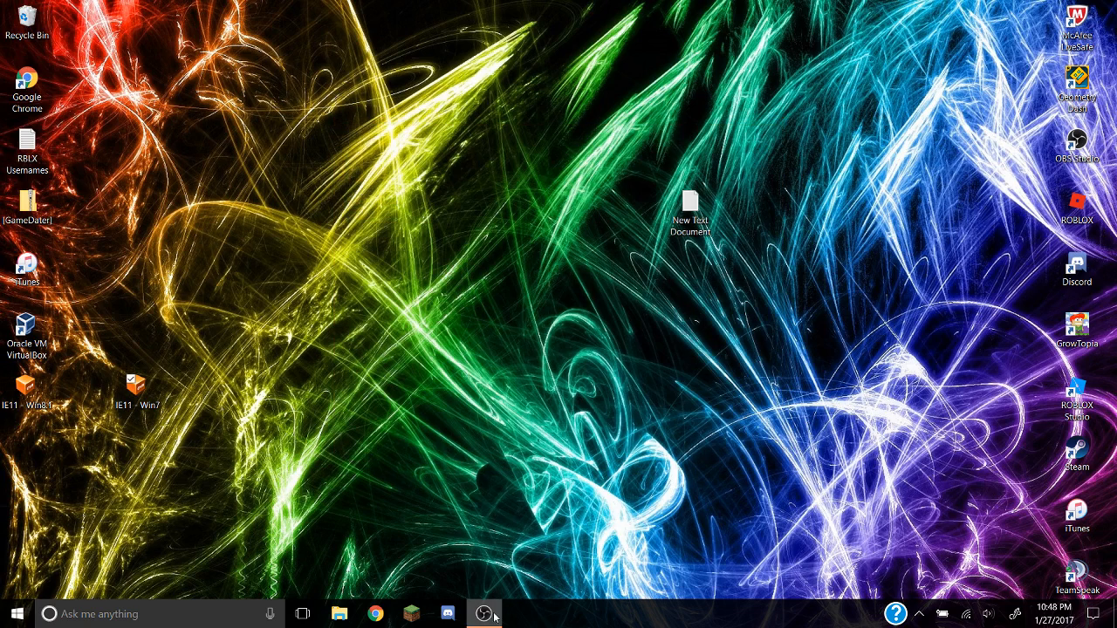
pyautogui.click(485, 615)
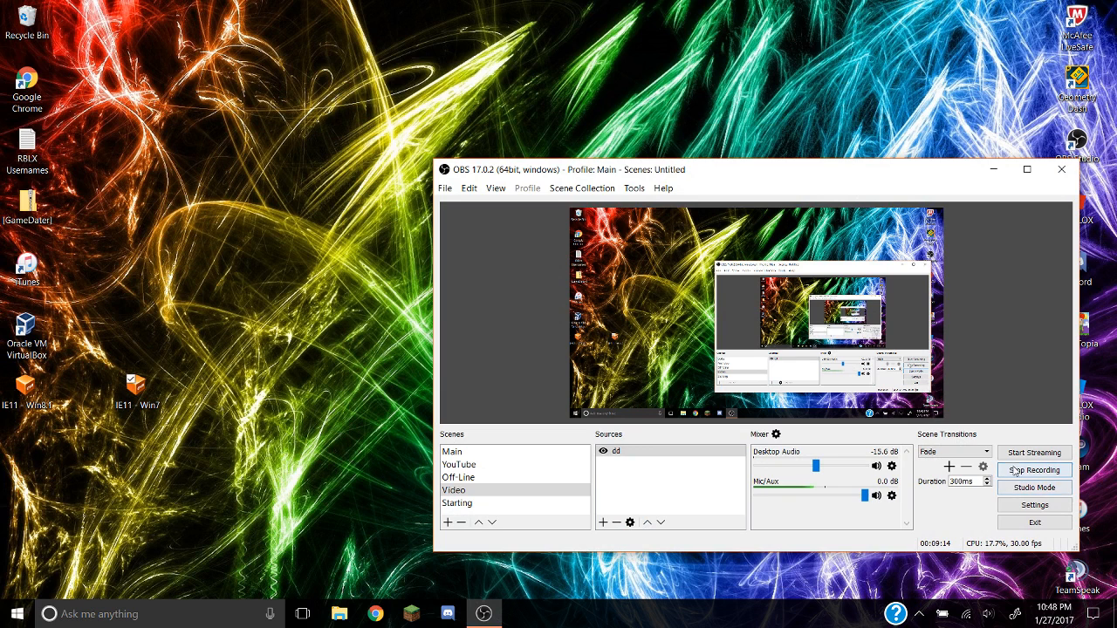